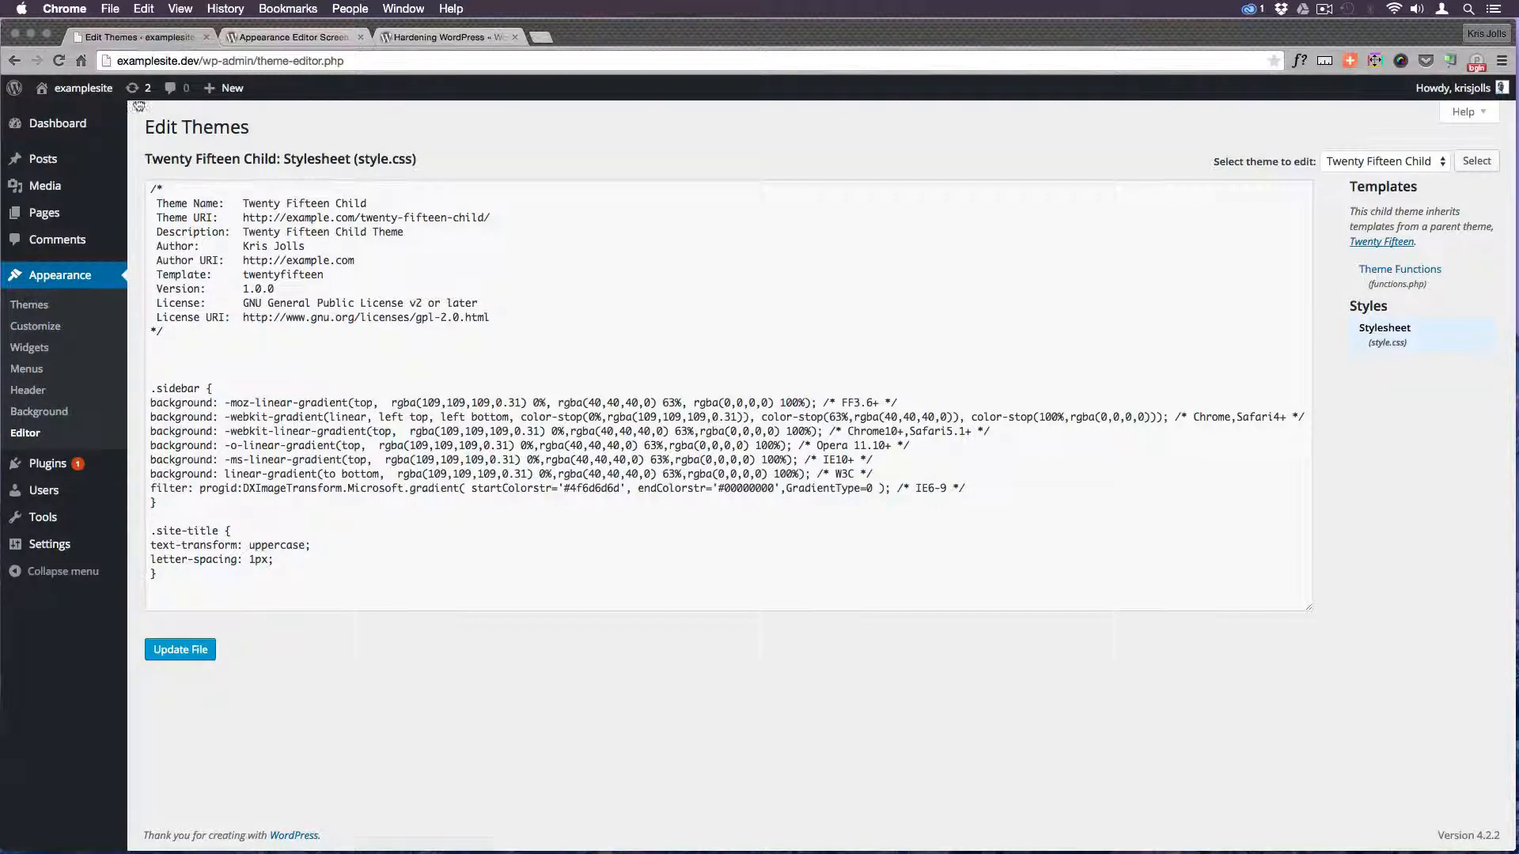
Open the examplesite front page in a new tab, then return to the Edit Themes tab
{"action": "right_click", "coordinate": [83, 89]}
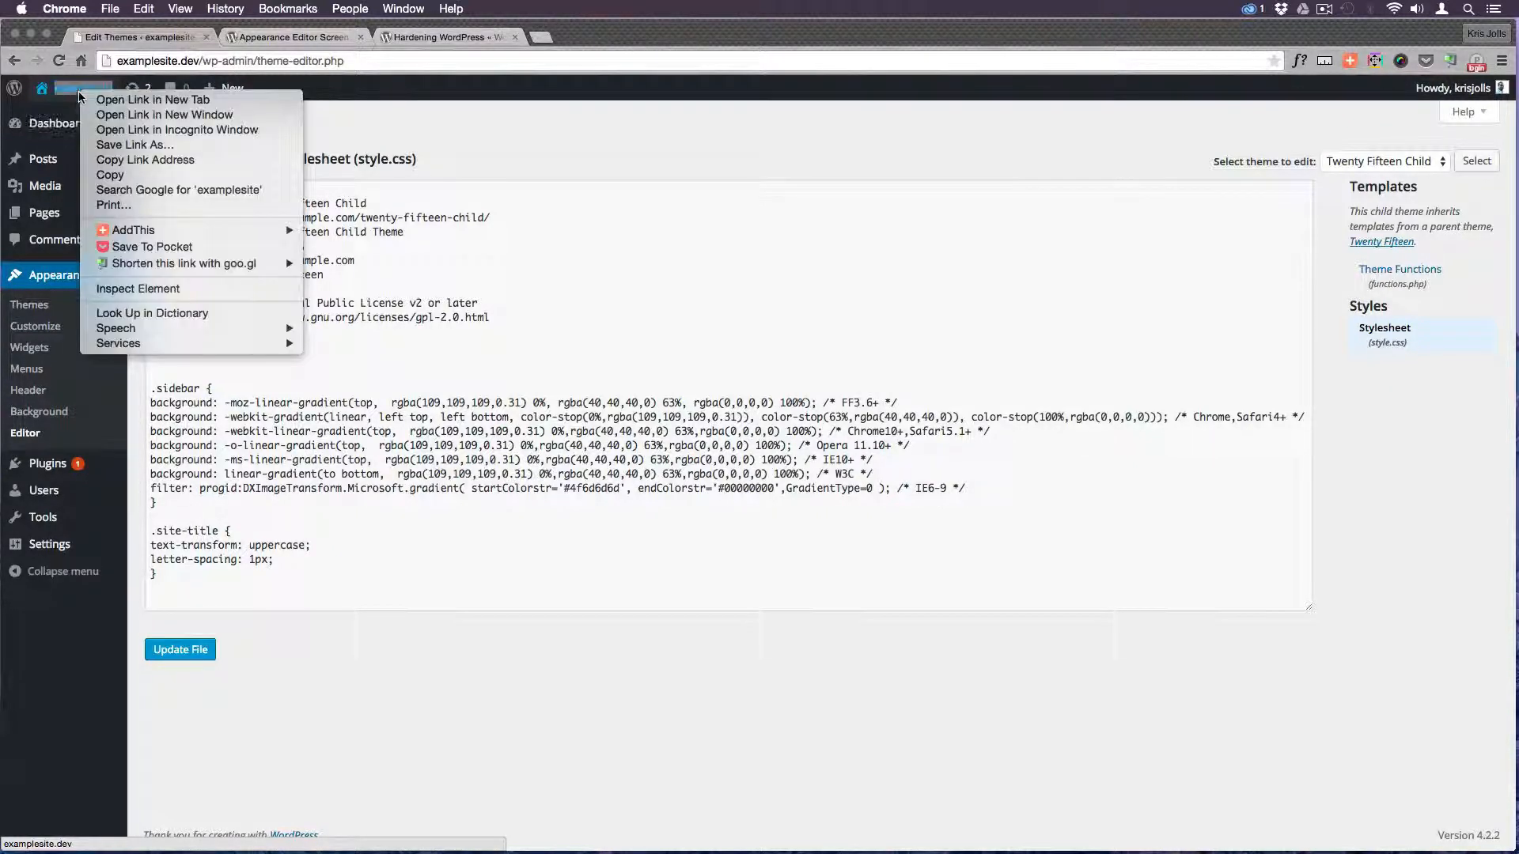
{"action": "left_click", "coordinate": [152, 98]}
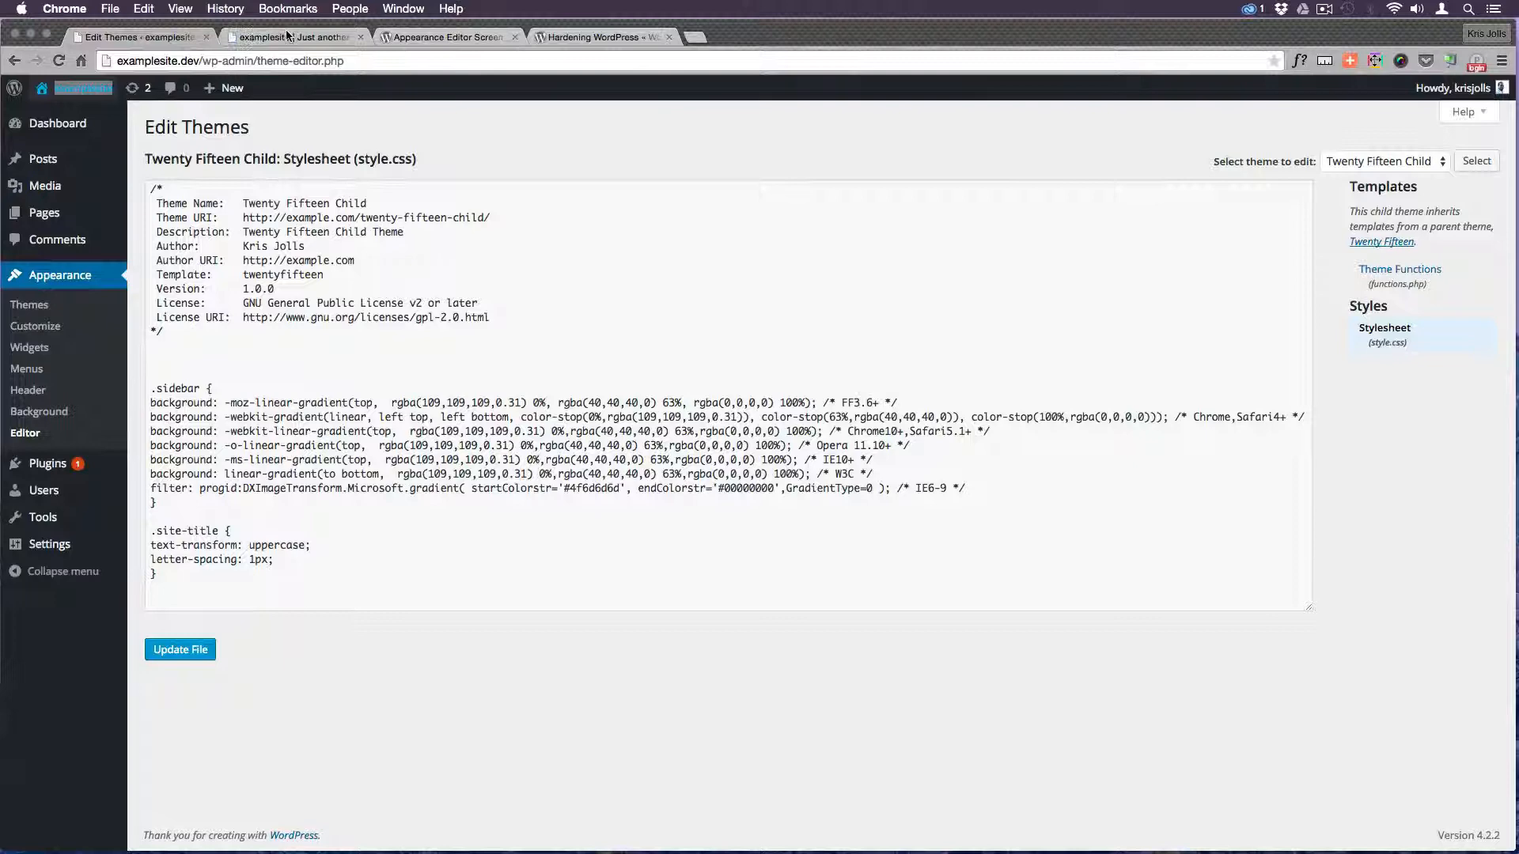
{"action": "left_click", "coordinate": [291, 36]}
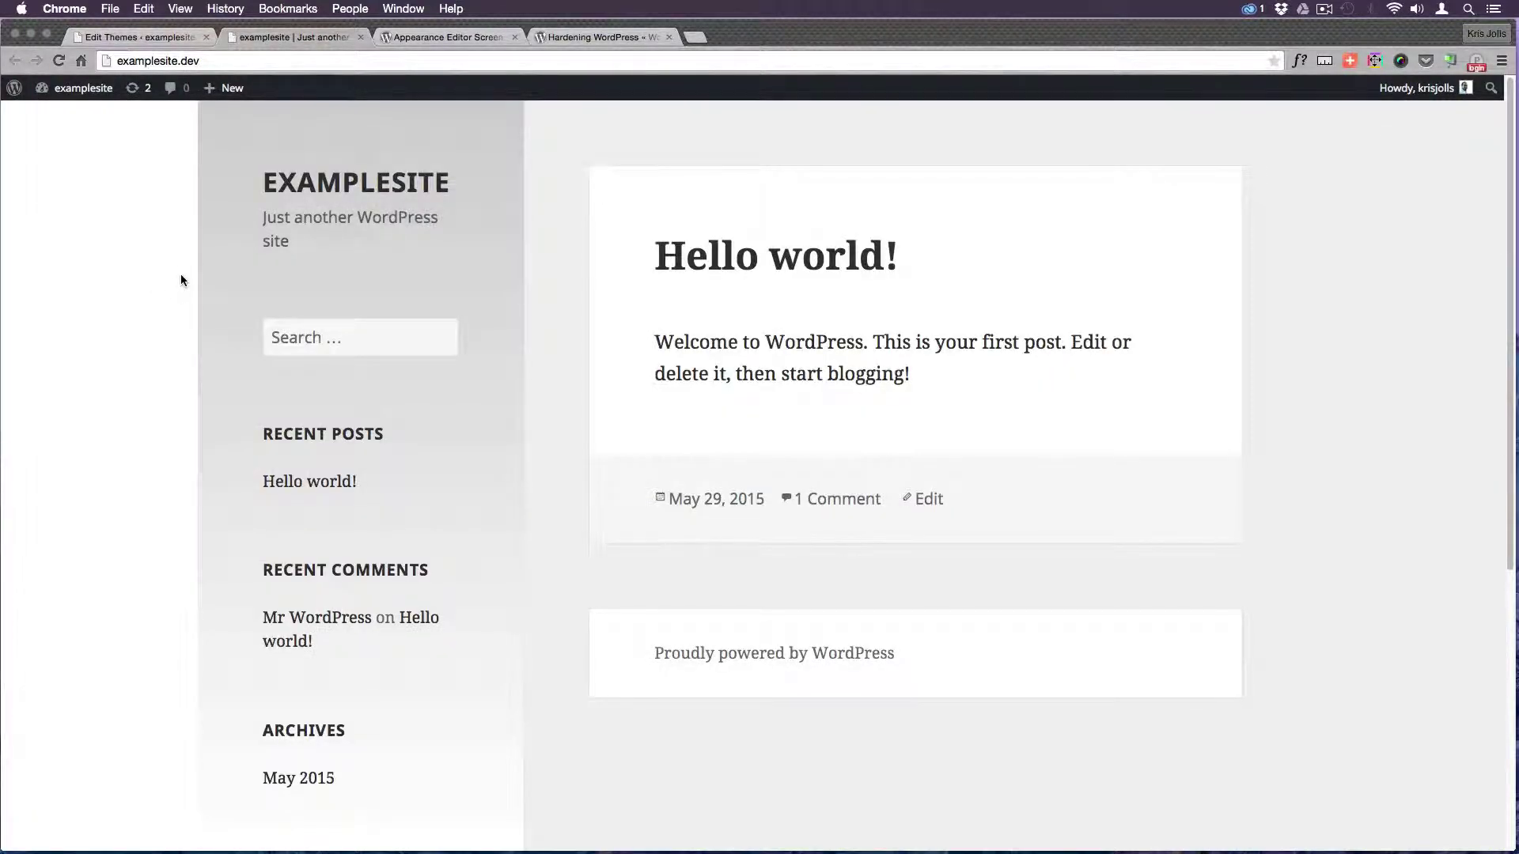
{"action": "left_click", "coordinate": [136, 36]}
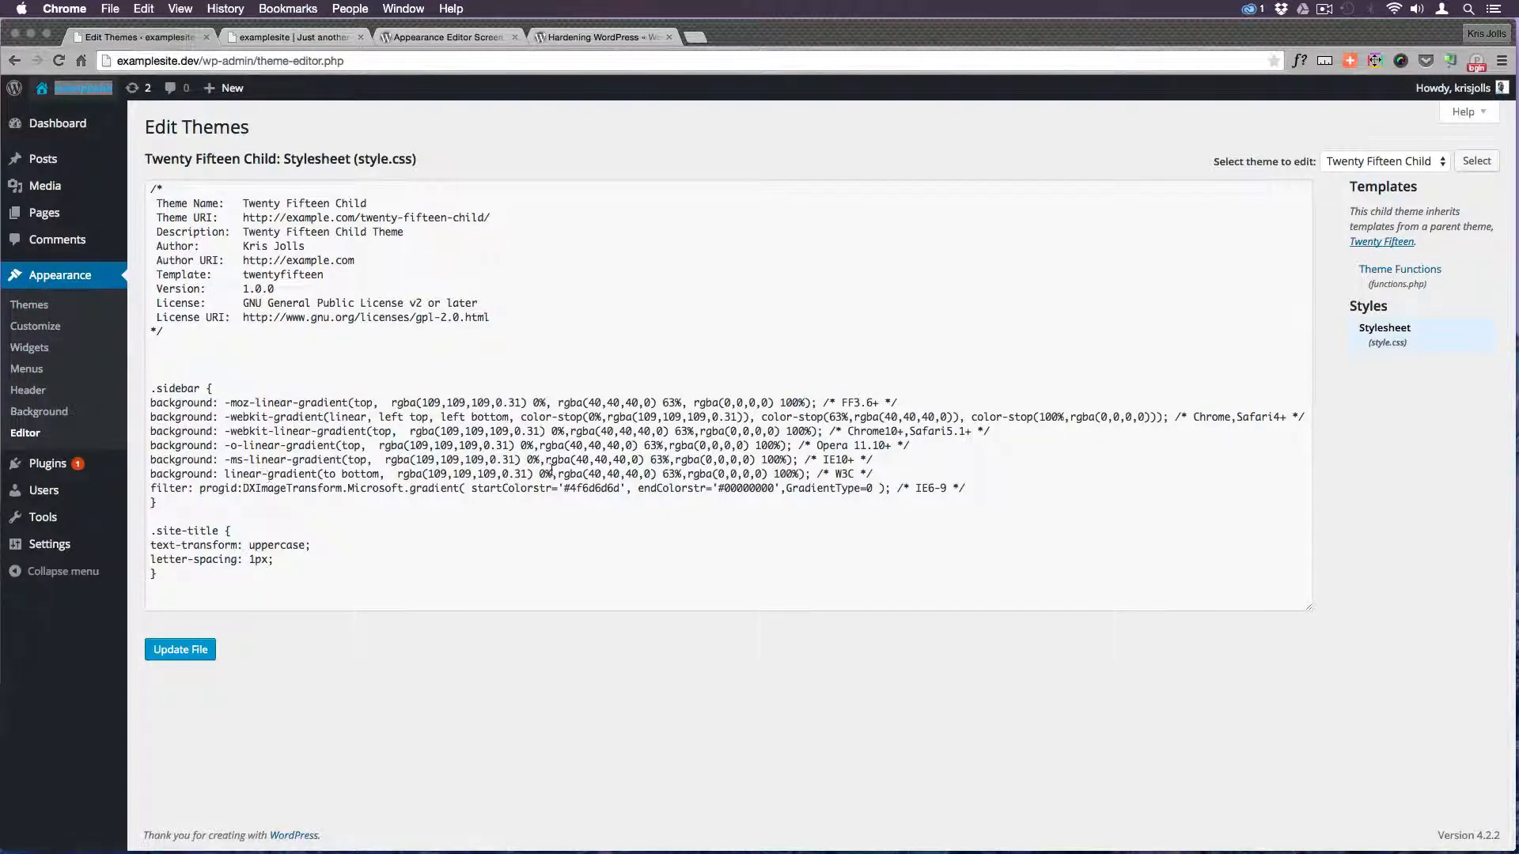
{"action": "mouse_move", "coordinate": [1414, 343]}
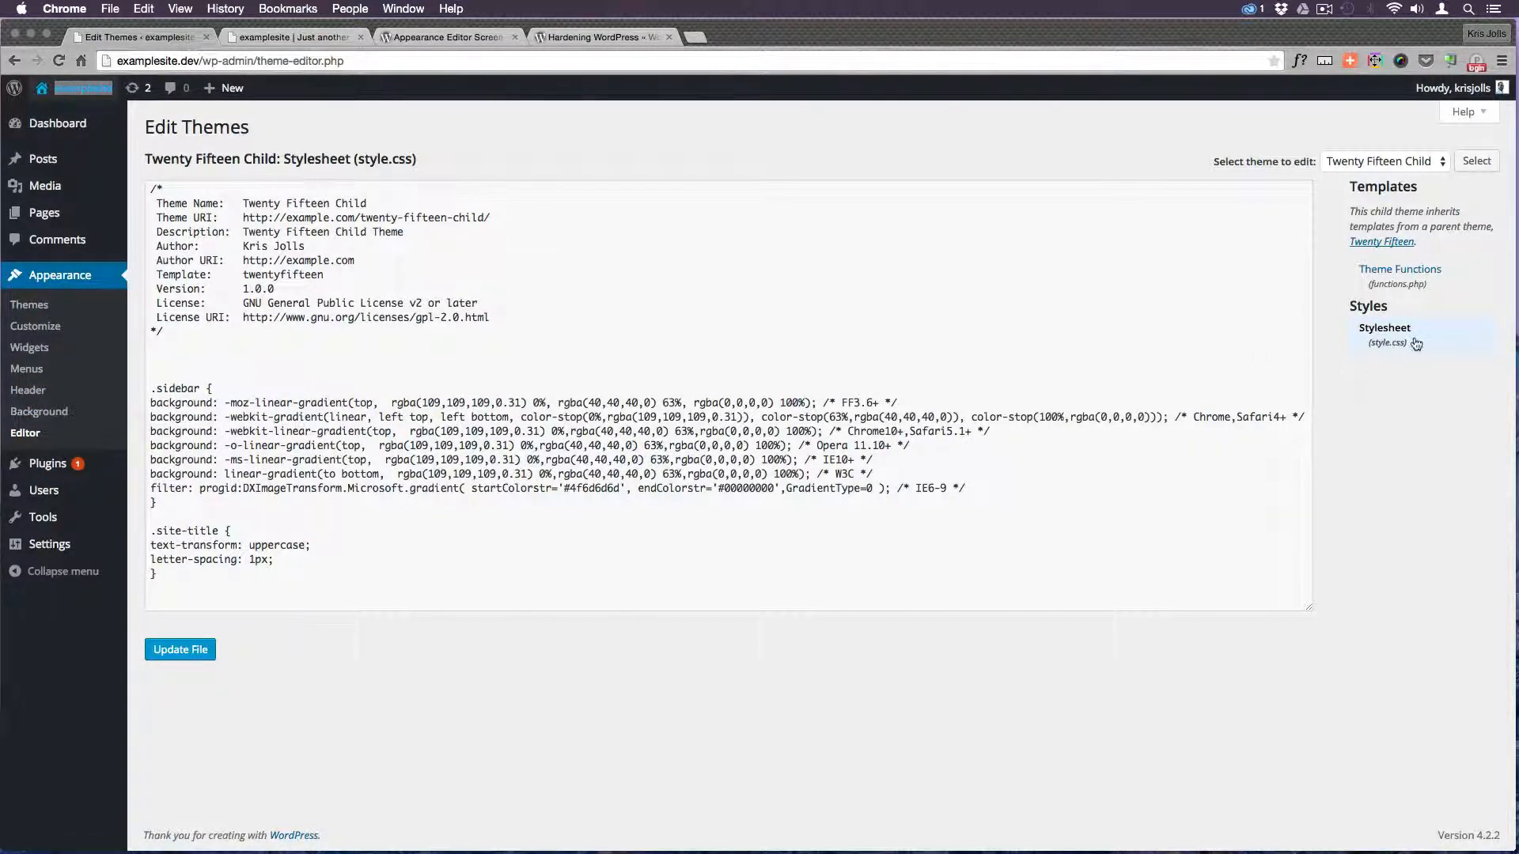
Load the parent Twenty Fifteen theme's files in the theme editor via the theme selector
{"action": "left_click", "coordinate": [1400, 269]}
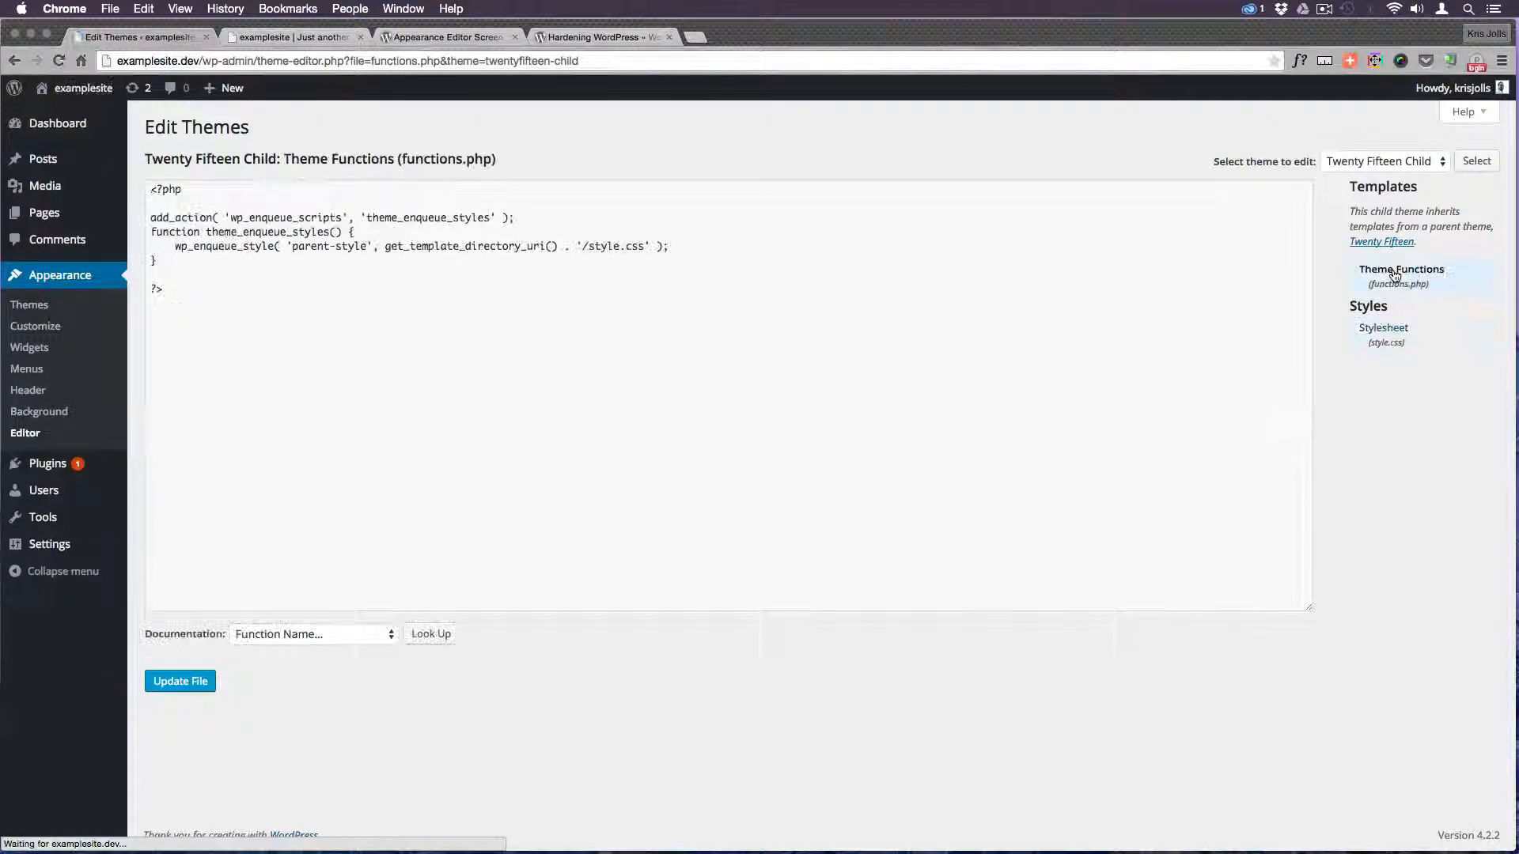
{"action": "mouse_move", "coordinate": [1379, 241]}
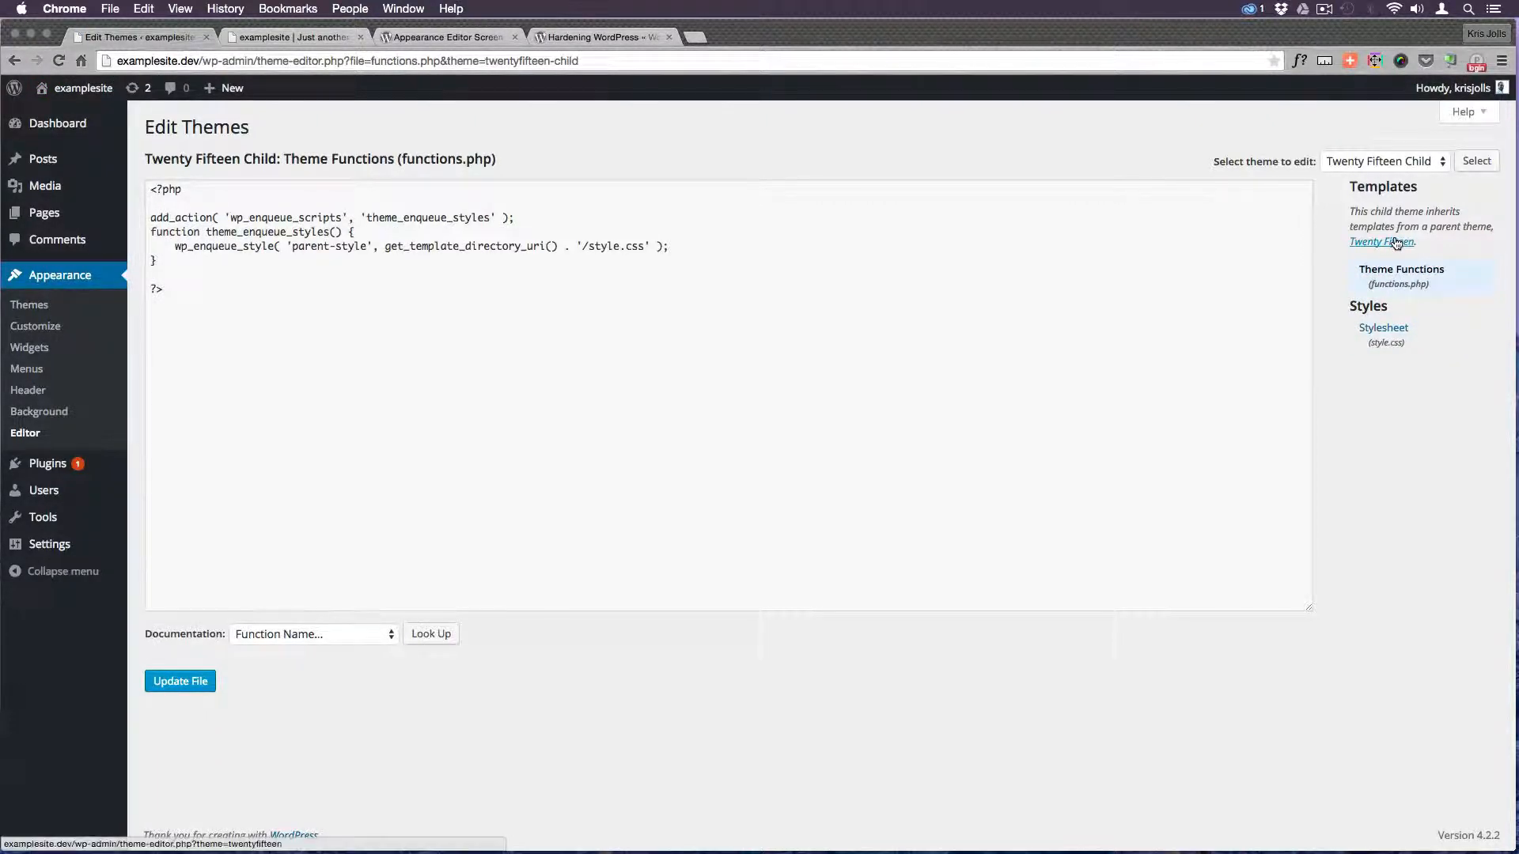
{"action": "left_click", "coordinate": [1379, 241]}
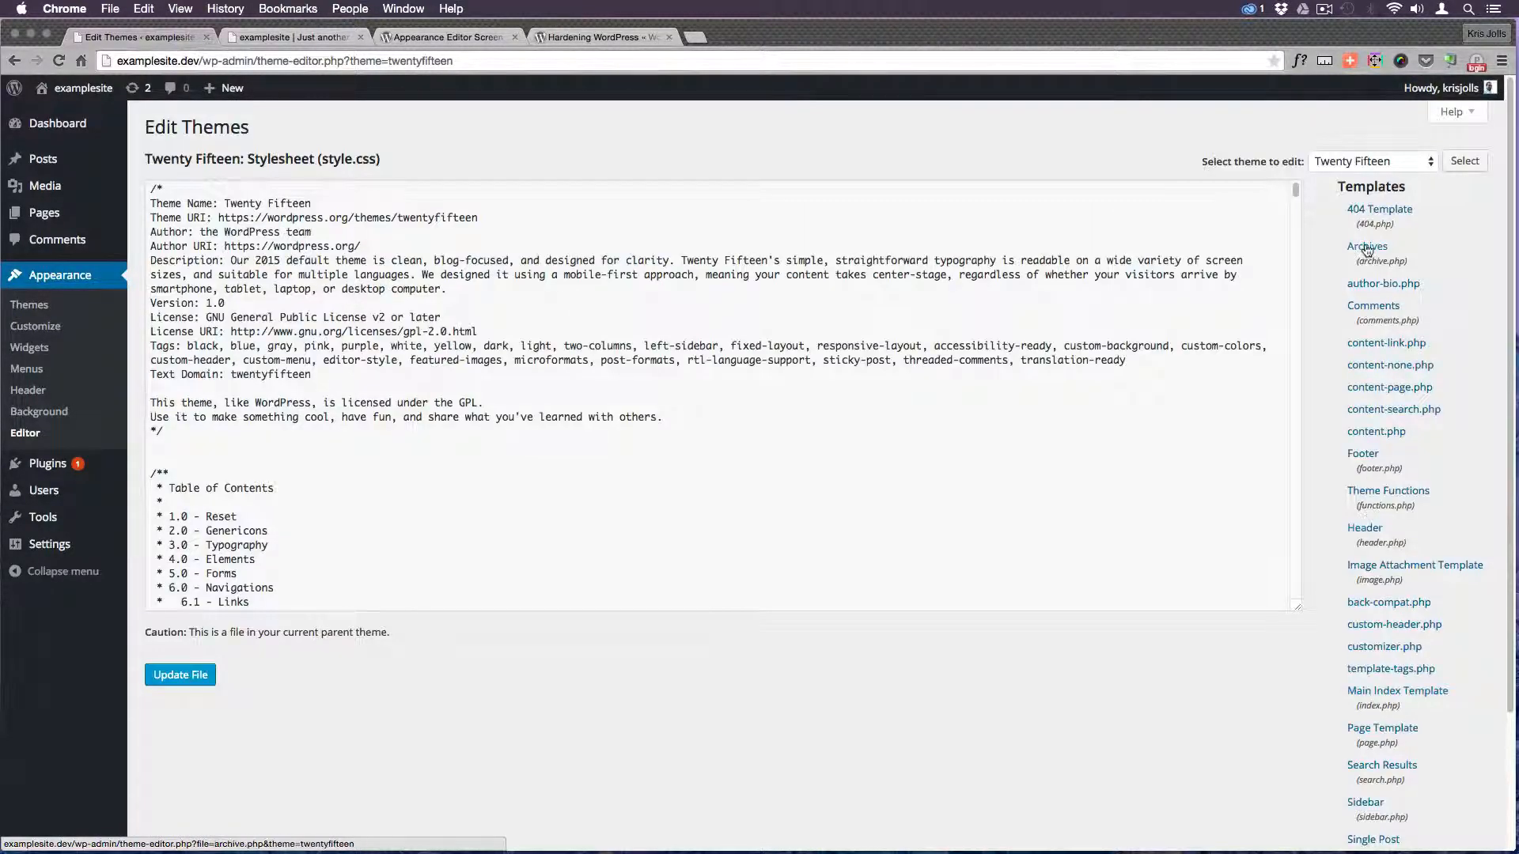
{"action": "left_click", "coordinate": [1371, 161]}
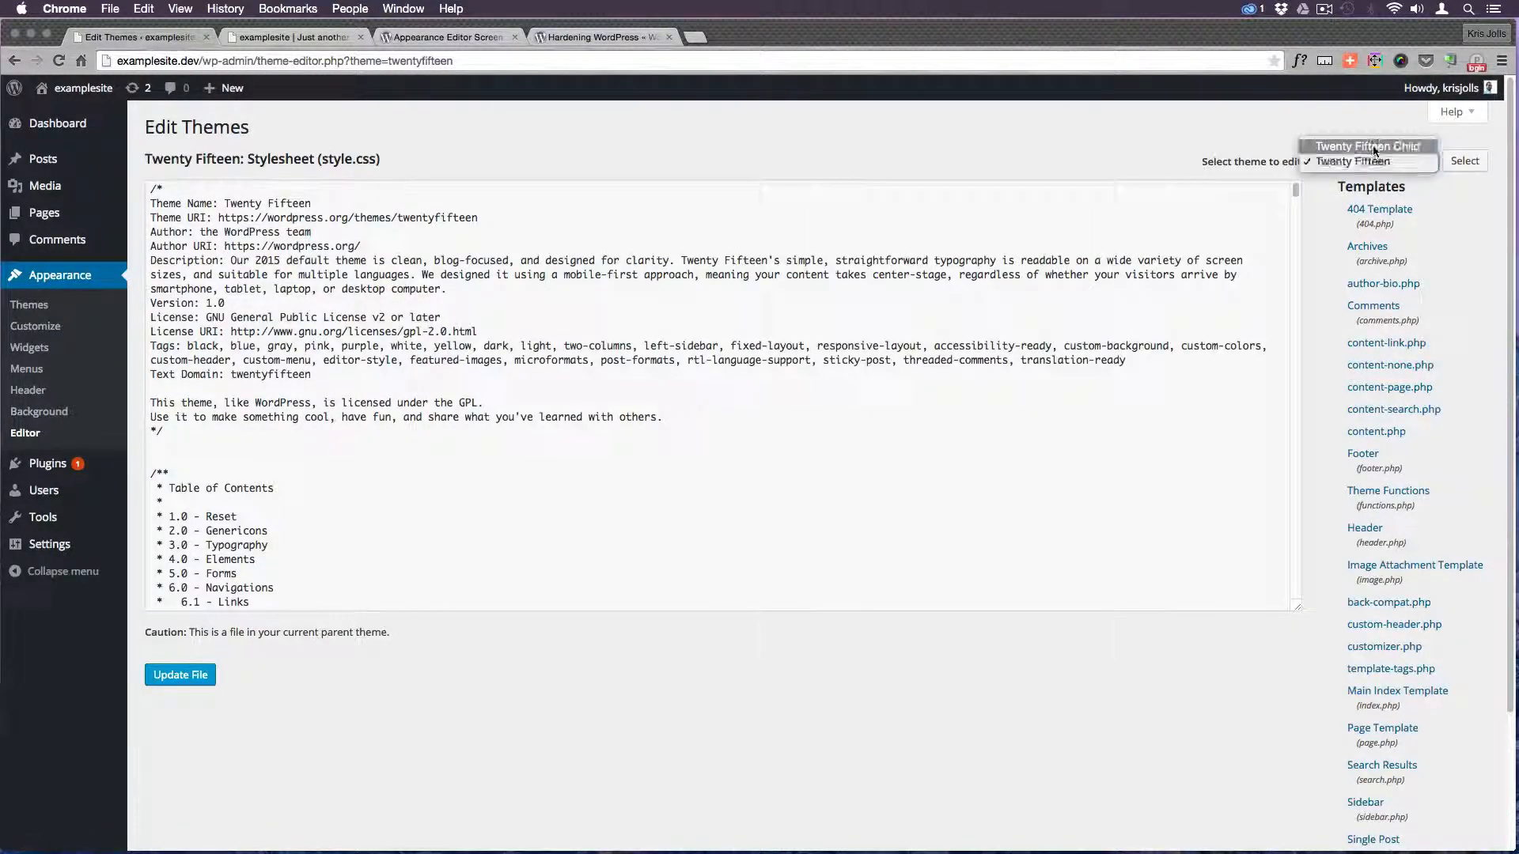
{"action": "left_click", "coordinate": [1367, 145]}
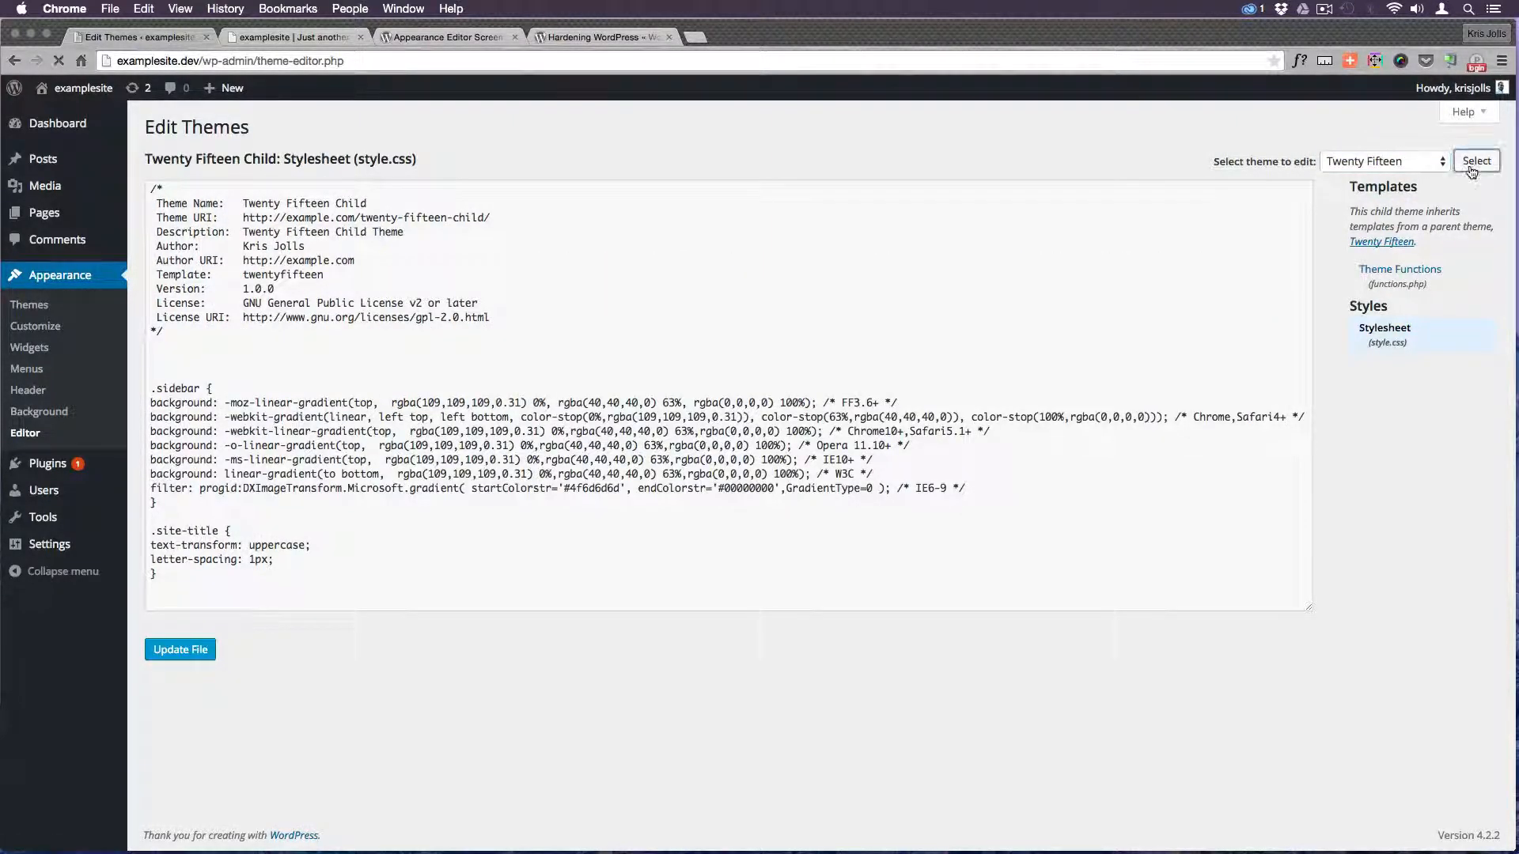
{"action": "left_click", "coordinate": [1477, 162]}
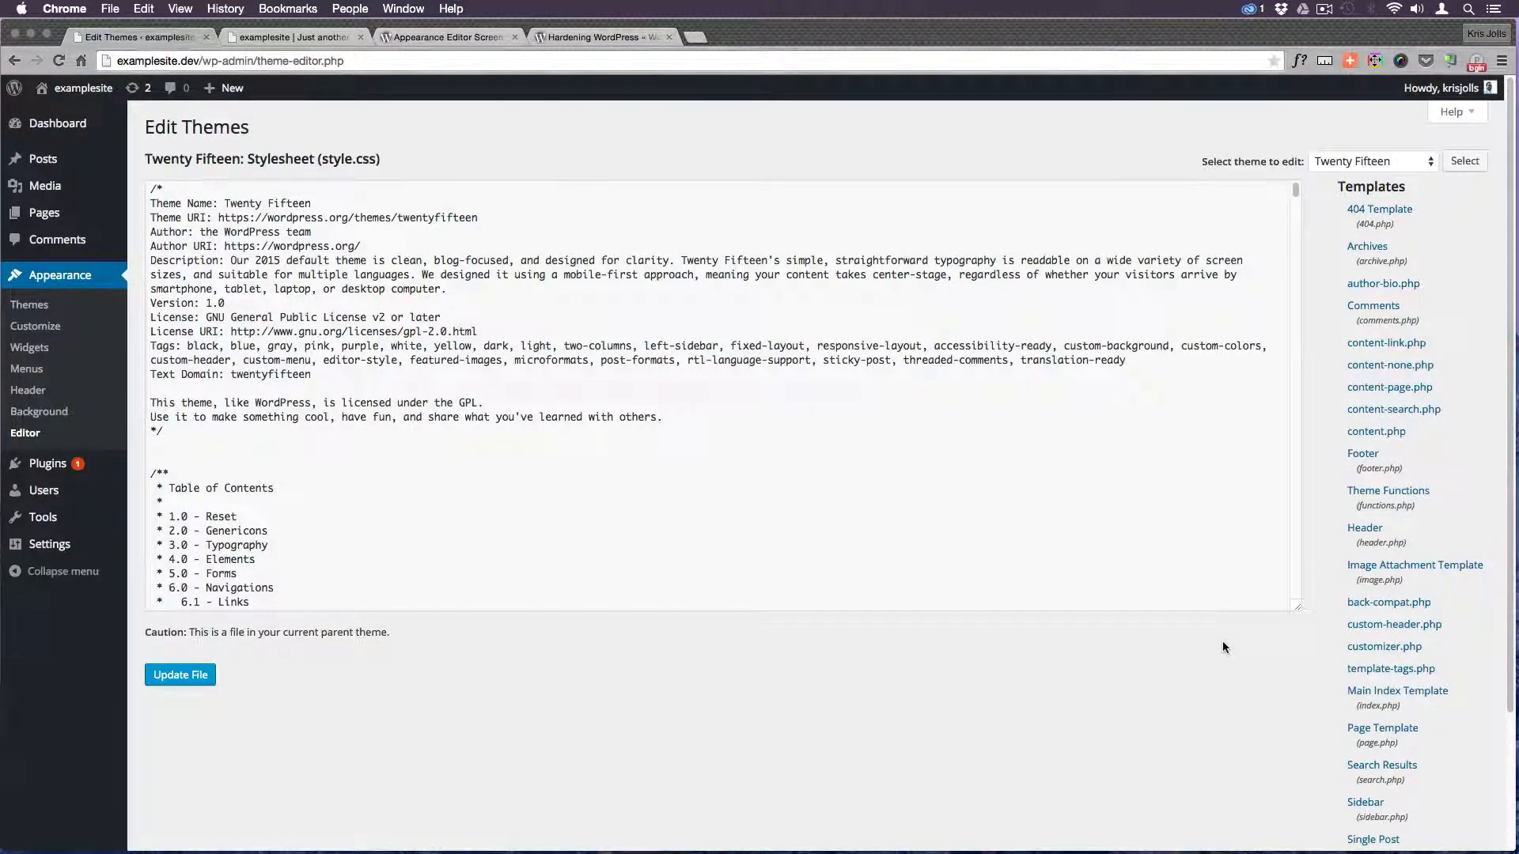
Review the Twenty Fifteen template list, then switch to the Codex Appearance Editor Screen page
{"action": "scroll", "scroll_direction": "down", "scroll_amount": 3}
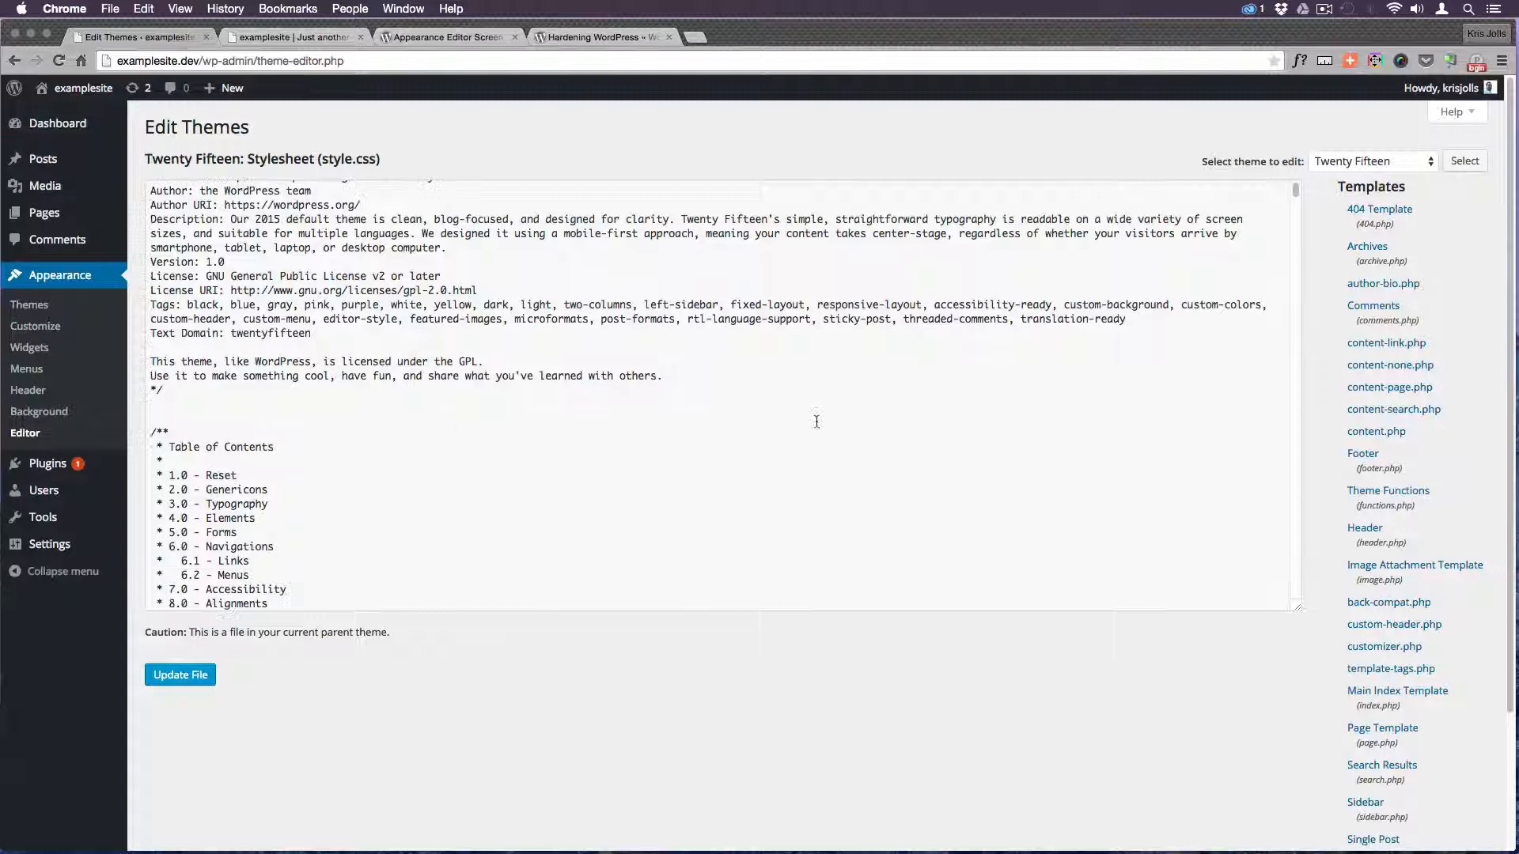
{"action": "mouse_move", "coordinate": [1373, 313]}
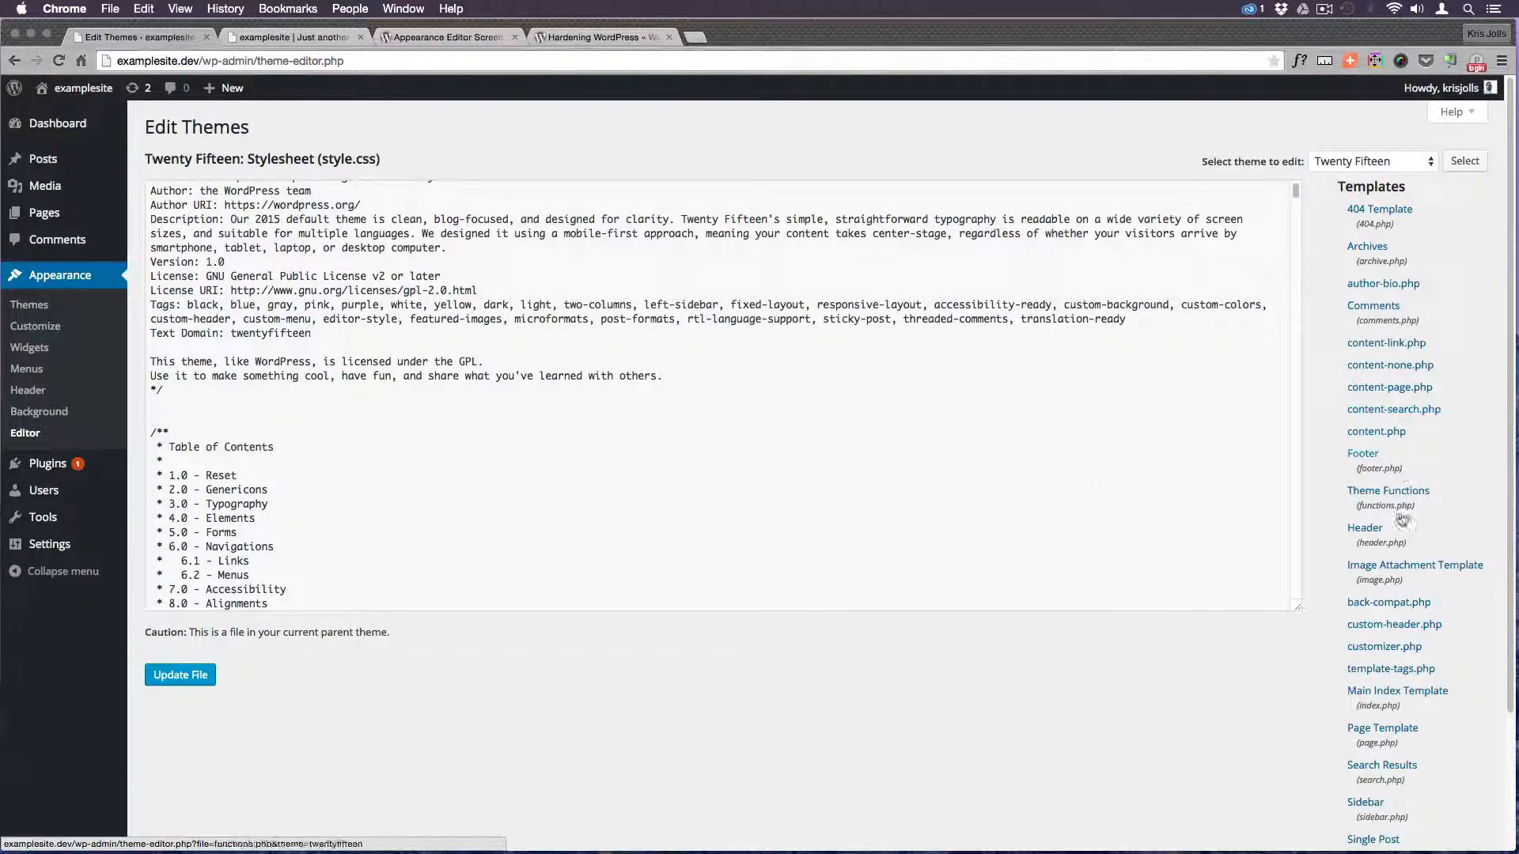
{"action": "scroll", "scroll_direction": "down", "scroll_amount": 3}
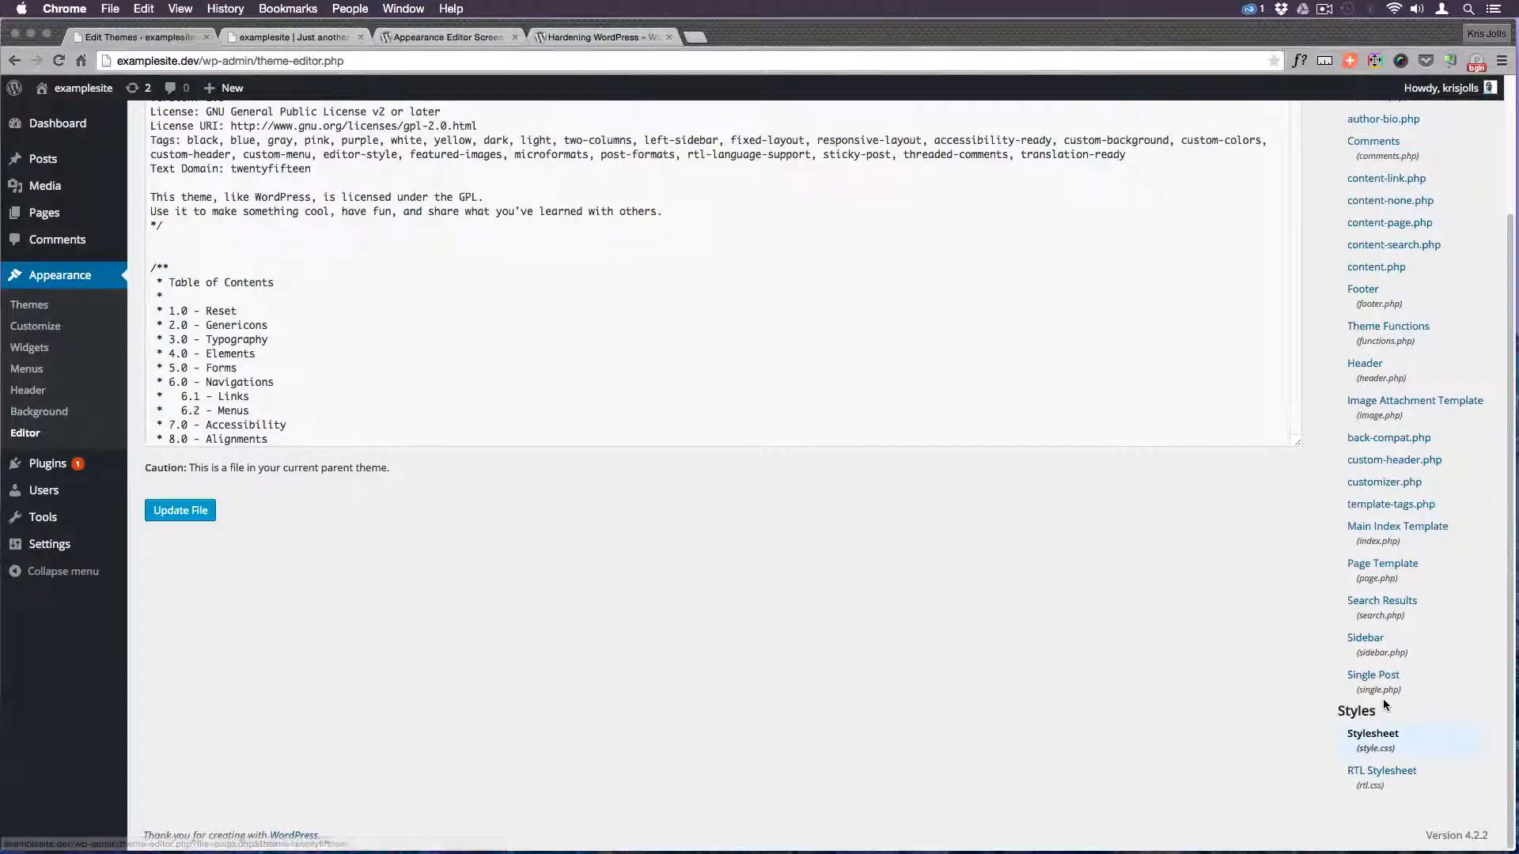
{"action": "scroll", "scroll_direction": "up", "scroll_amount": 3}
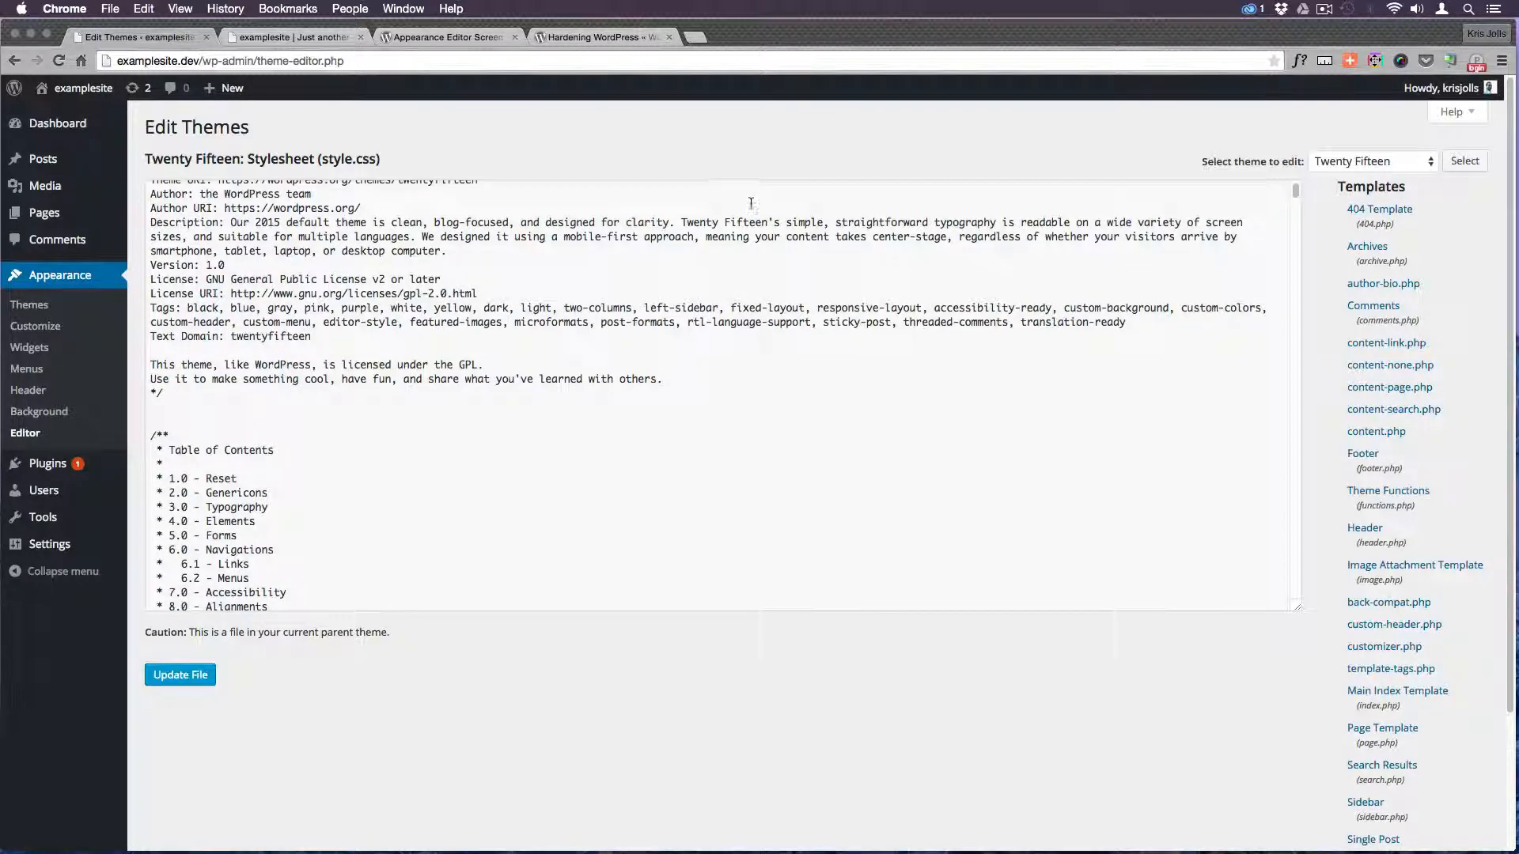
{"action": "left_click", "coordinate": [446, 36]}
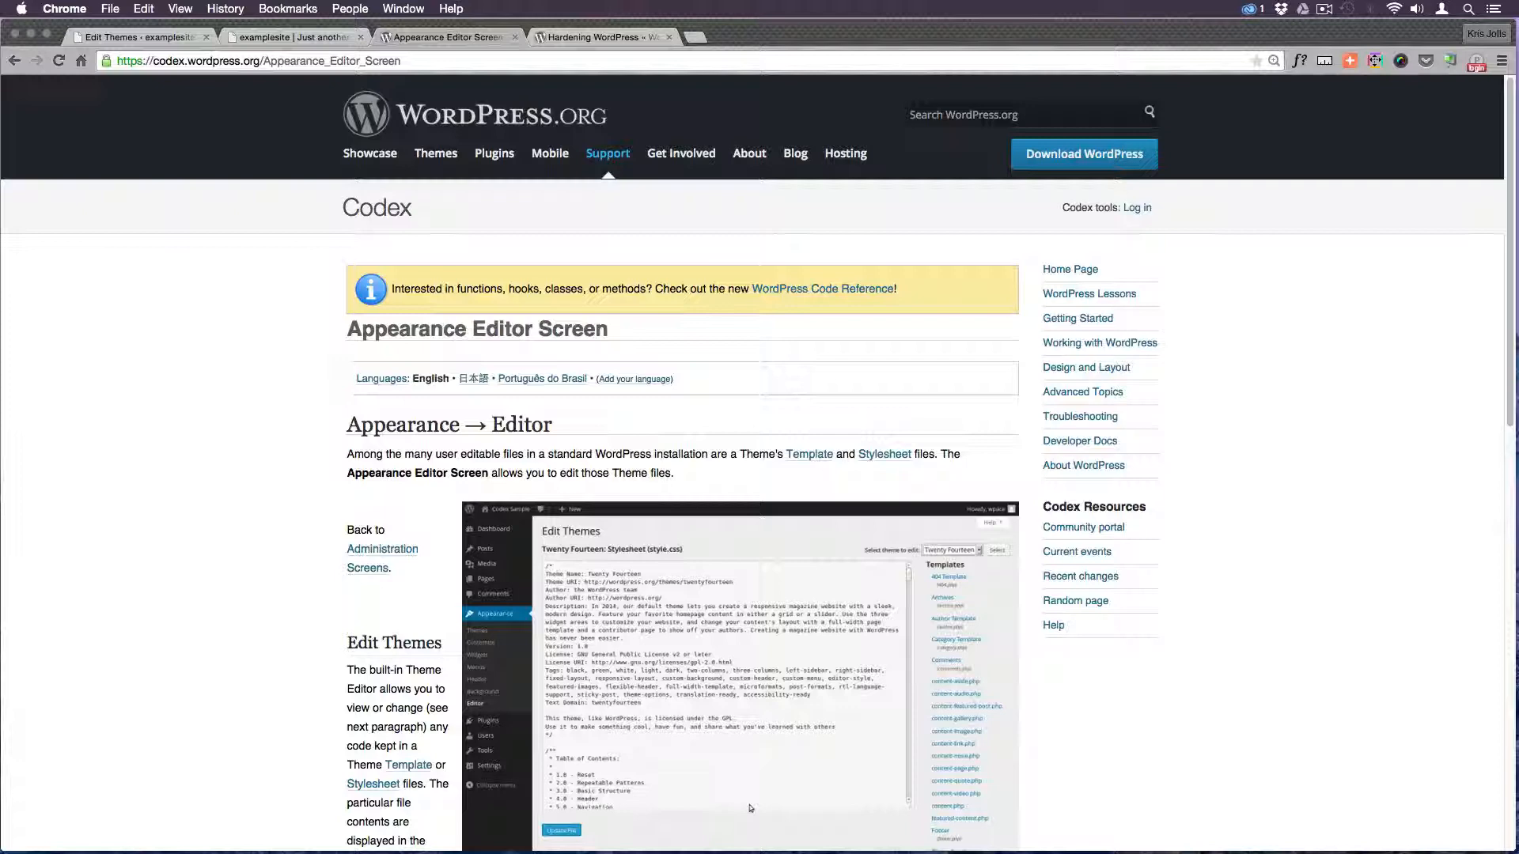
{"action": "mouse_move", "coordinate": [321, 418]}
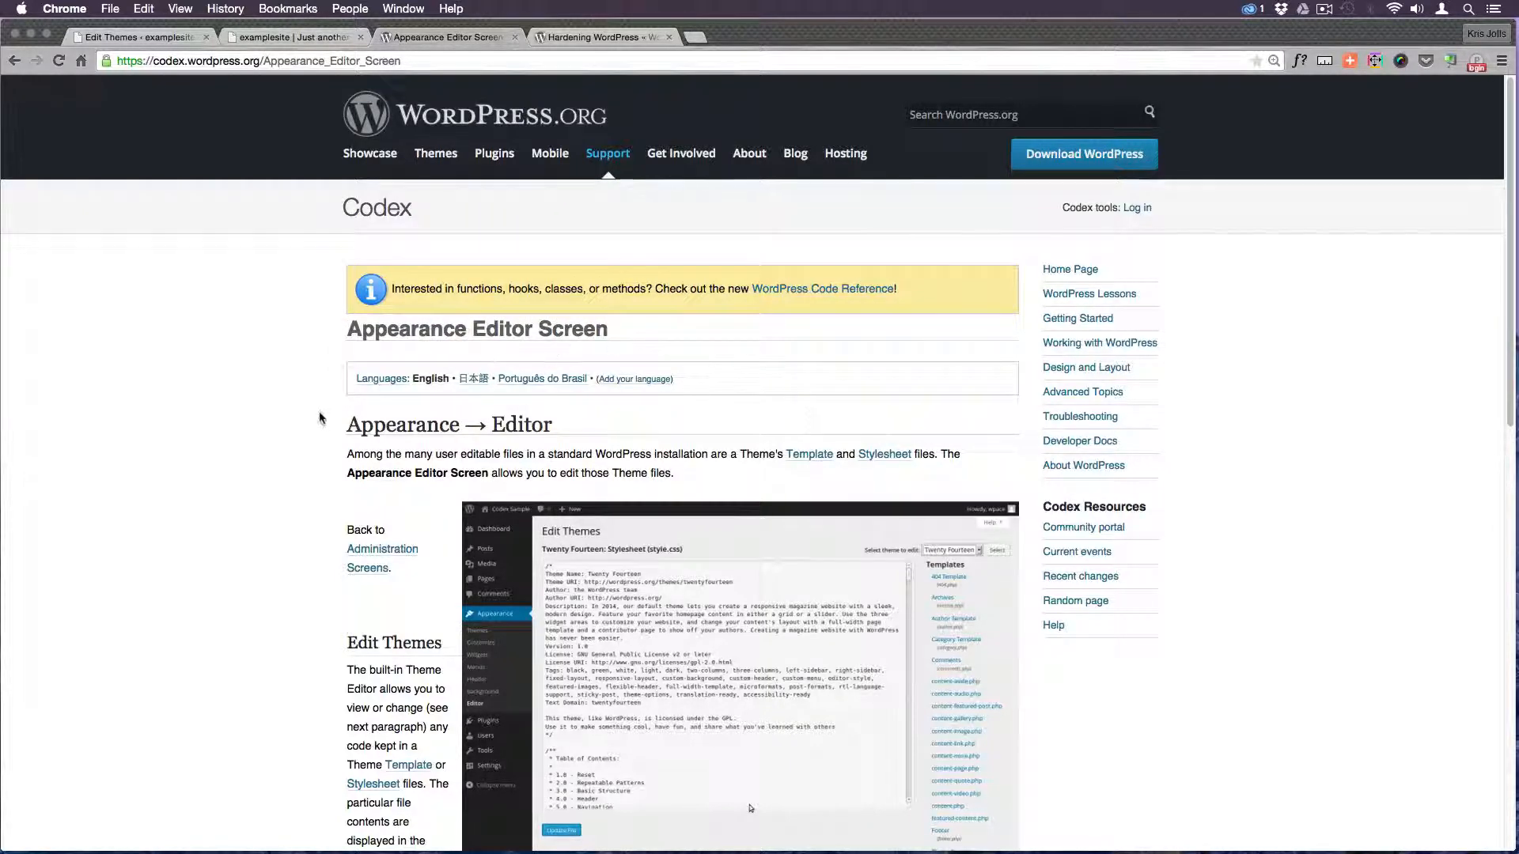
{"action": "scroll", "scroll_direction": "down", "scroll_amount": 3}
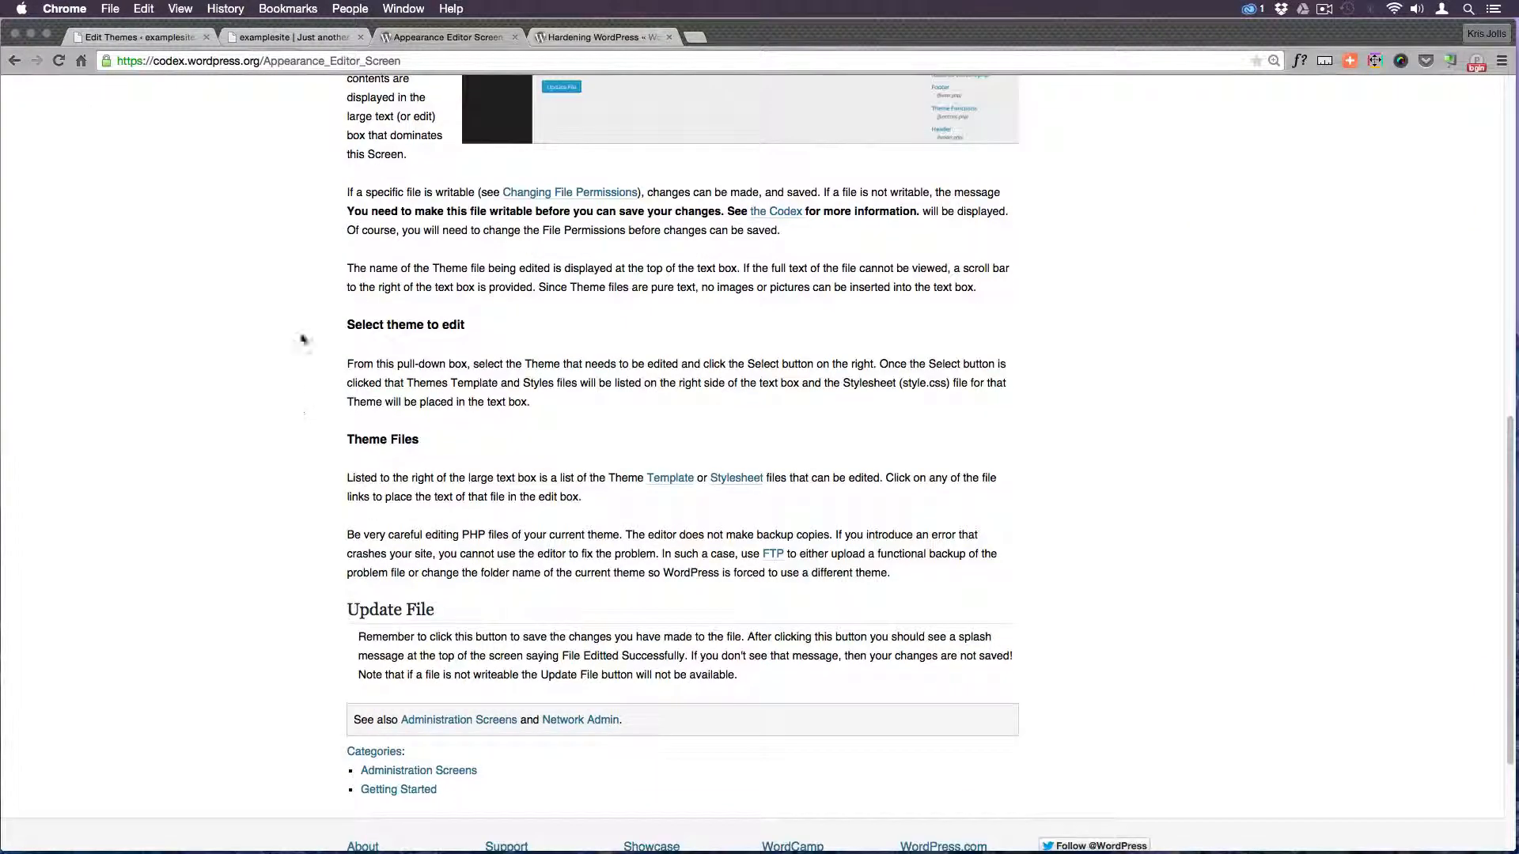
{"action": "scroll", "scroll_direction": "down", "scroll_amount": 3}
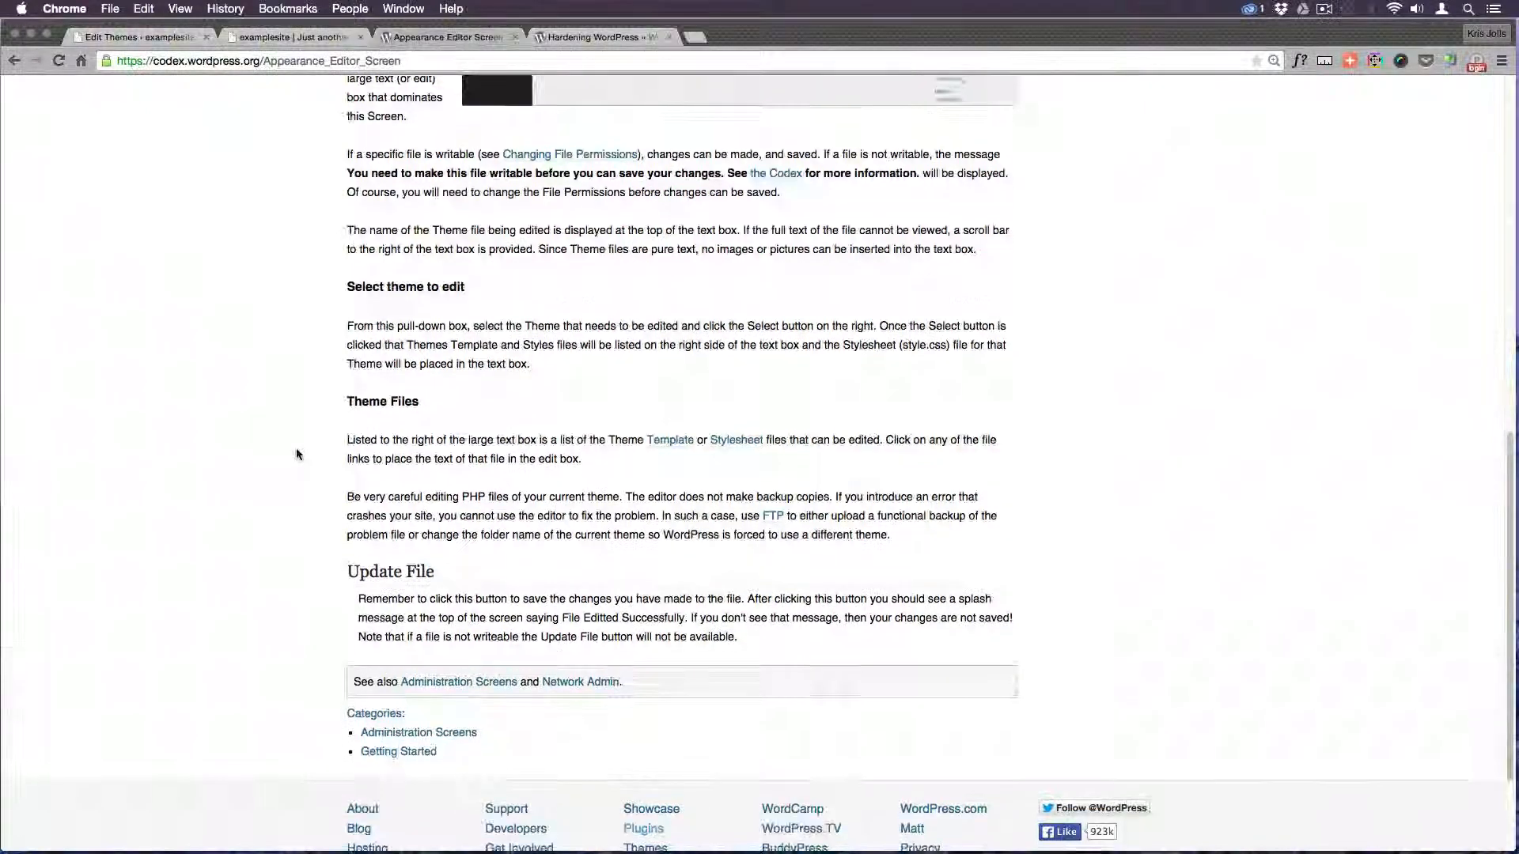
{"action": "scroll", "scroll_direction": "down", "scroll_amount": 3}
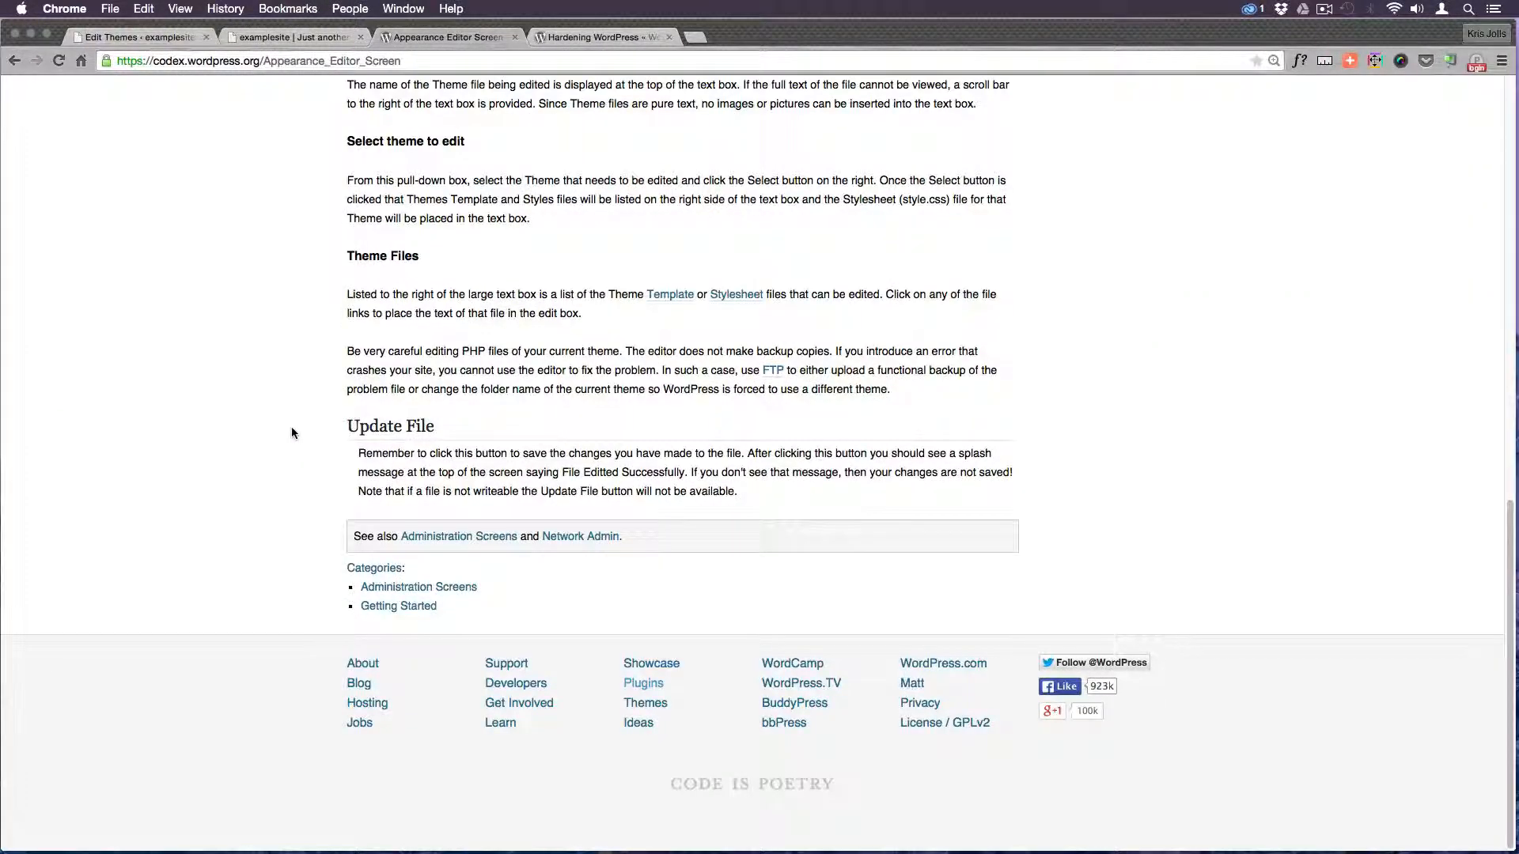
{"action": "mouse_move", "coordinate": [339, 455]}
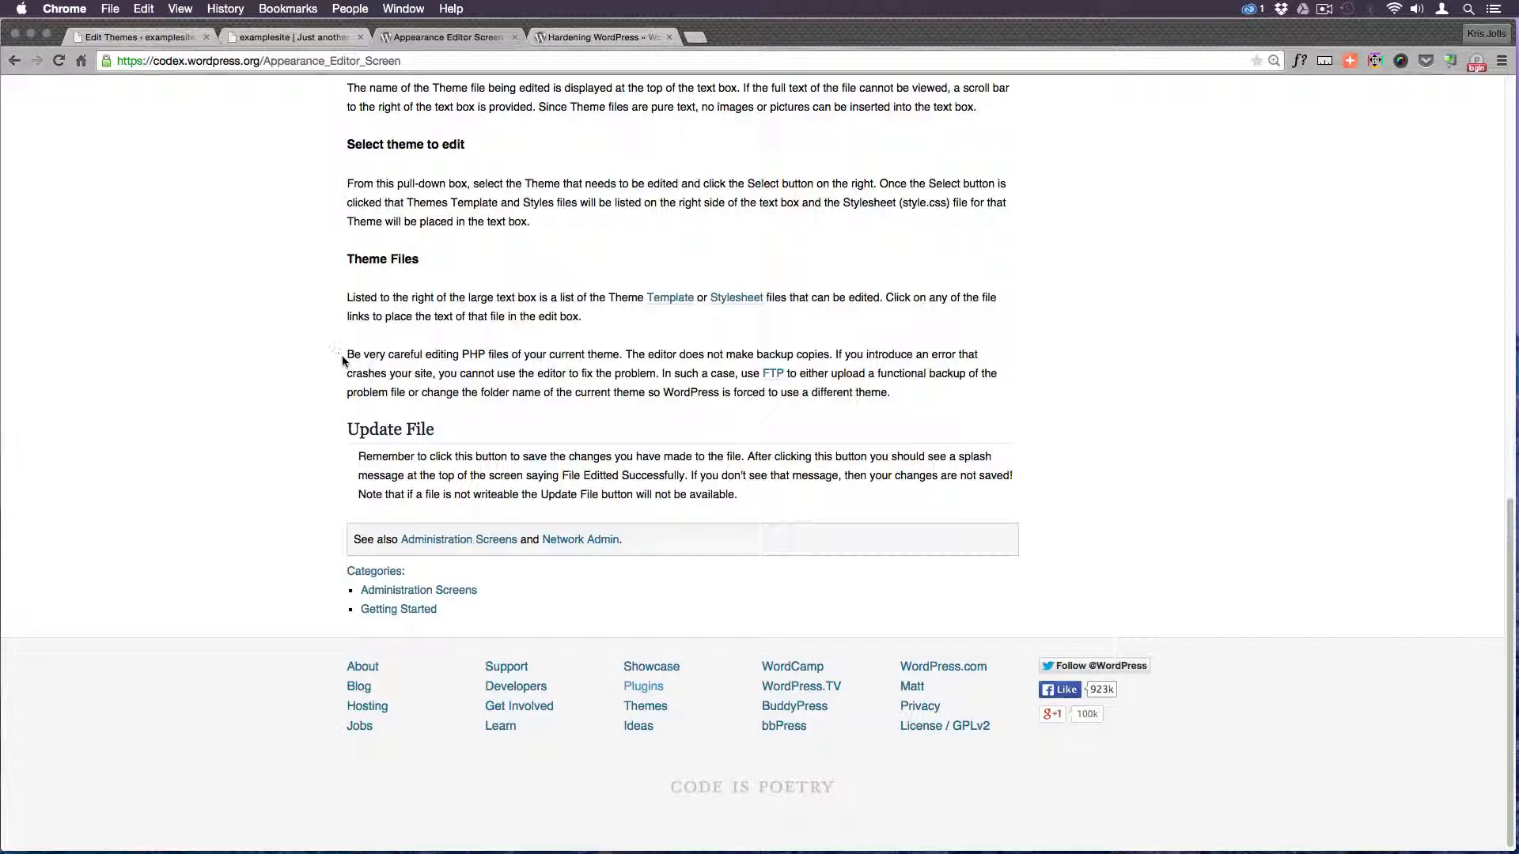
{"action": "mouse_move", "coordinate": [336, 365]}
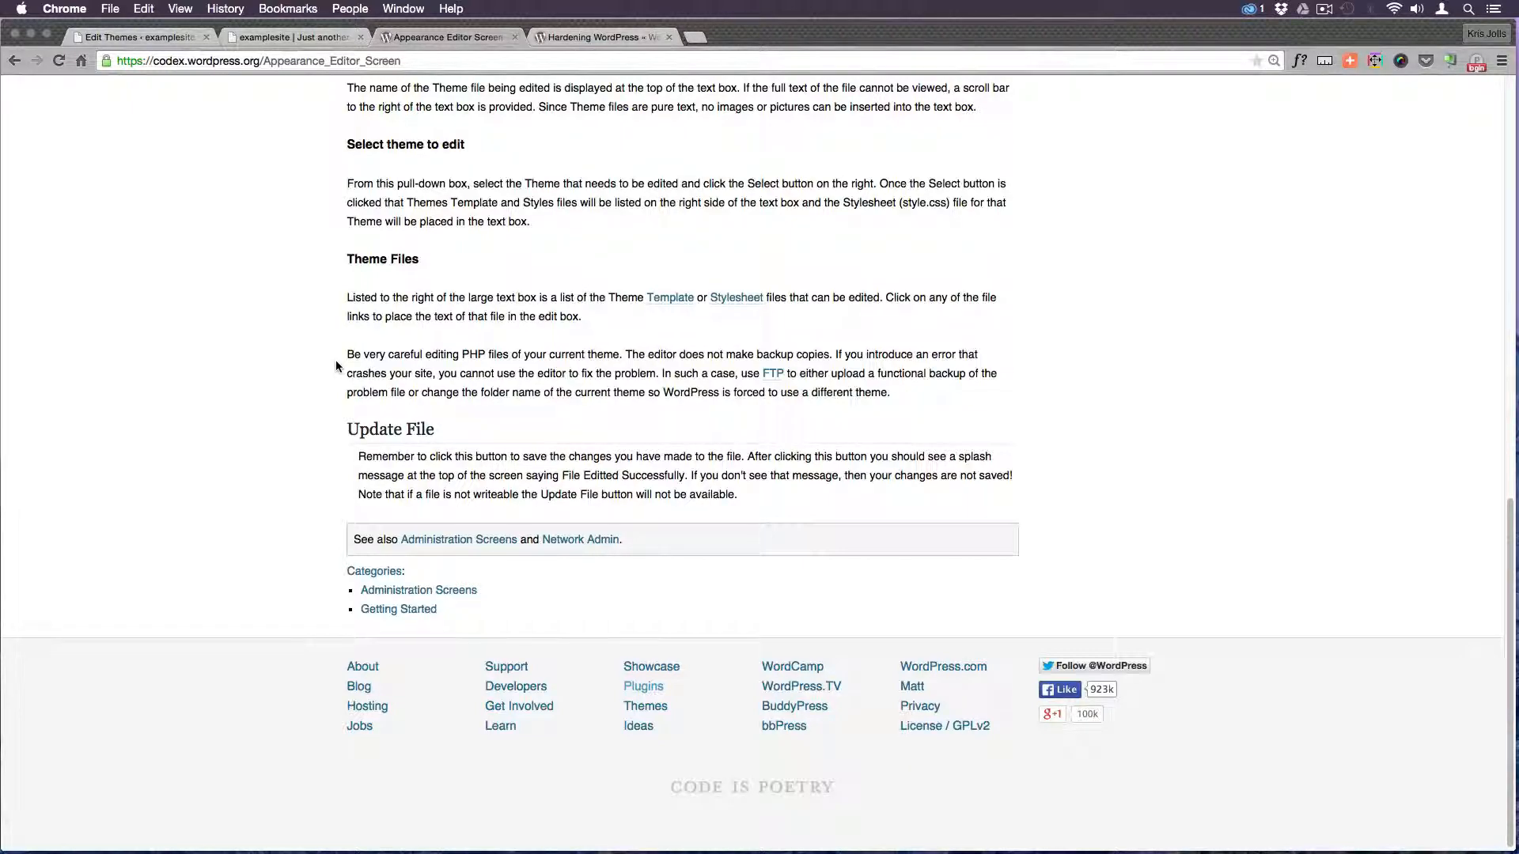
Remove the closing brace from the child theme's functions file and update it, triggering a parse error
{"action": "left_click", "coordinate": [141, 36]}
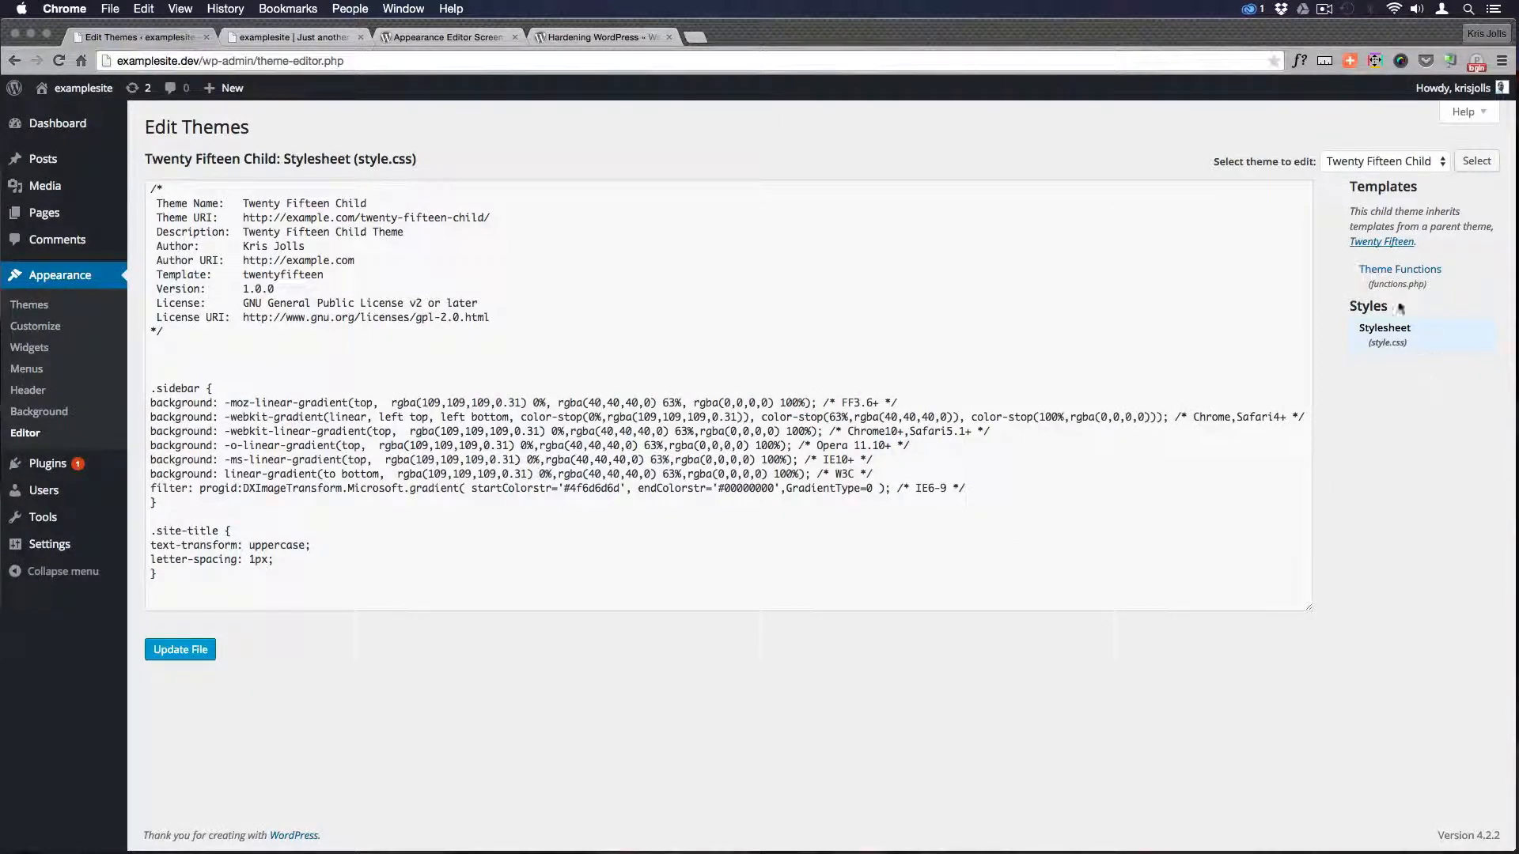
{"action": "left_click", "coordinate": [1401, 269]}
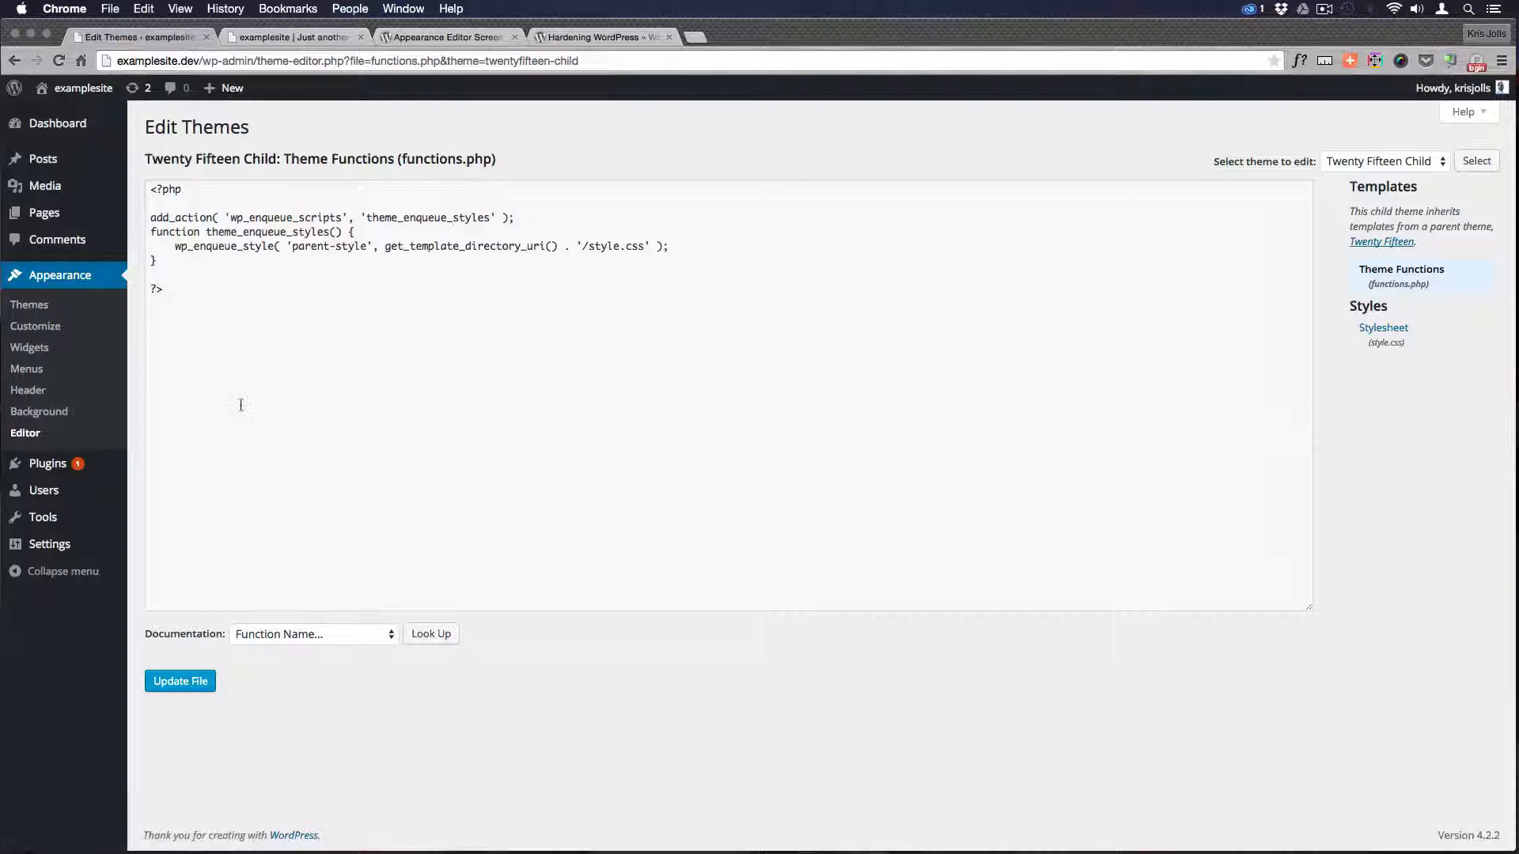
{"action": "left_click", "coordinate": [199, 278]}
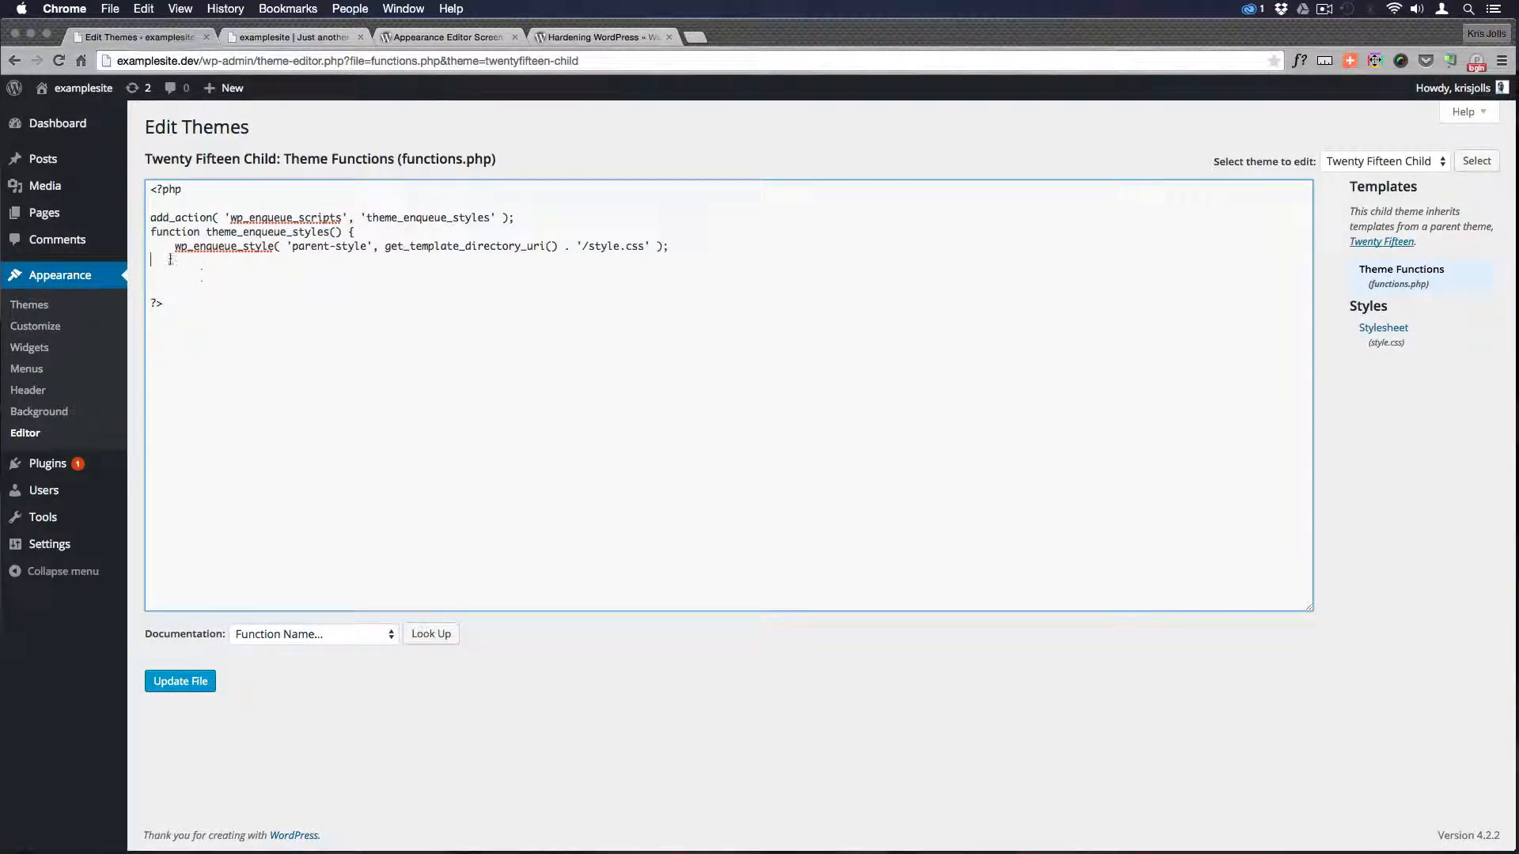
{"action": "left_click", "coordinate": [180, 680]}
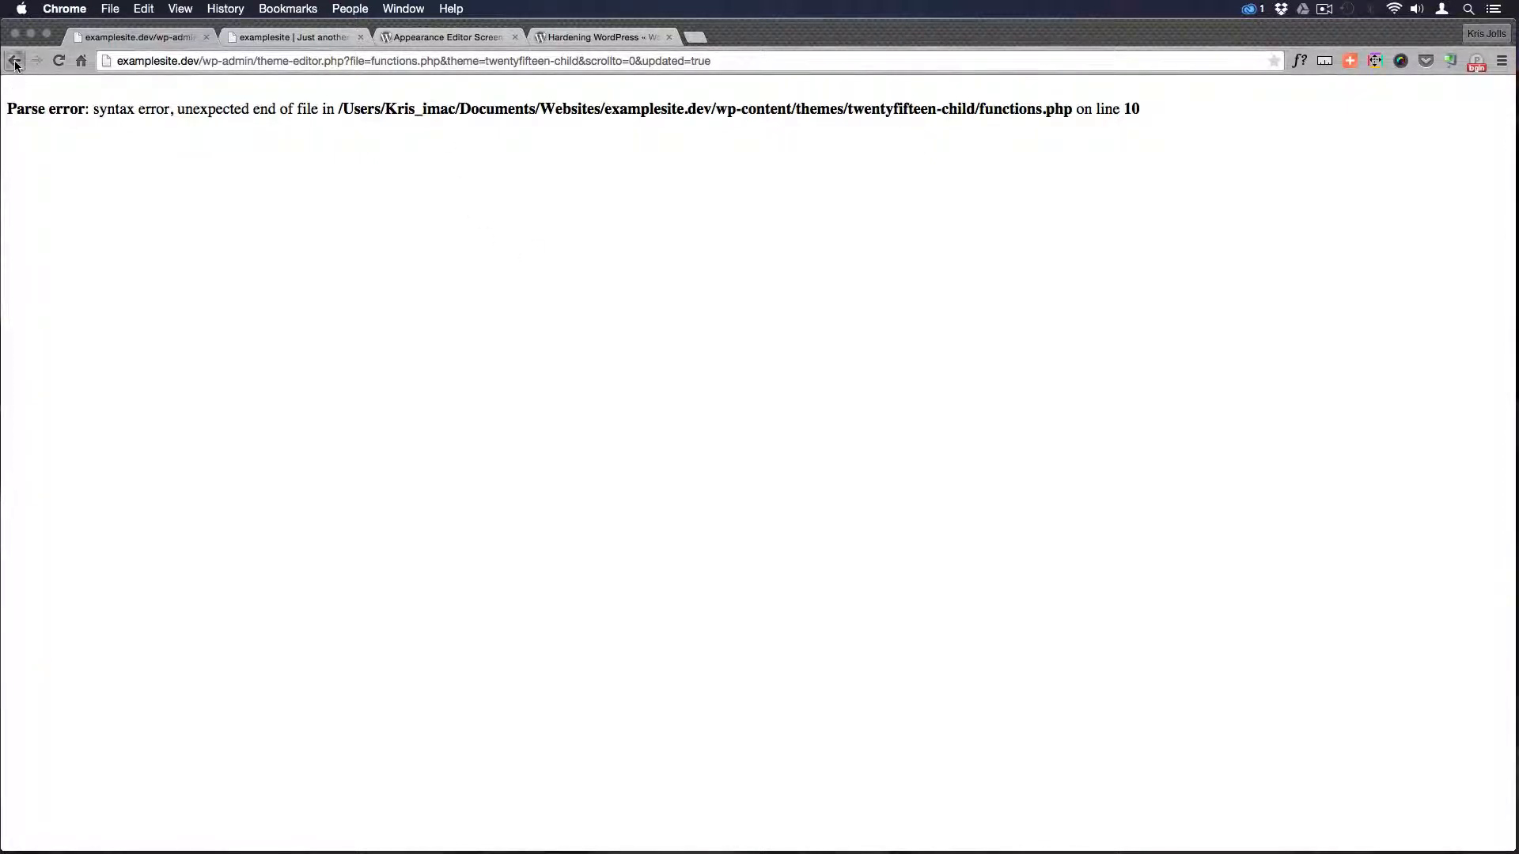
Re-add the closing brace to the functions file and update it, still hitting the parse error
{"action": "left_click", "coordinate": [14, 60]}
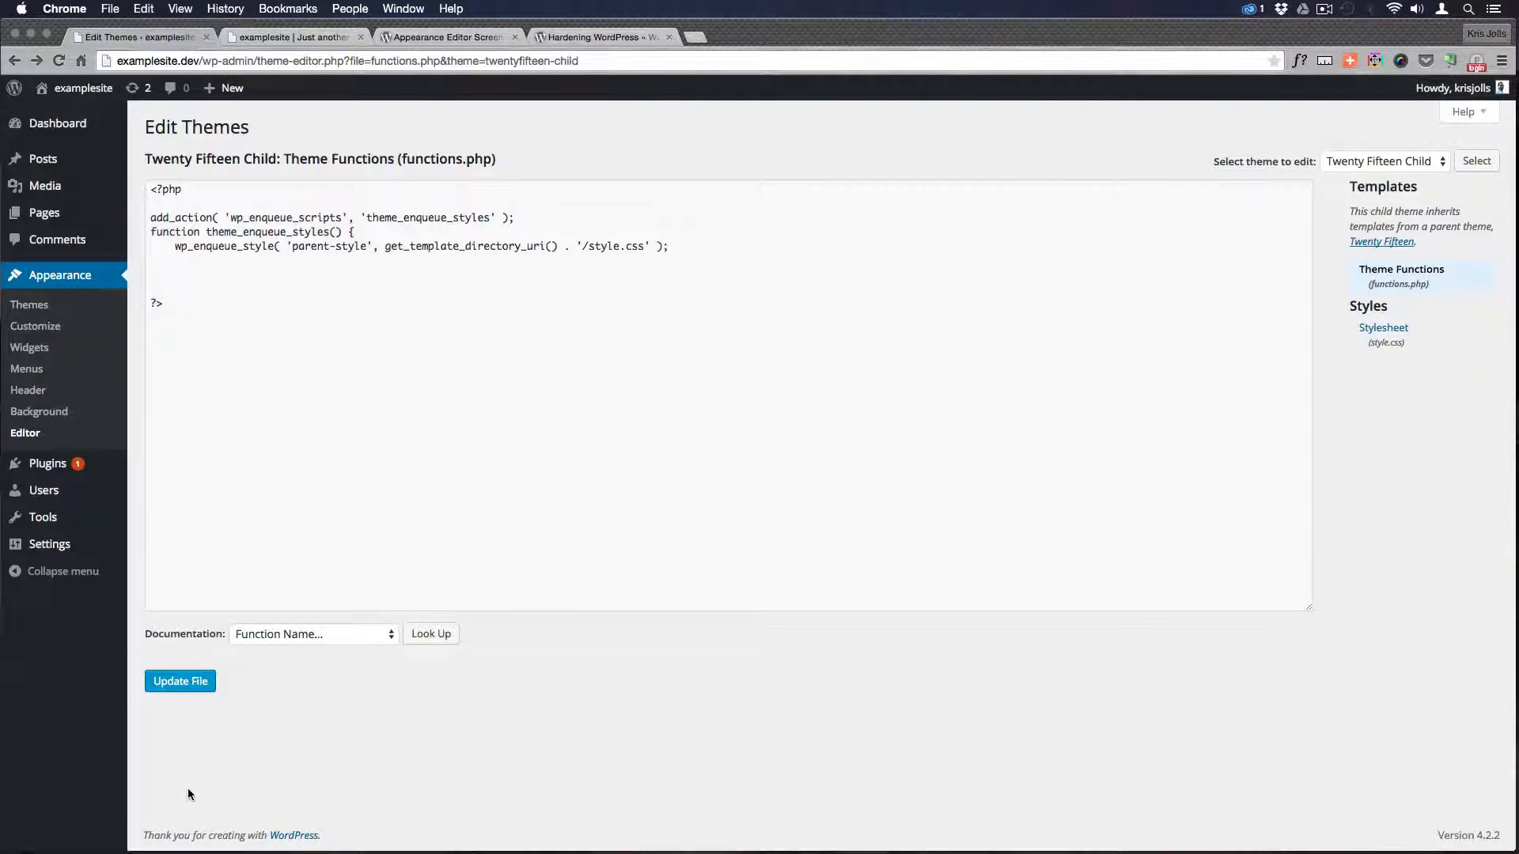
{"action": "left_click", "coordinate": [300, 282]}
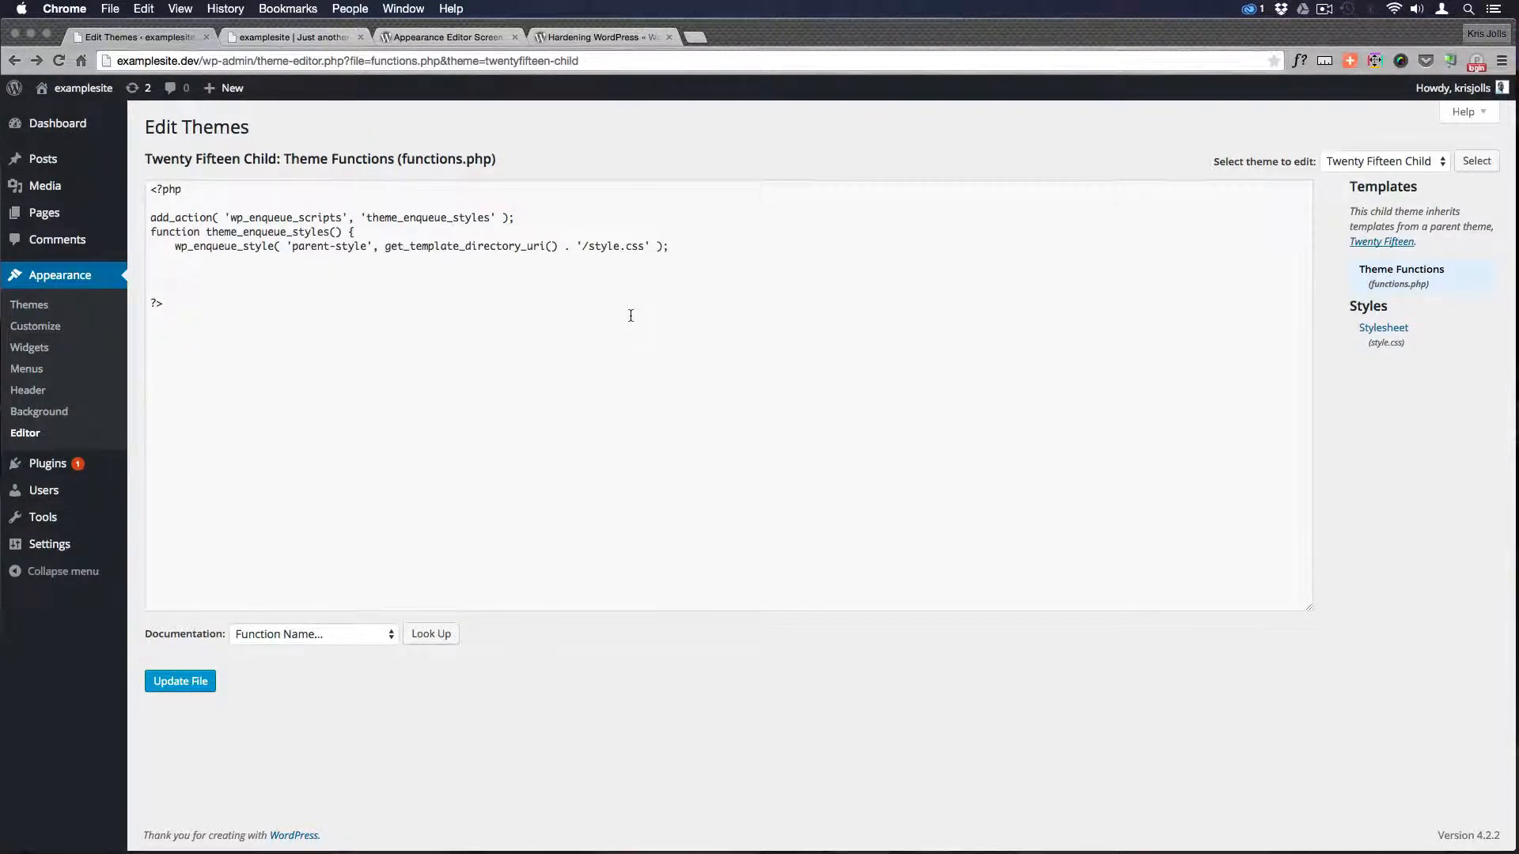
{"action": "left_click", "coordinate": [181, 680]}
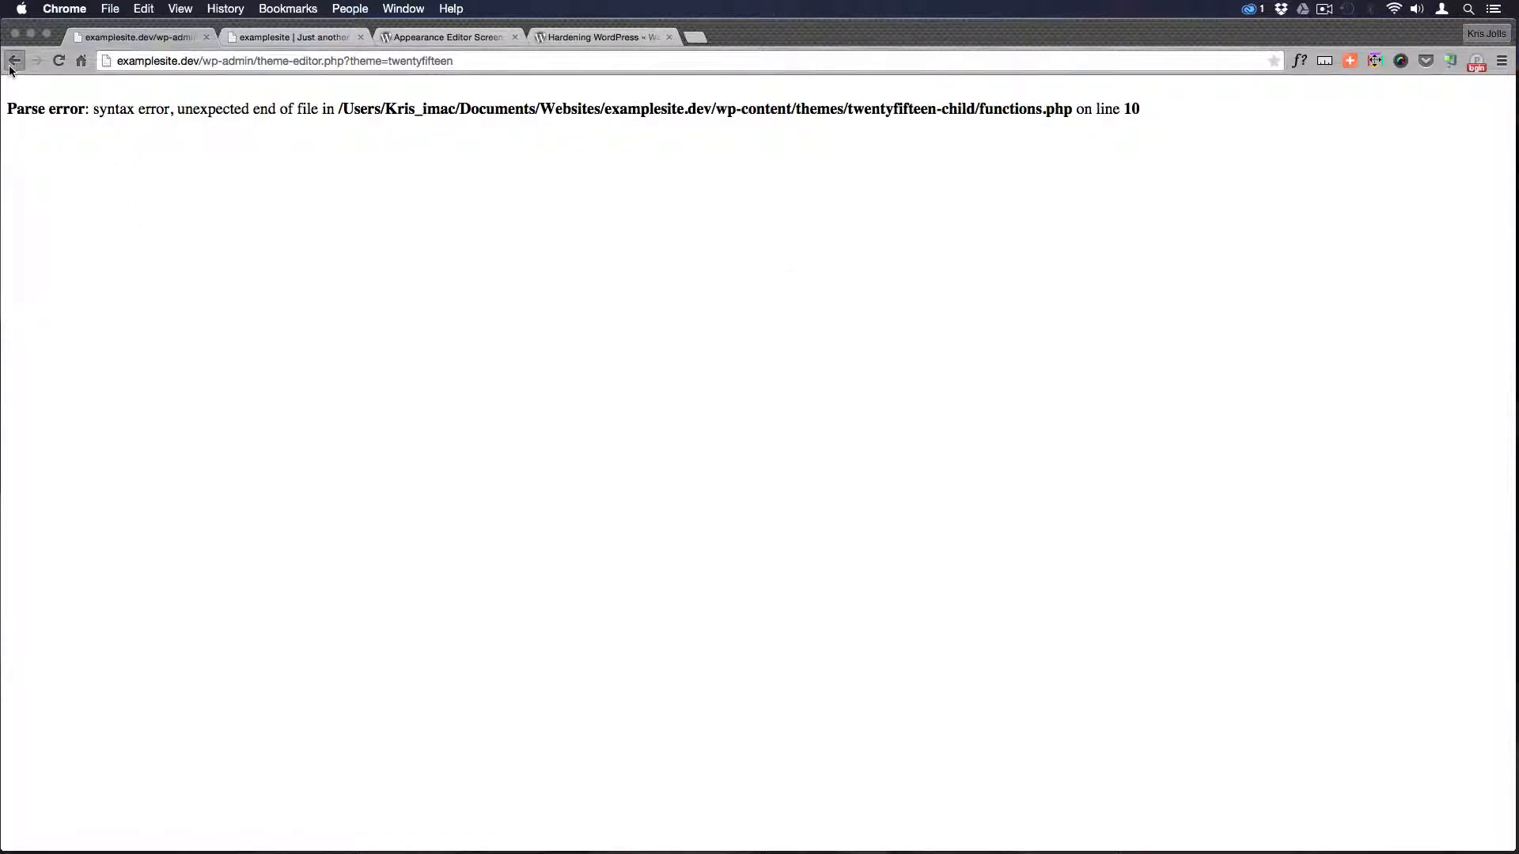
{"action": "left_click", "coordinate": [14, 60]}
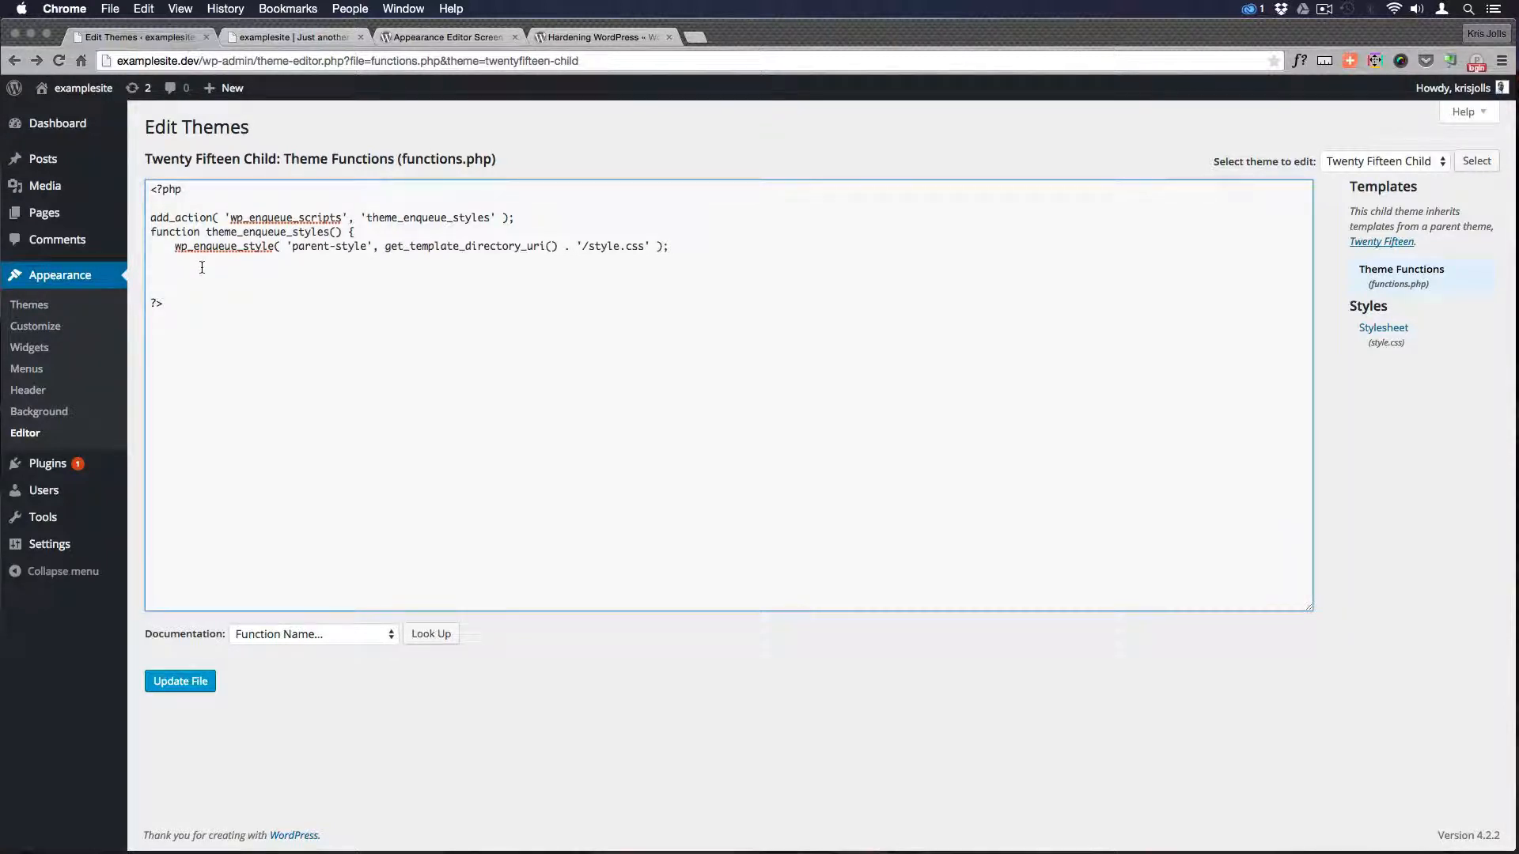
{"action": "type", "text": "}"}
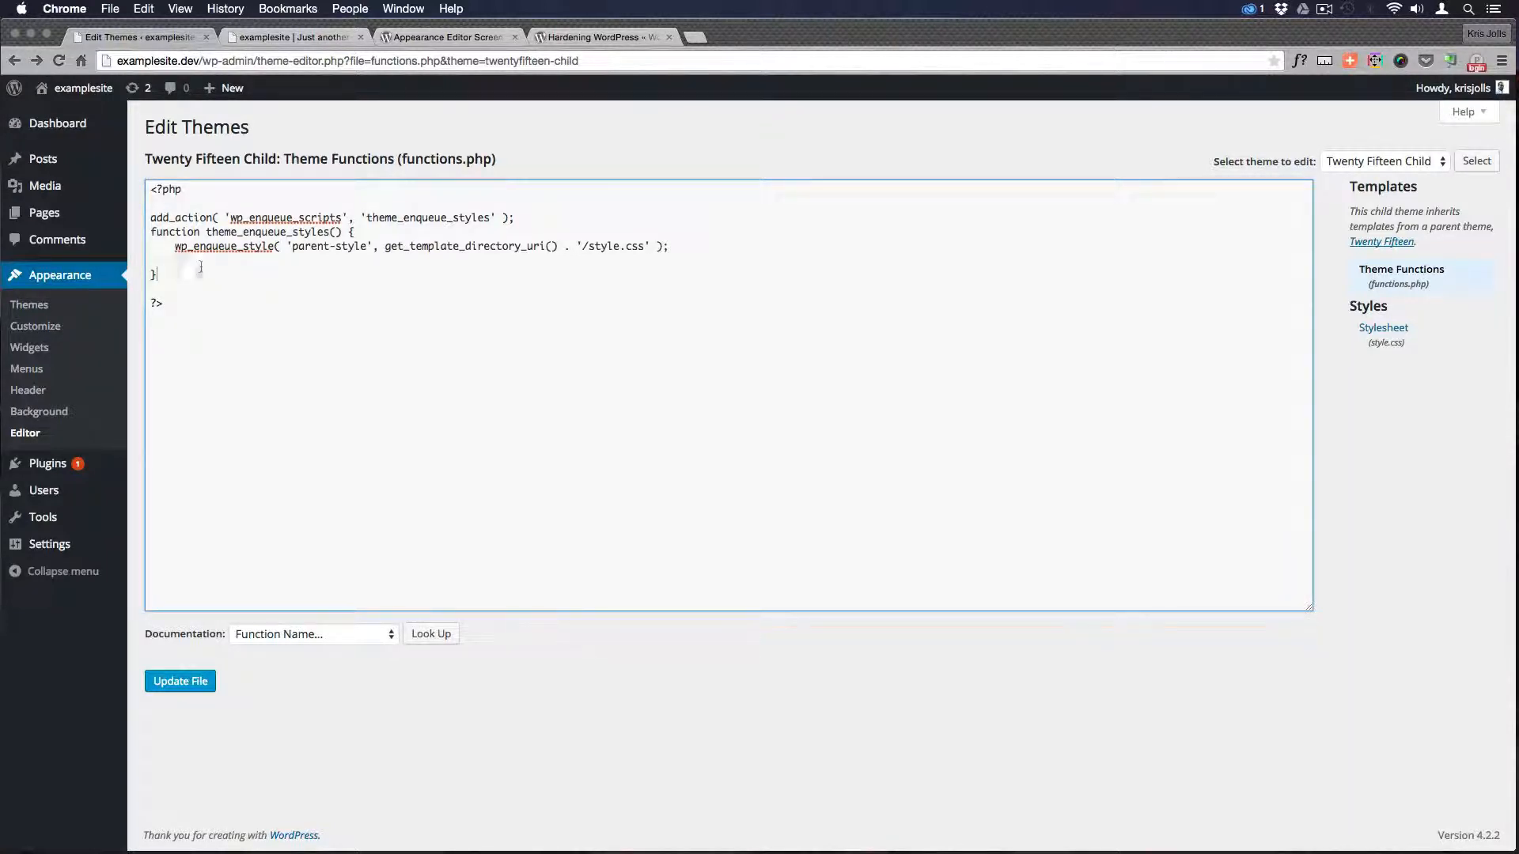
{"action": "left_click", "coordinate": [180, 681]}
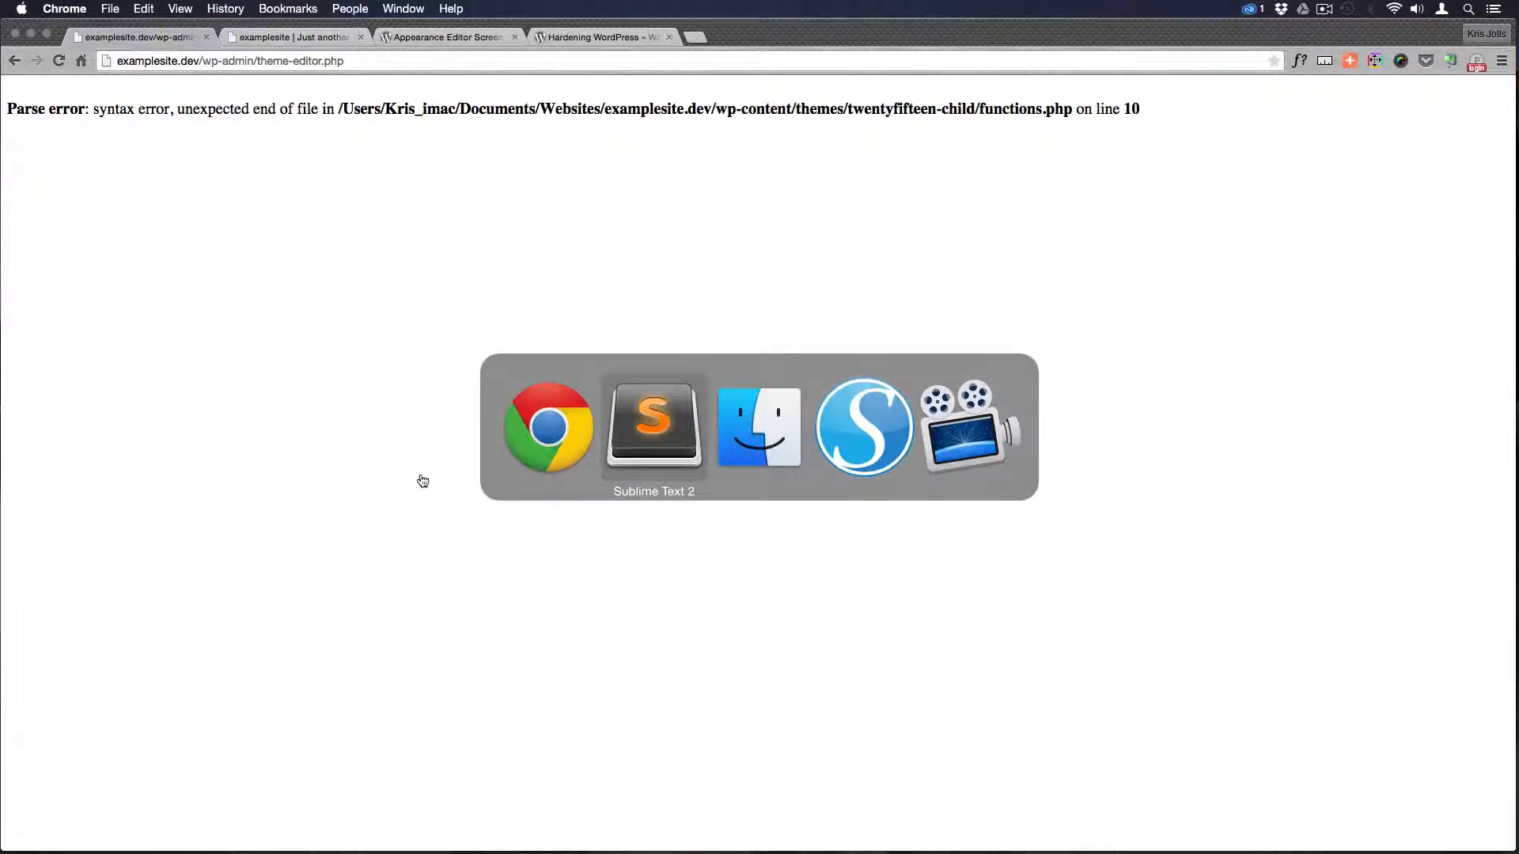
Browse examplesite.dev > wp-content > themes > twentyfifteen-child to reach functions.php
{"action": "left_click", "coordinate": [758, 425]}
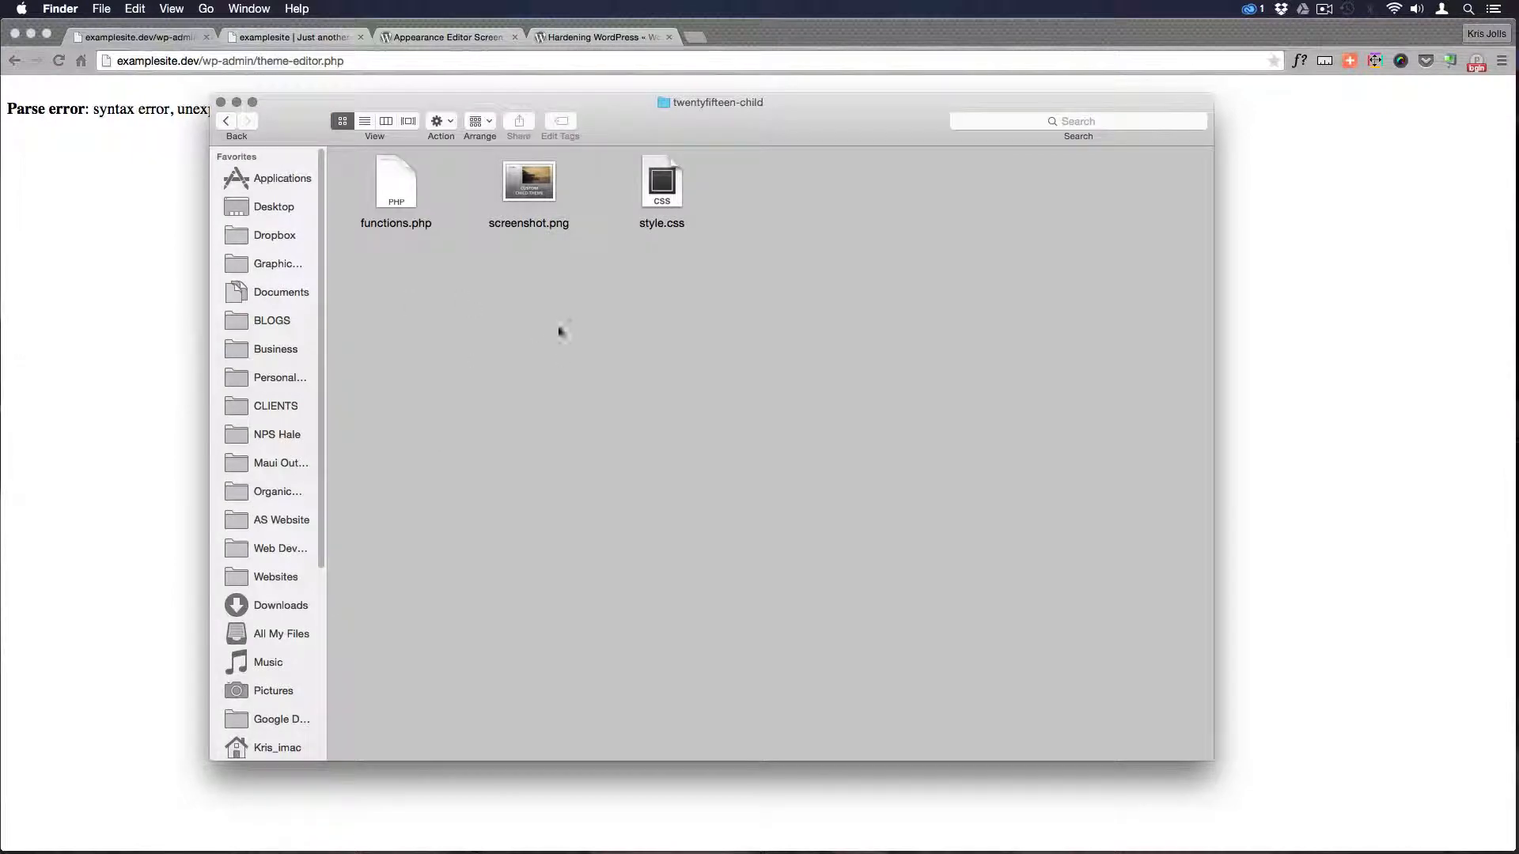
{"action": "left_click", "coordinate": [226, 120]}
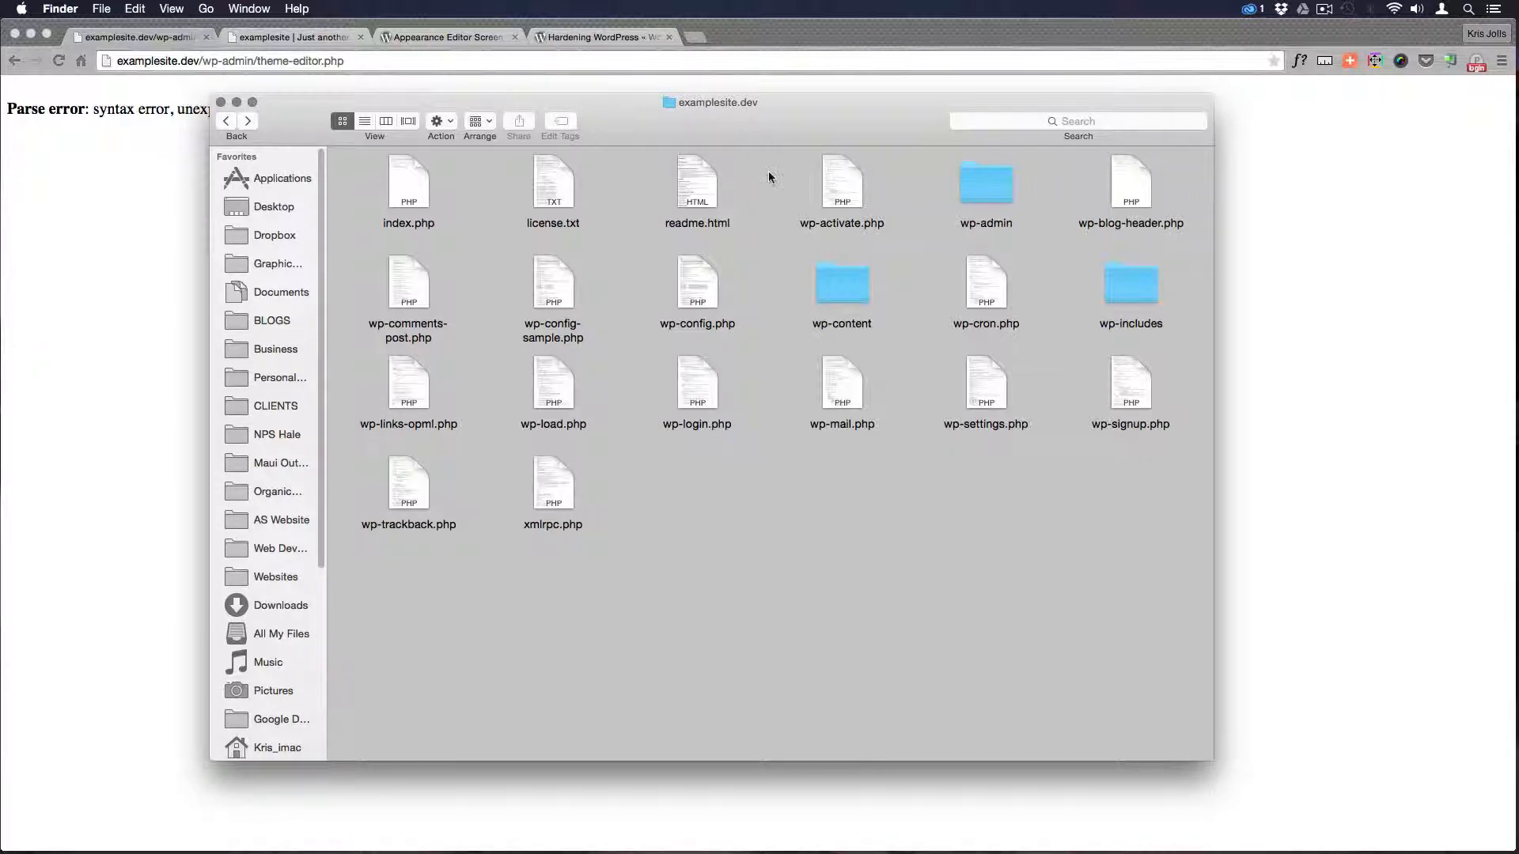
{"action": "mouse_move", "coordinate": [467, 187]}
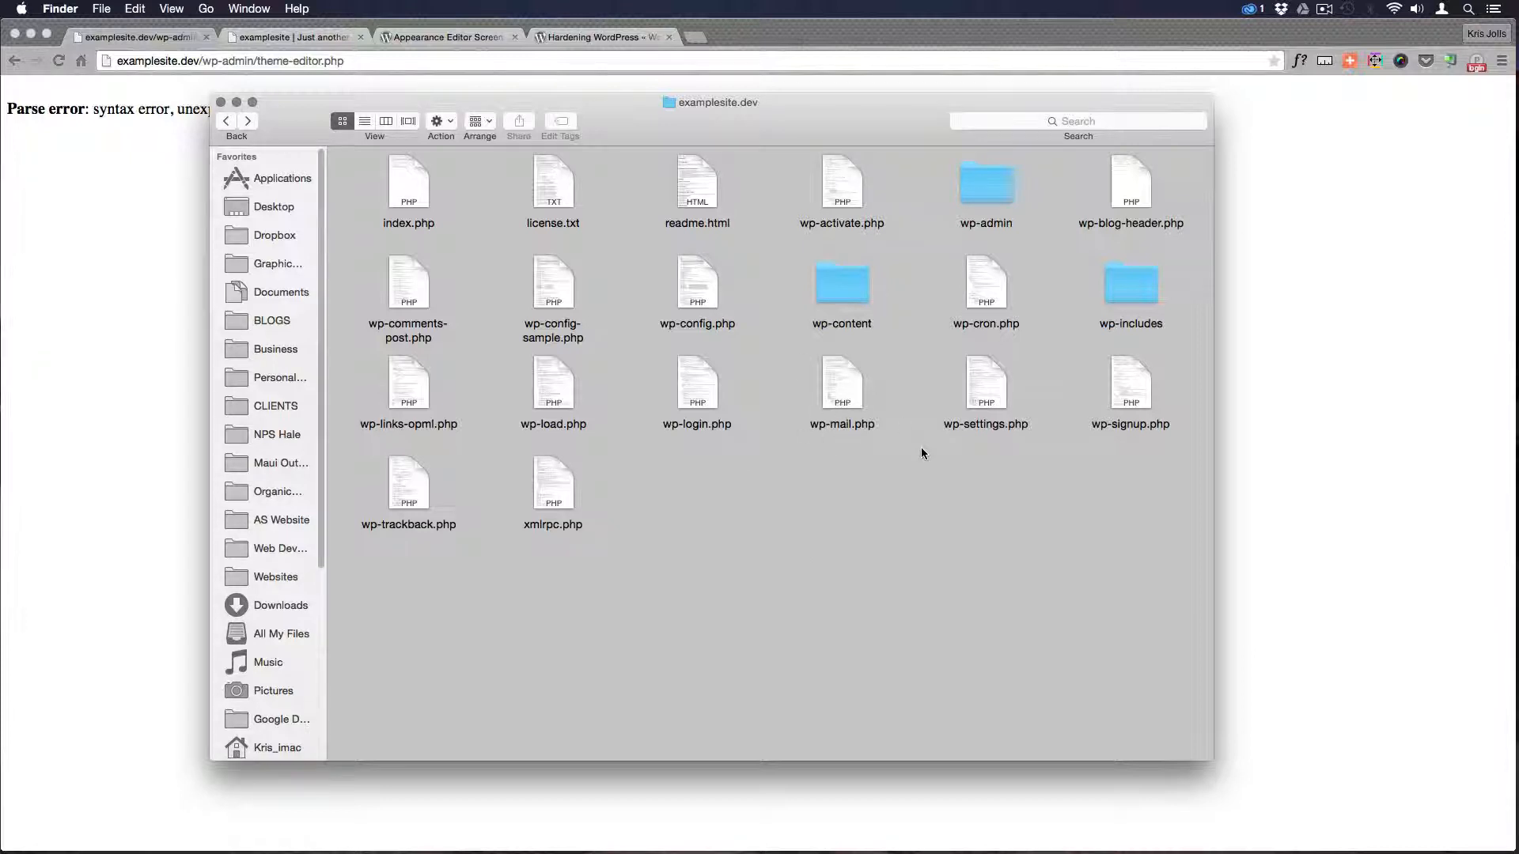
{"action": "mouse_move", "coordinate": [895, 282]}
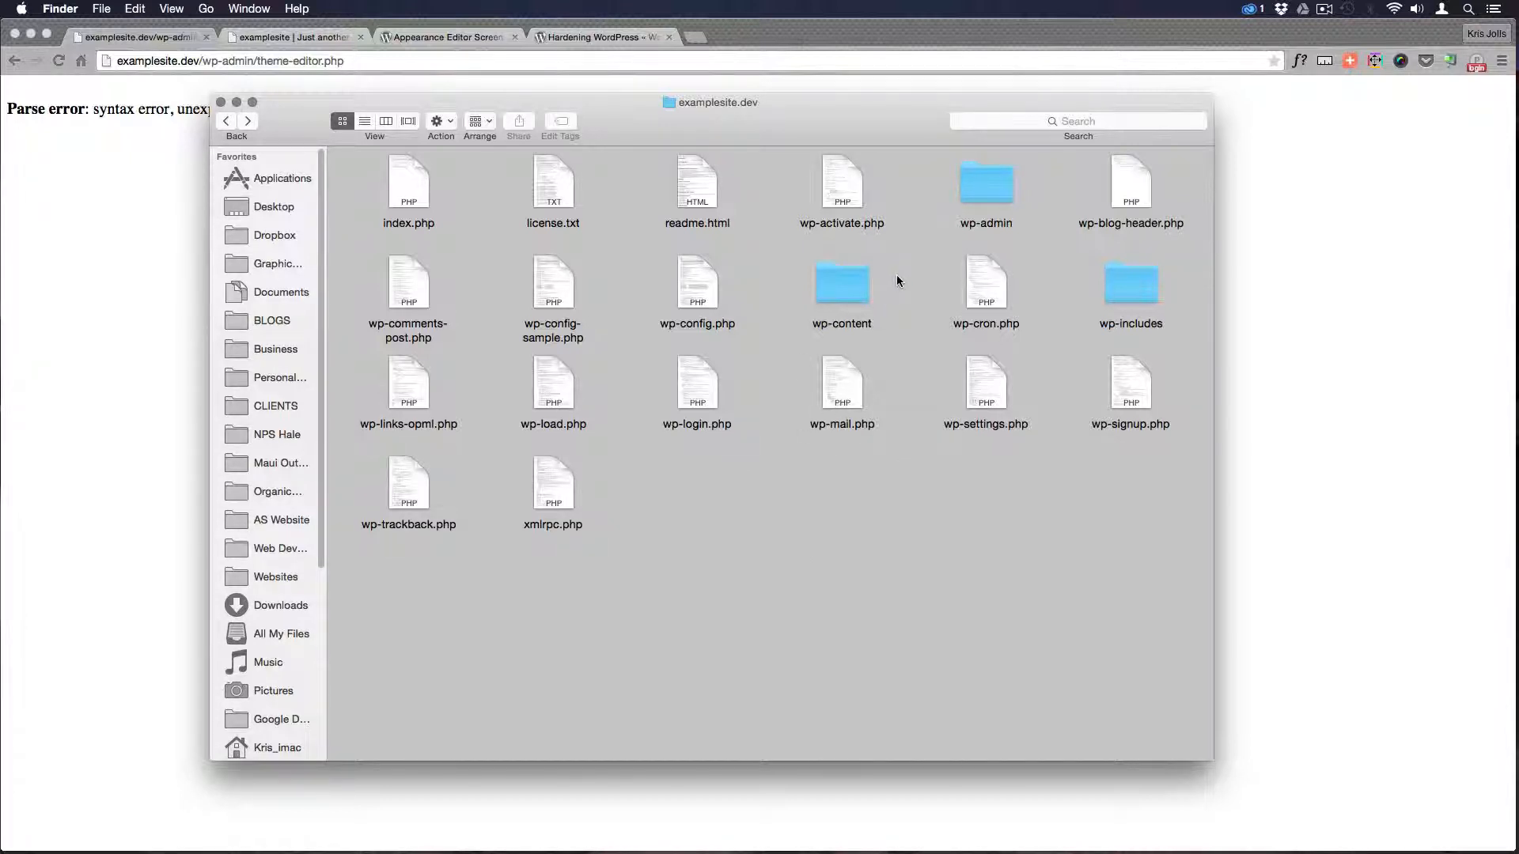
{"action": "double_click", "coordinate": [840, 285]}
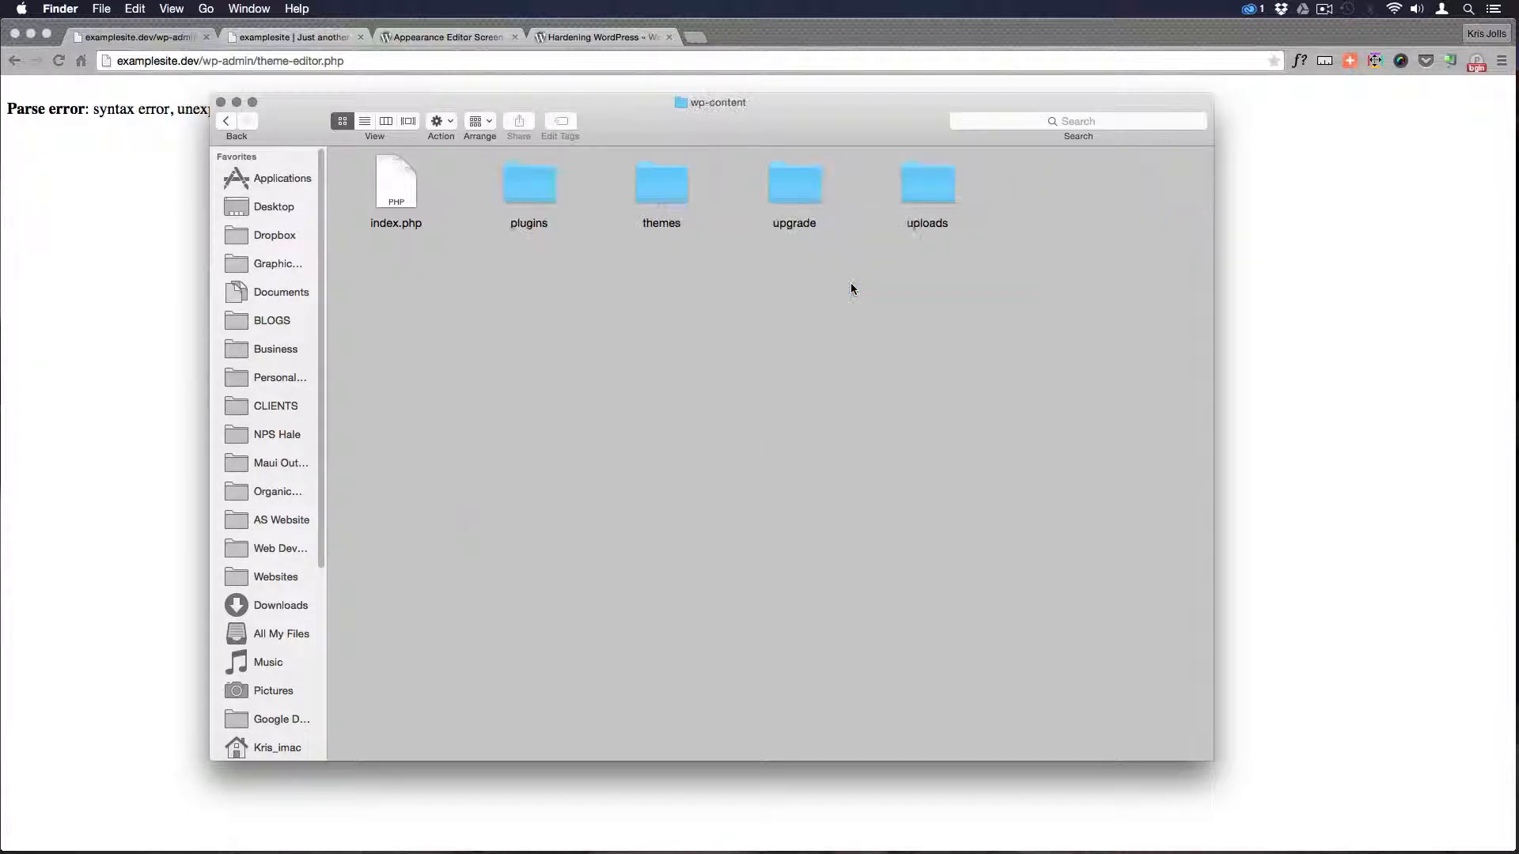
{"action": "double_click", "coordinate": [662, 182]}
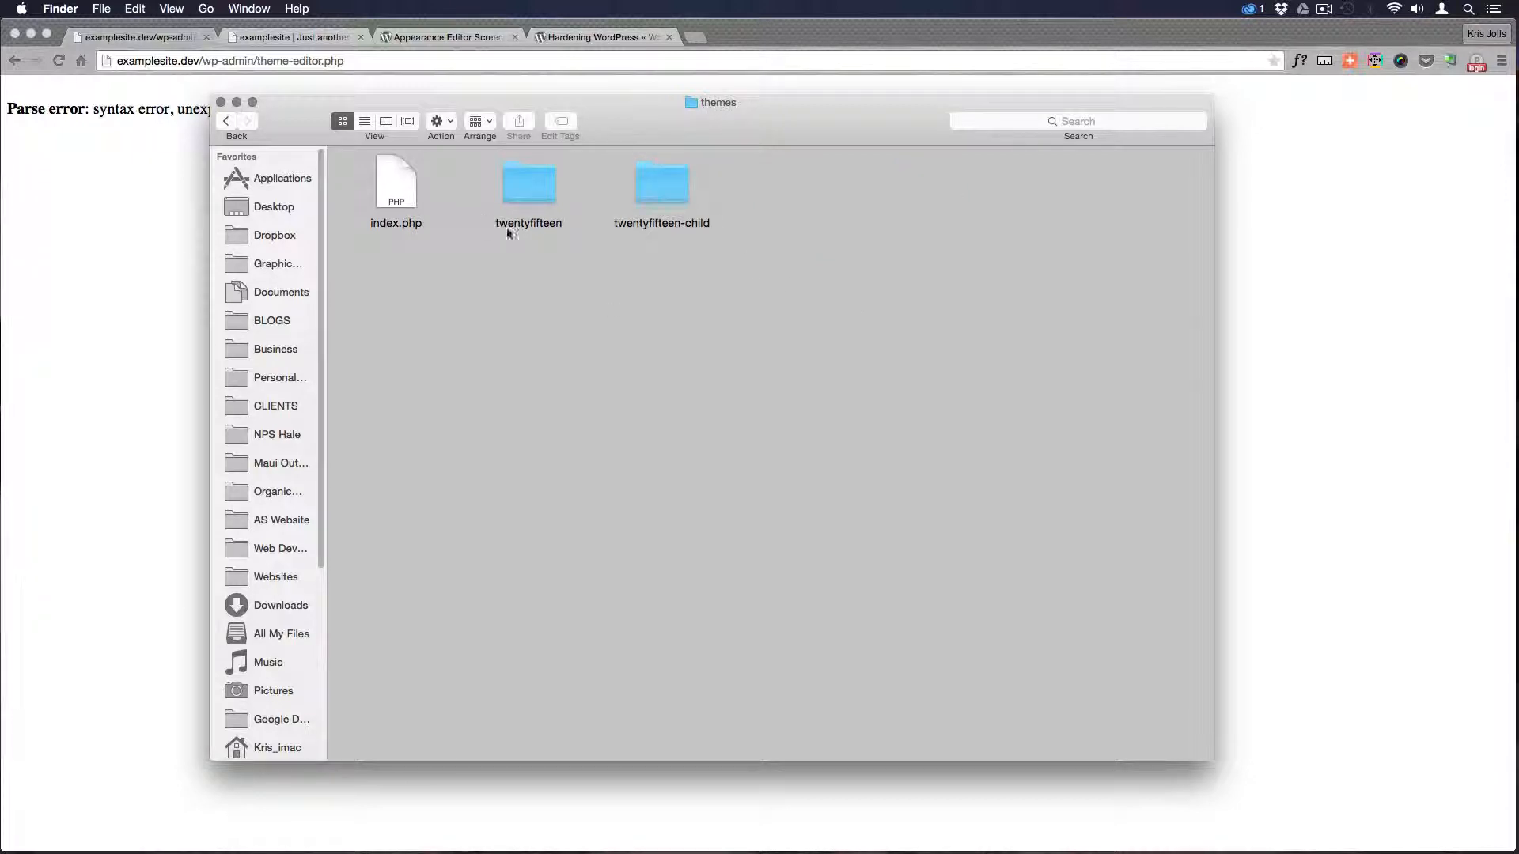
{"action": "left_click", "coordinate": [396, 184]}
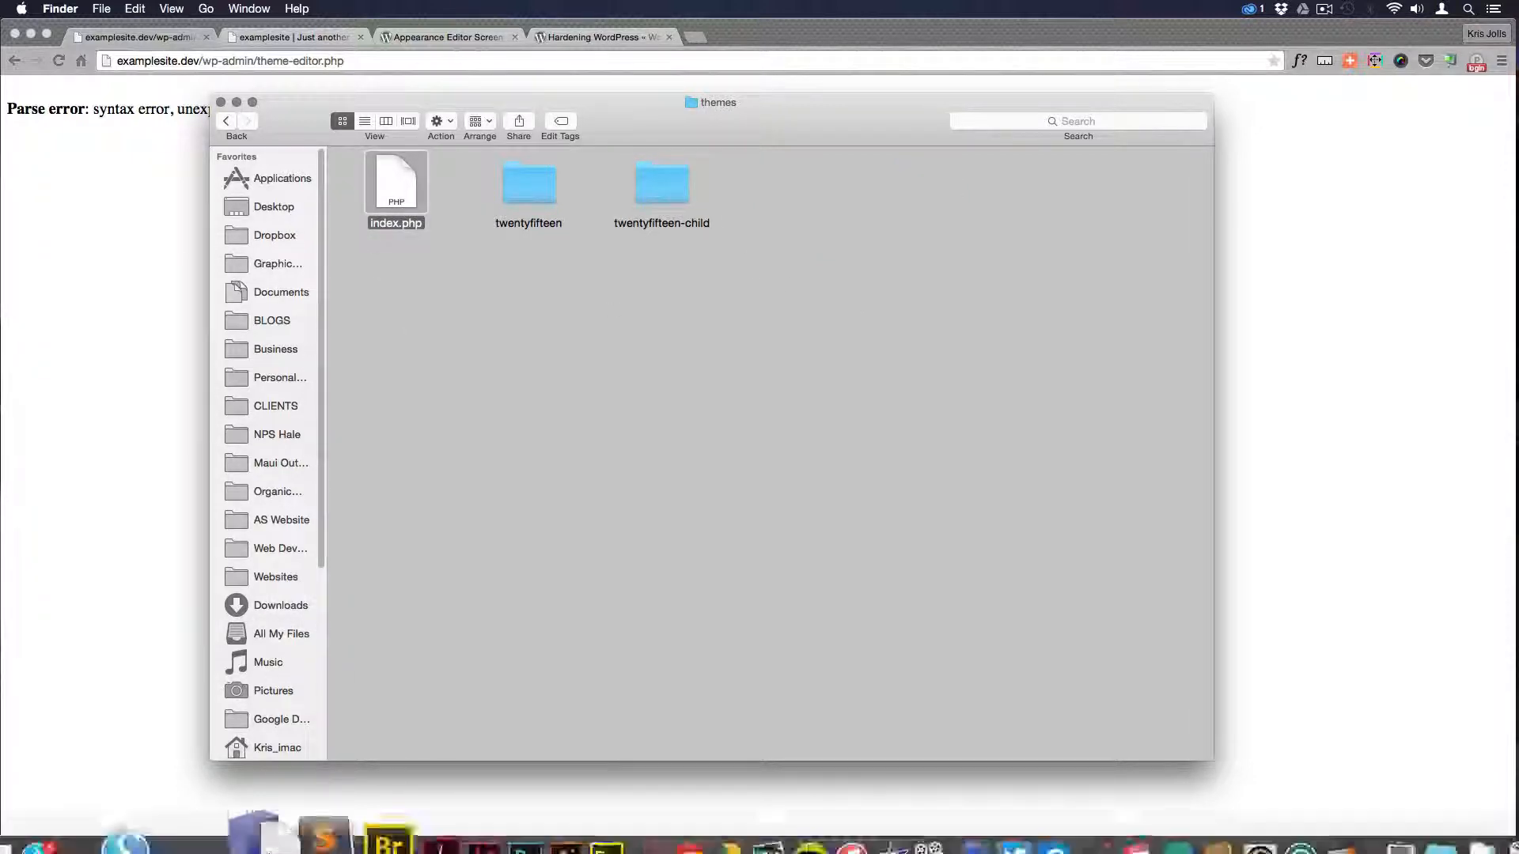
{"action": "double_click", "coordinate": [396, 182]}
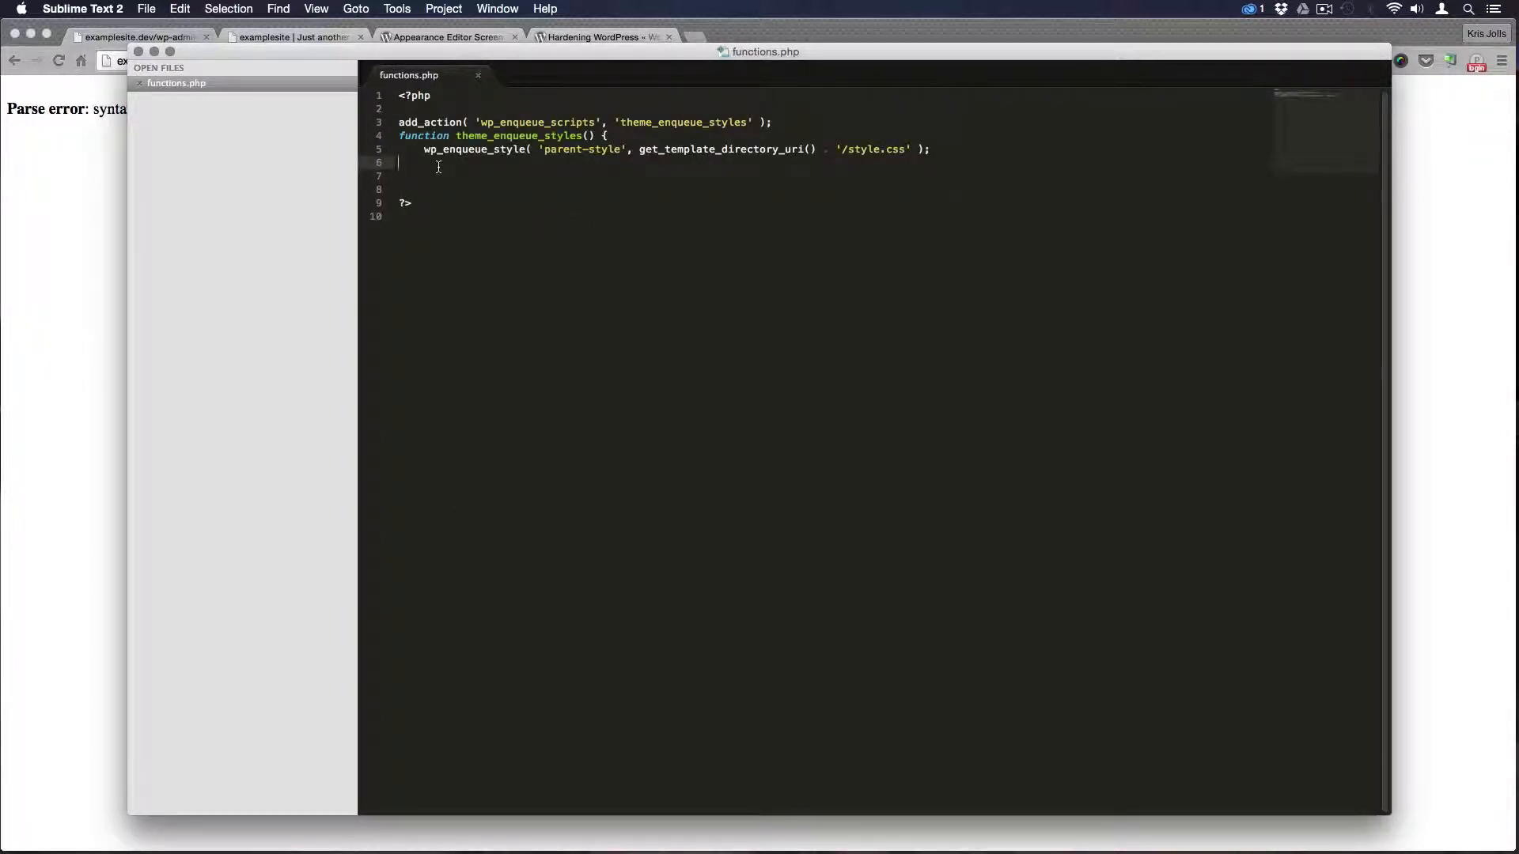
Add the closing brace on line 6 of functions.php in Sublime Text 2
{"action": "type", "text": "}"}
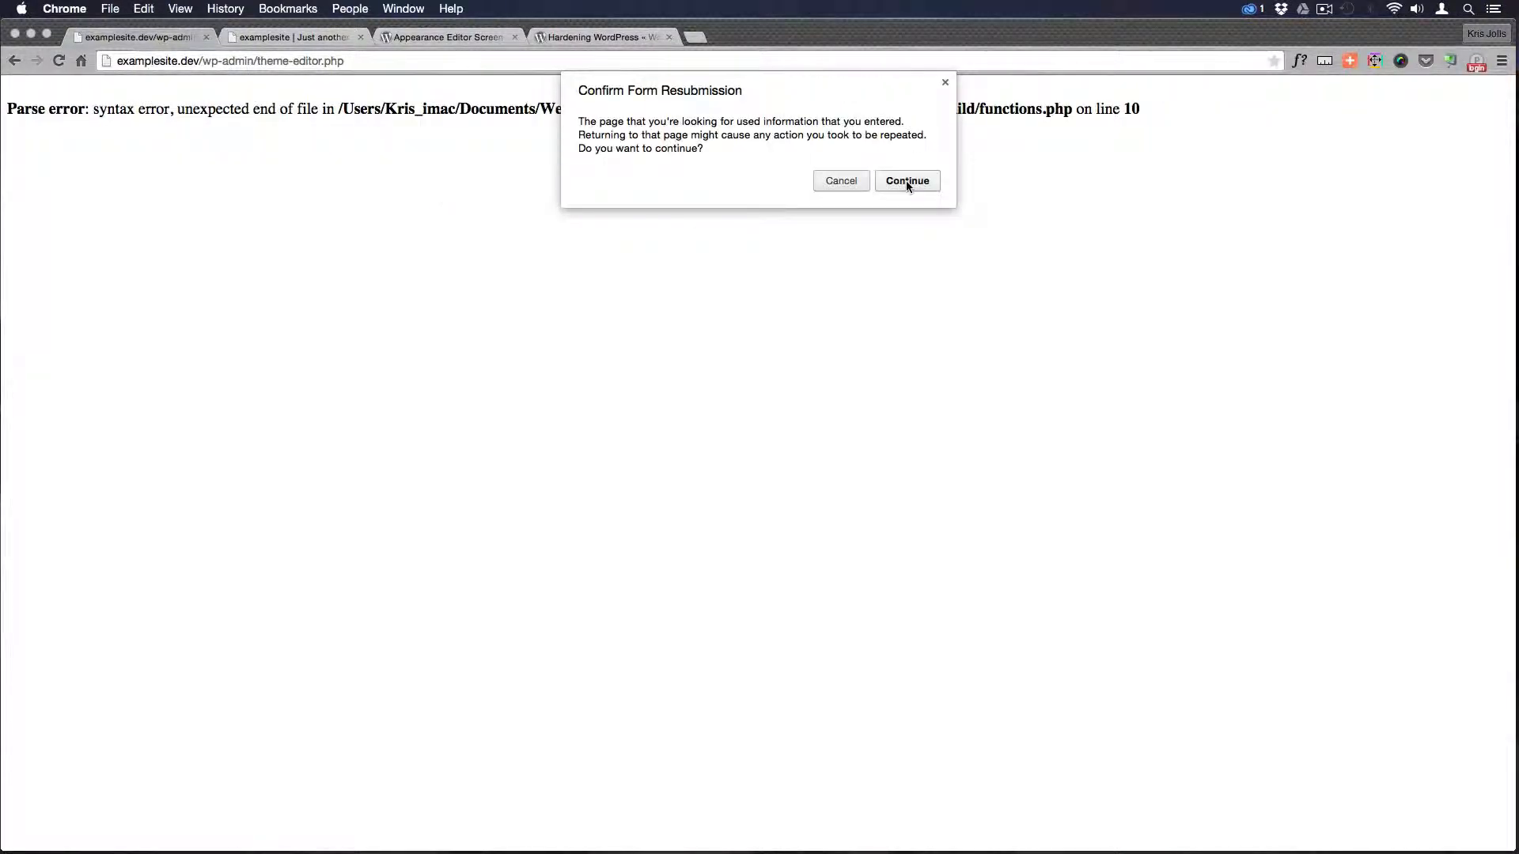
Resubmit the editor page, confirm Posts and Themes load, and return to Appearance > Editor
{"action": "left_click", "coordinate": [907, 180]}
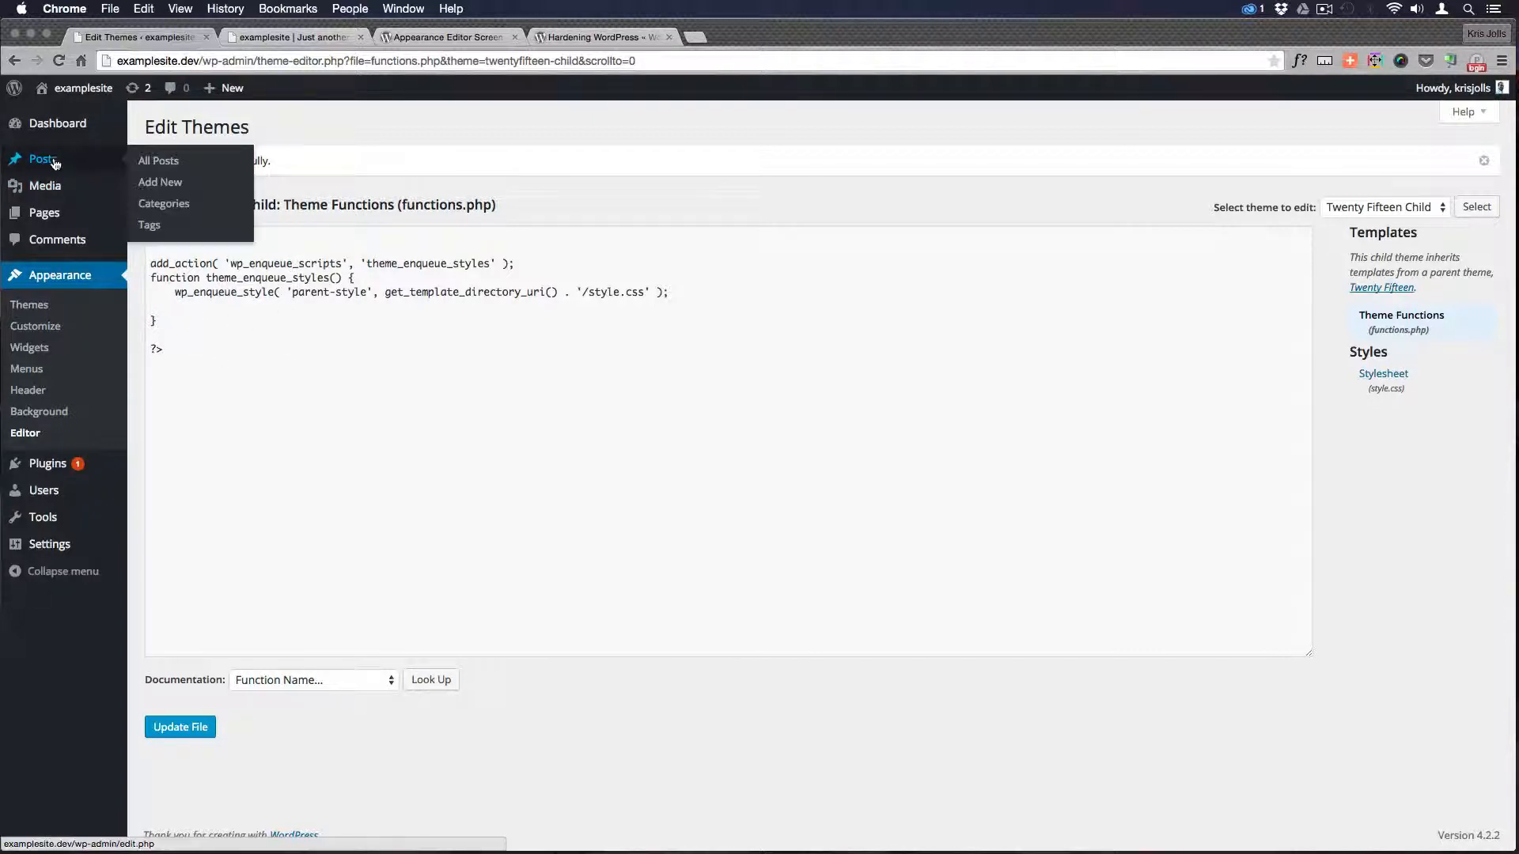
{"action": "left_click", "coordinate": [158, 160]}
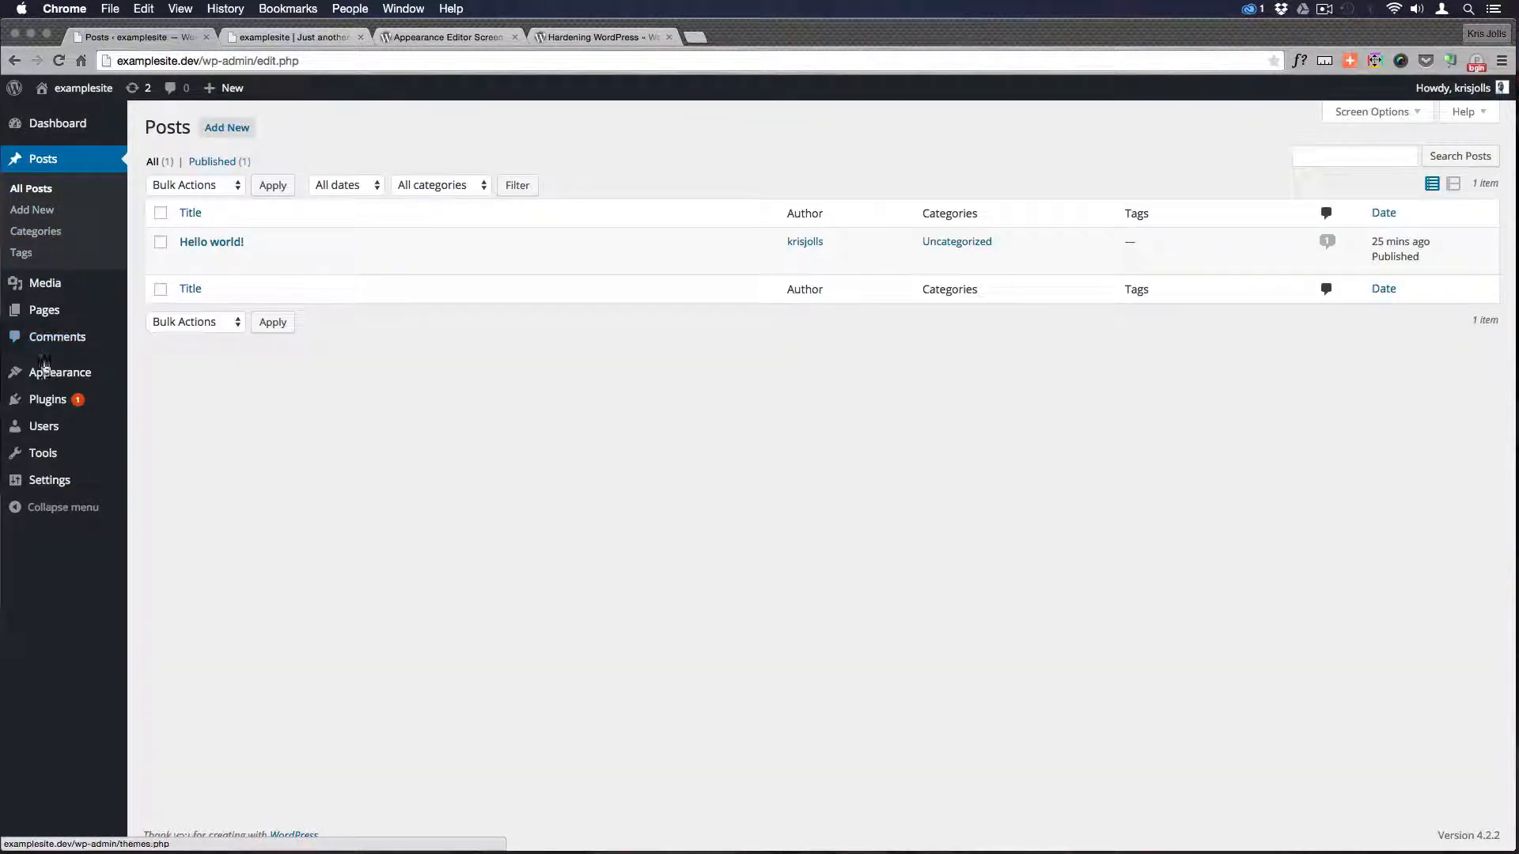
{"action": "left_click", "coordinate": [60, 371]}
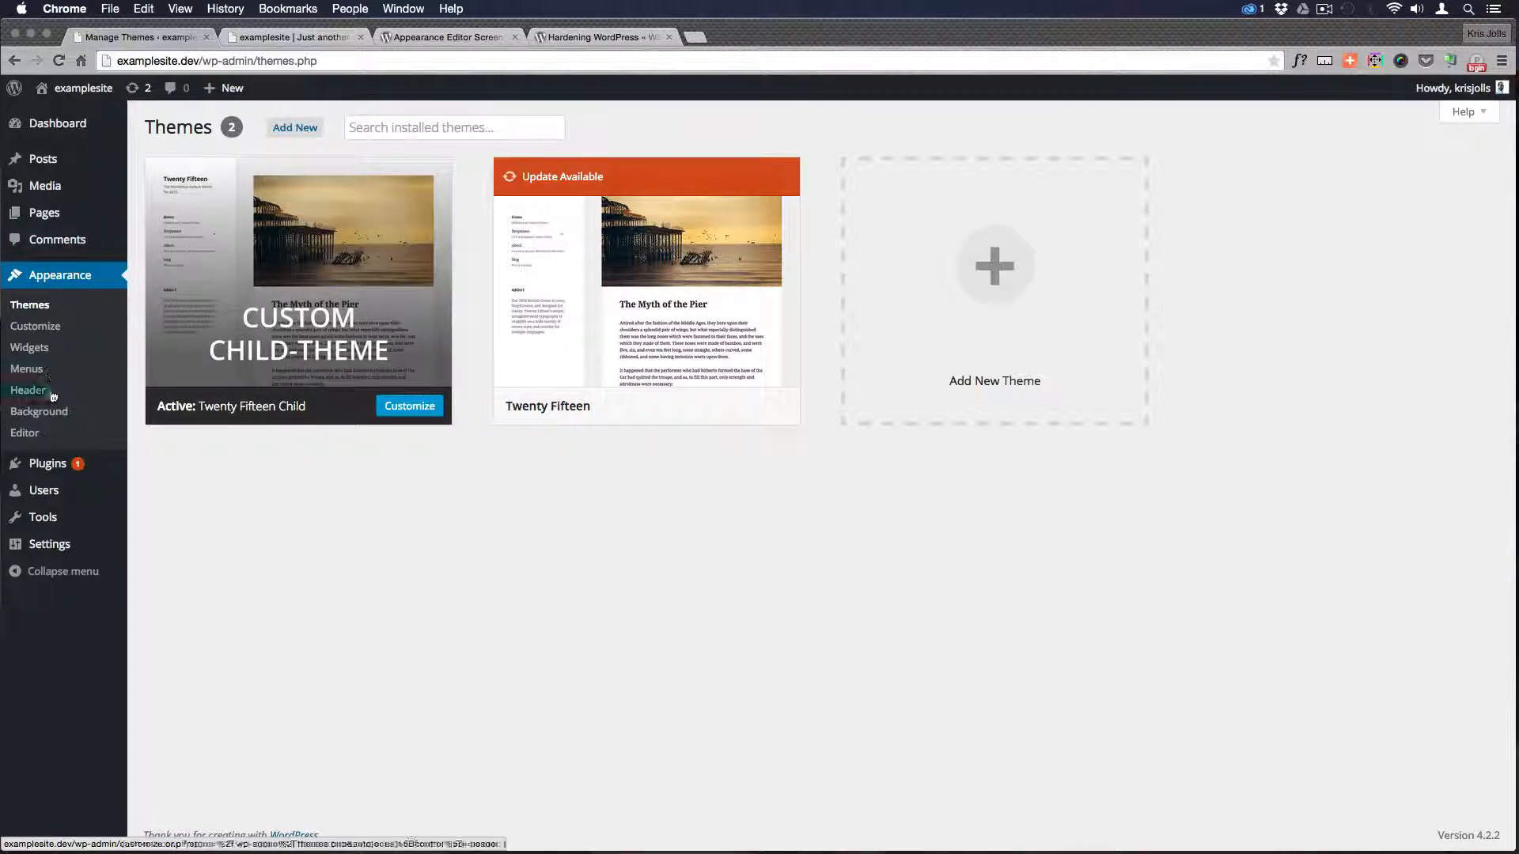
{"action": "left_click", "coordinate": [25, 434]}
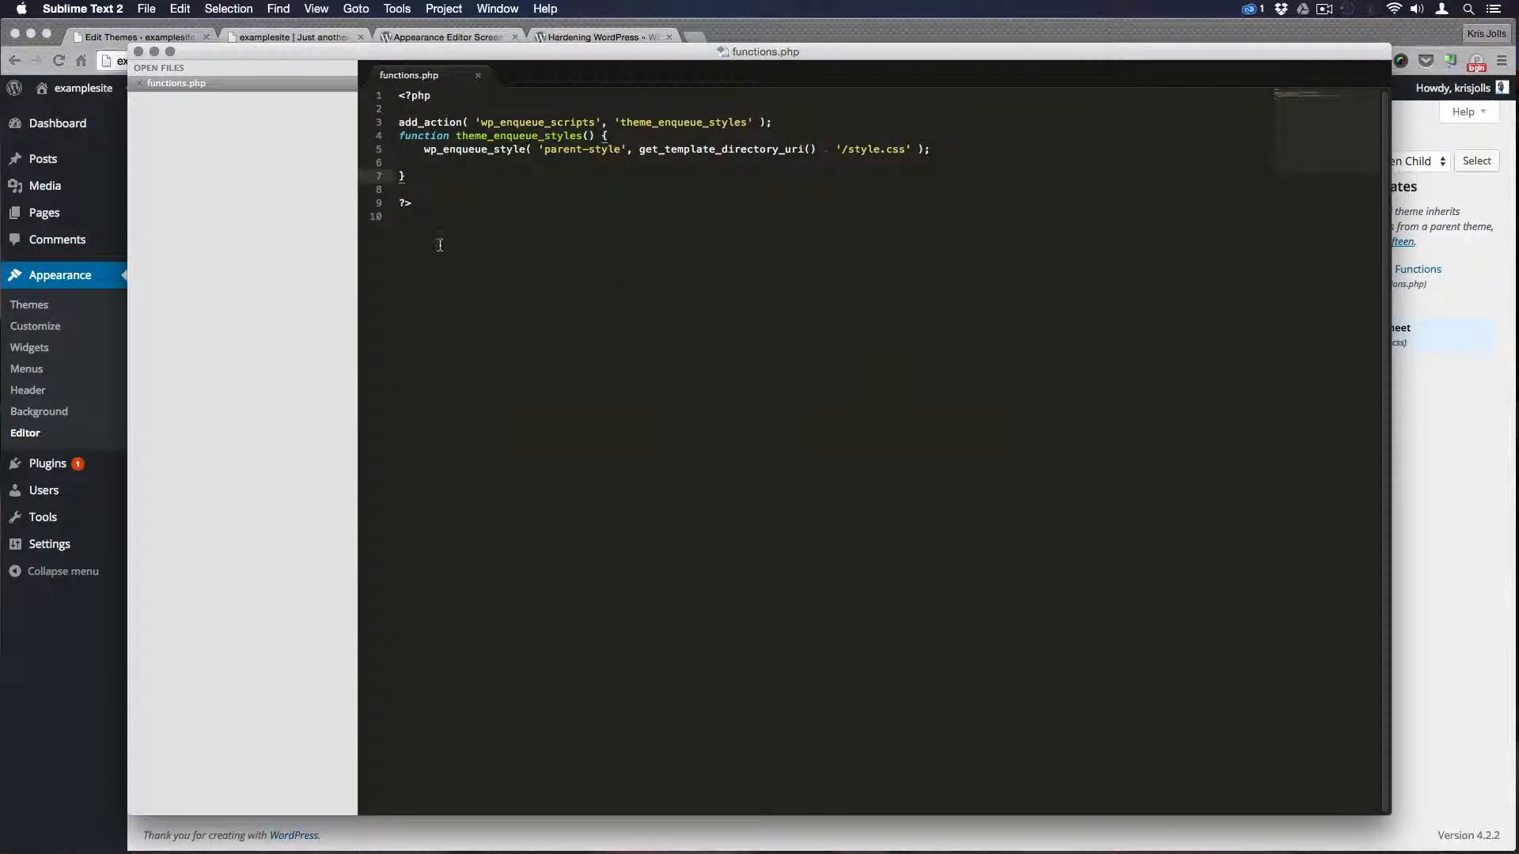
{"action": "mouse_move", "coordinate": [432, 188]}
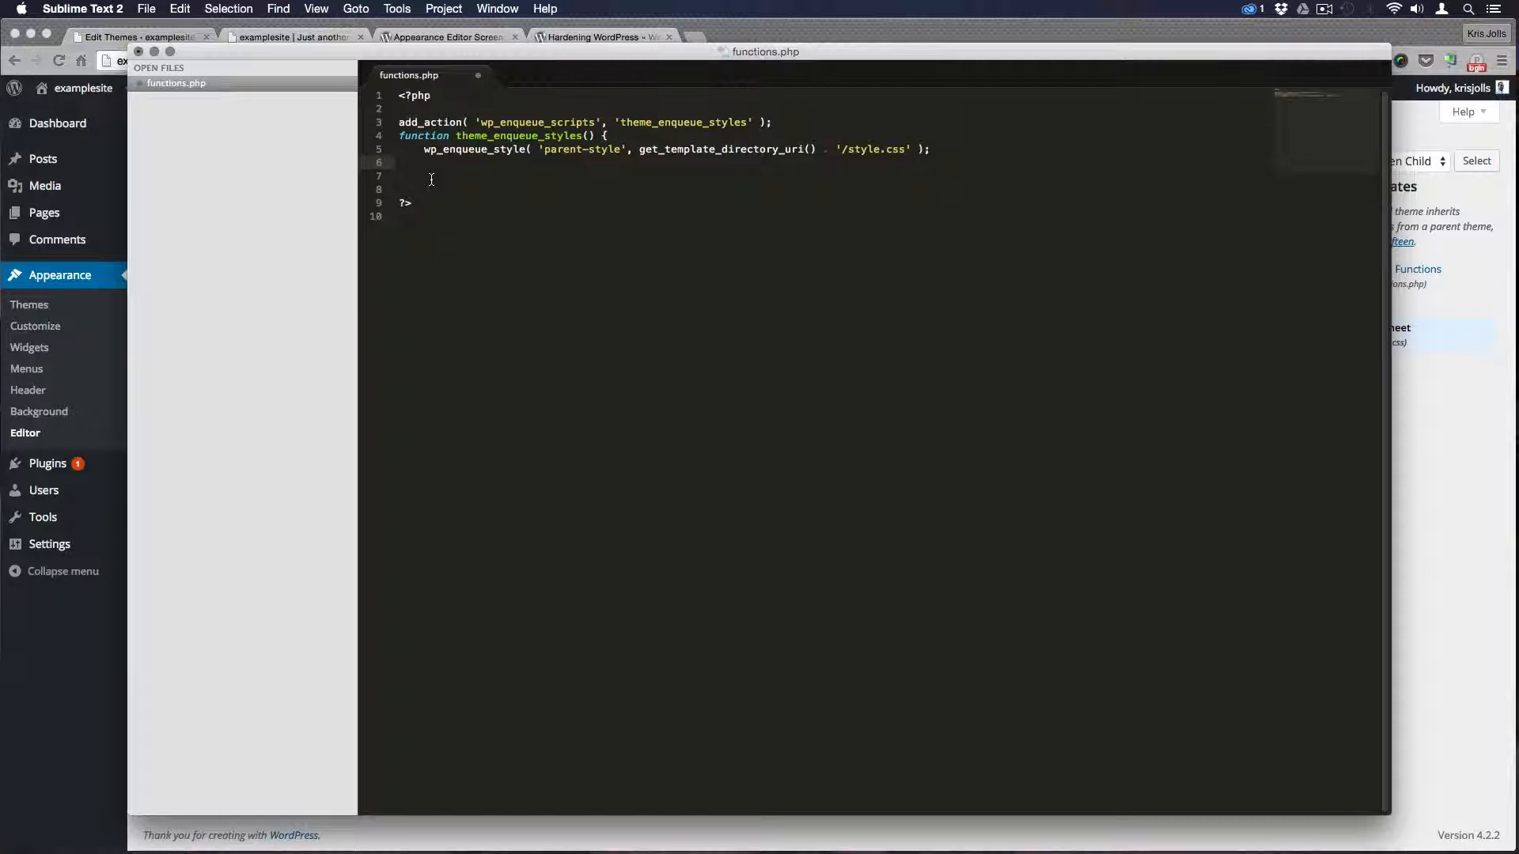
Retype the closing brace directly below the wp_enqueue_style line in functions.php
{"action": "type", "text": "}"}
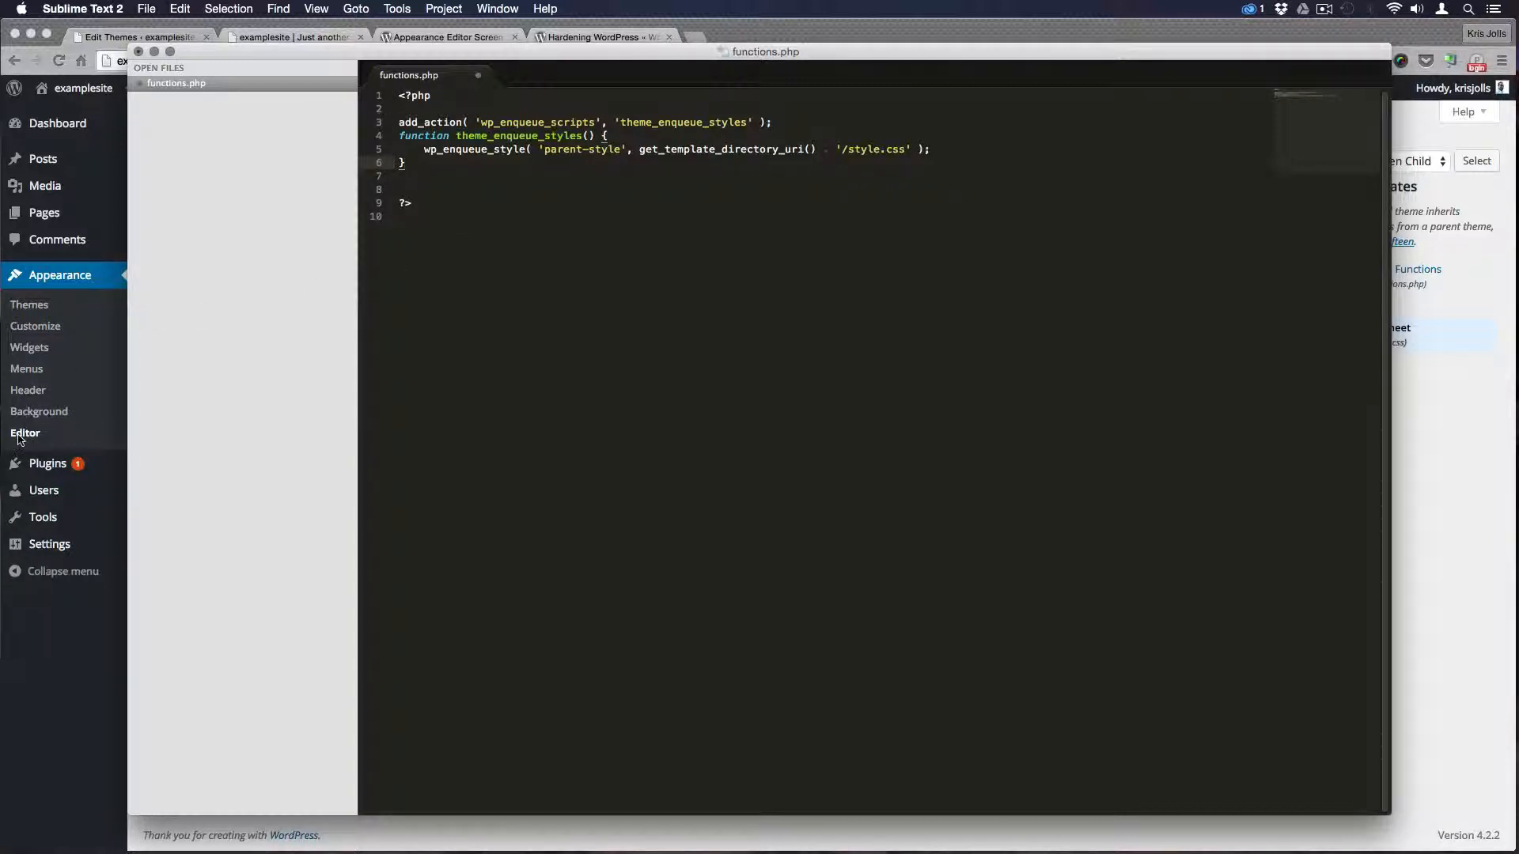
{"action": "mouse_move", "coordinate": [286, 54]}
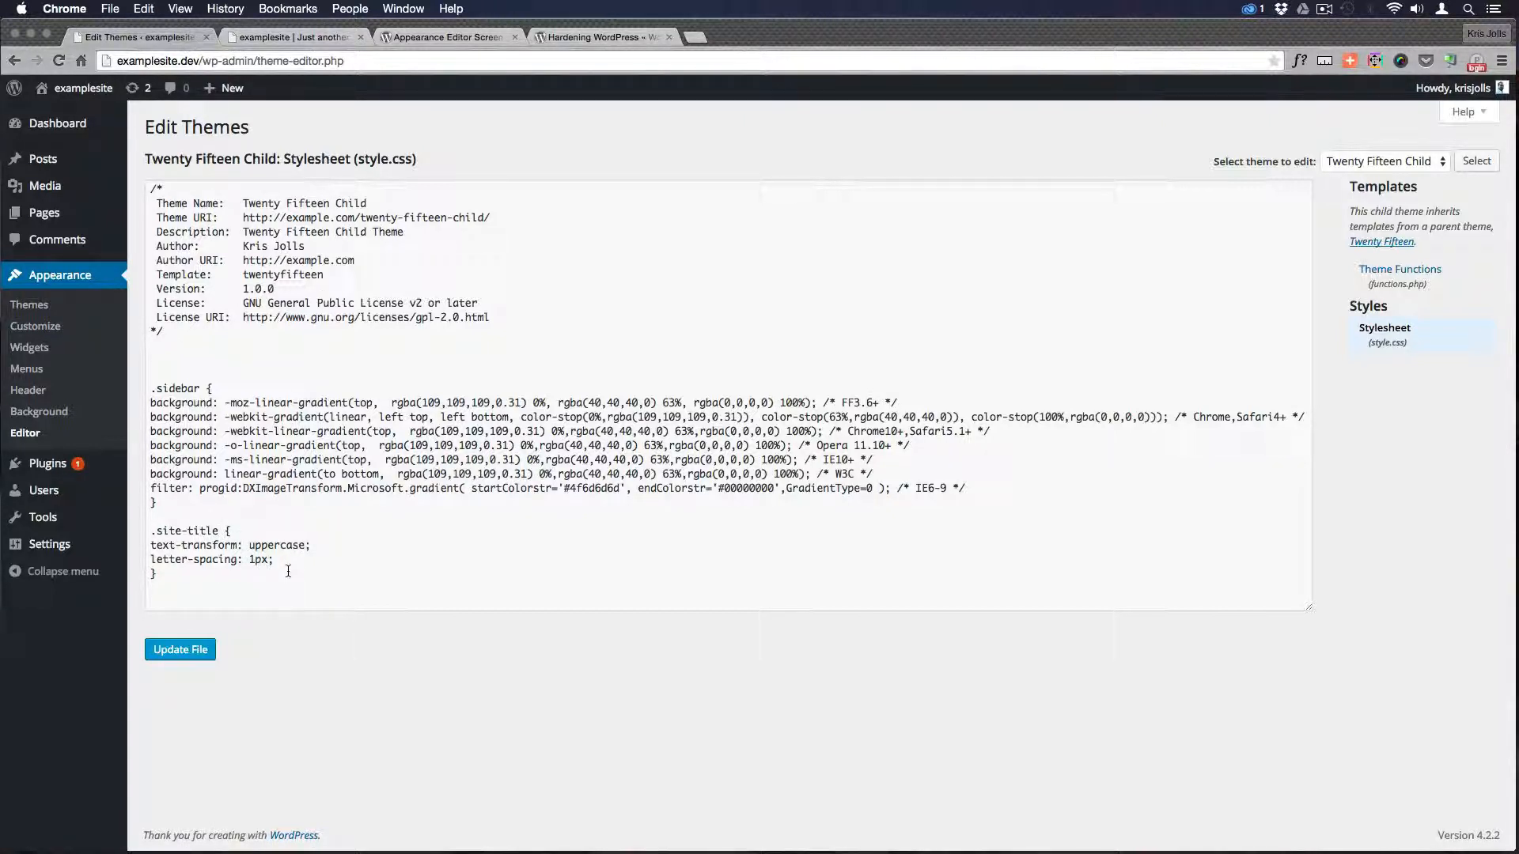
{"action": "mouse_move", "coordinate": [331, 526]}
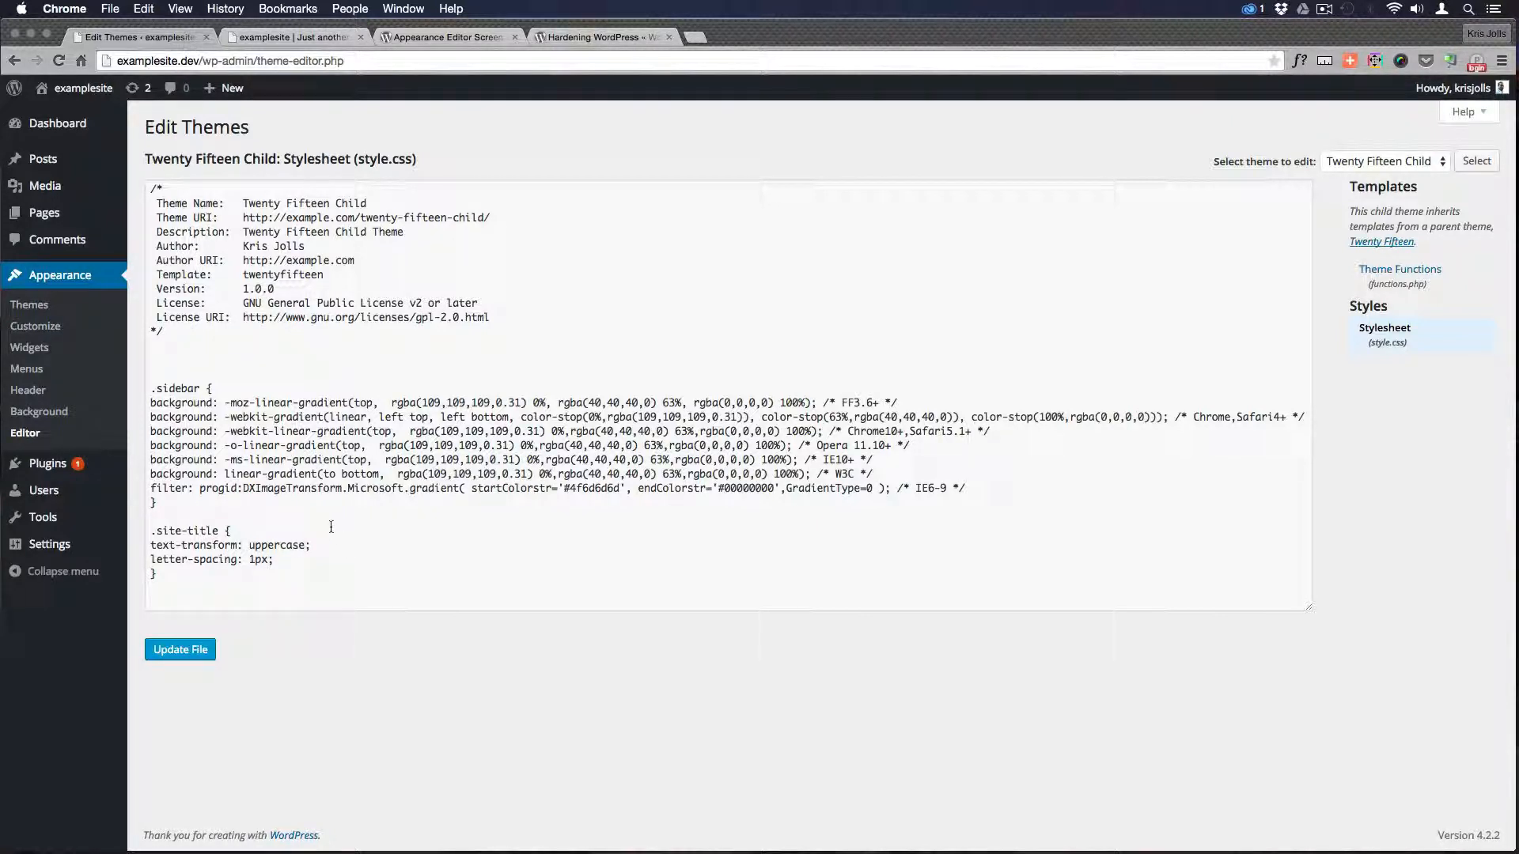
{"action": "mouse_move", "coordinate": [306, 562]}
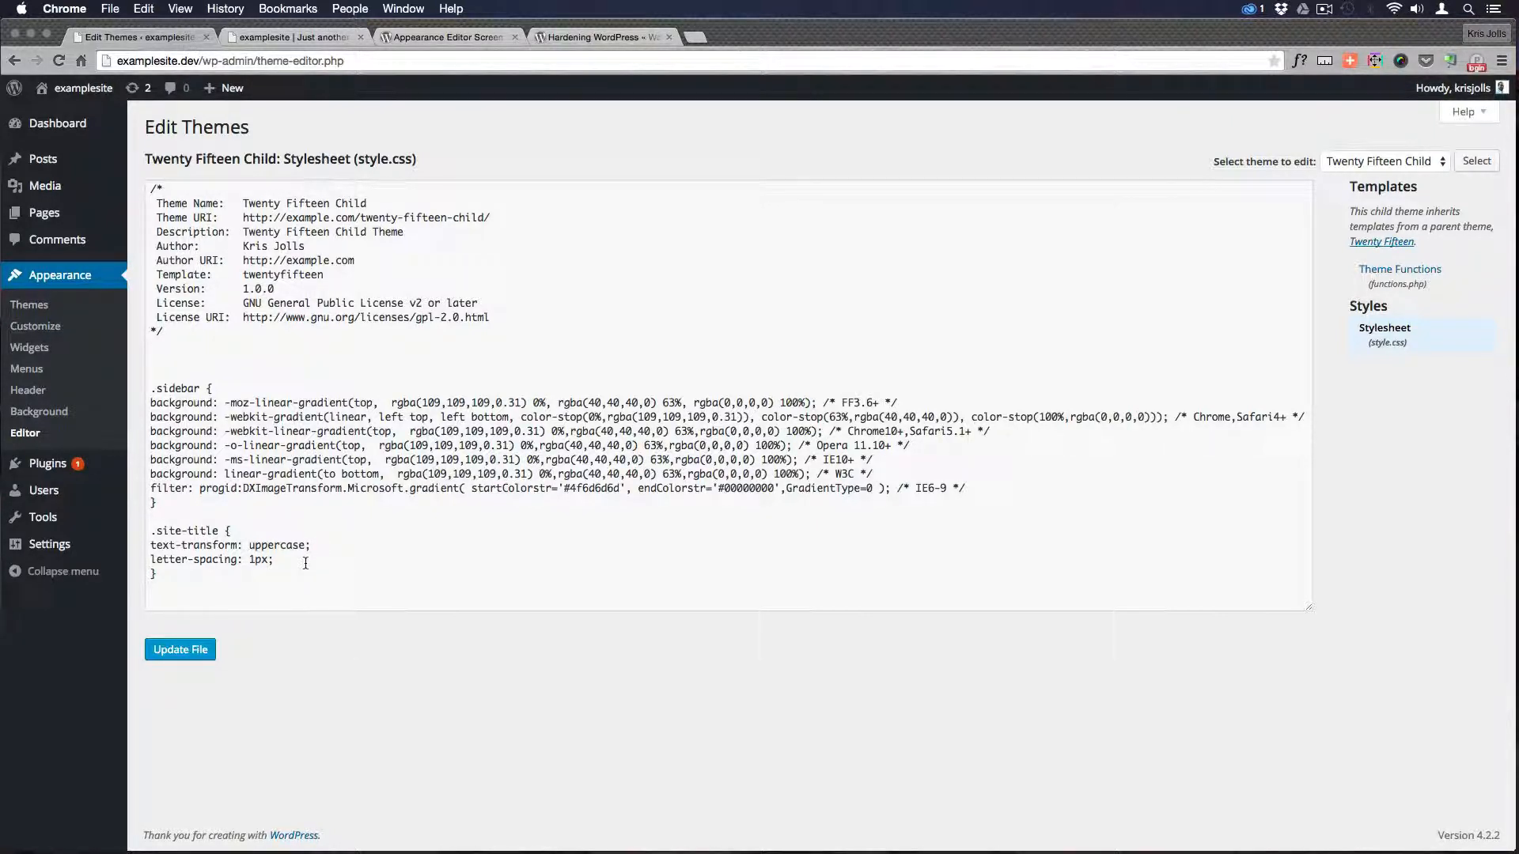
{"action": "mouse_move", "coordinate": [286, 559]}
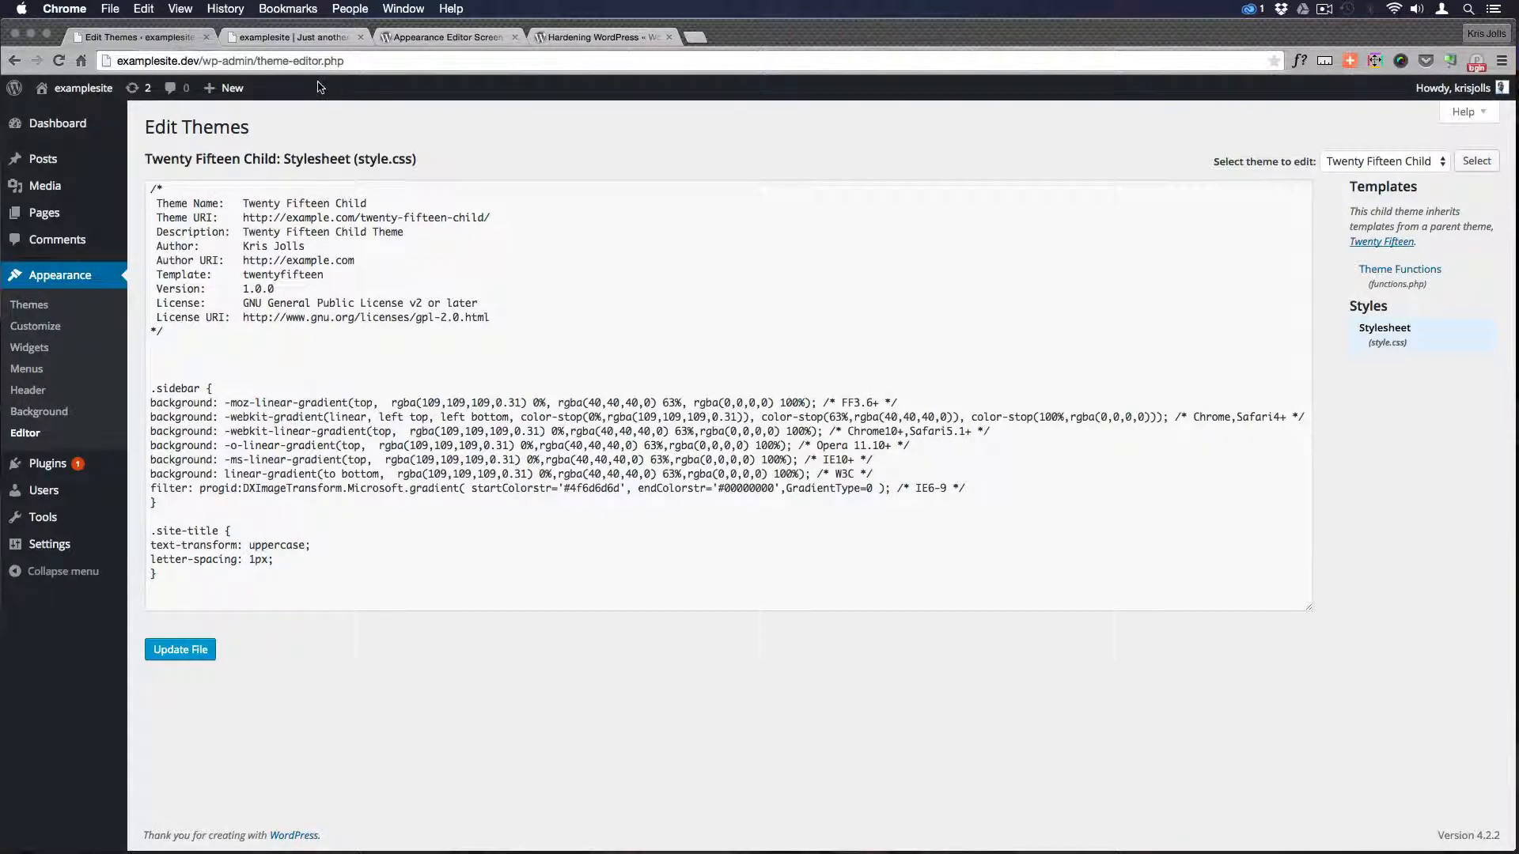
Check the live front page loads, then return to the child stylesheet in the theme editor
{"action": "left_click", "coordinate": [84, 88]}
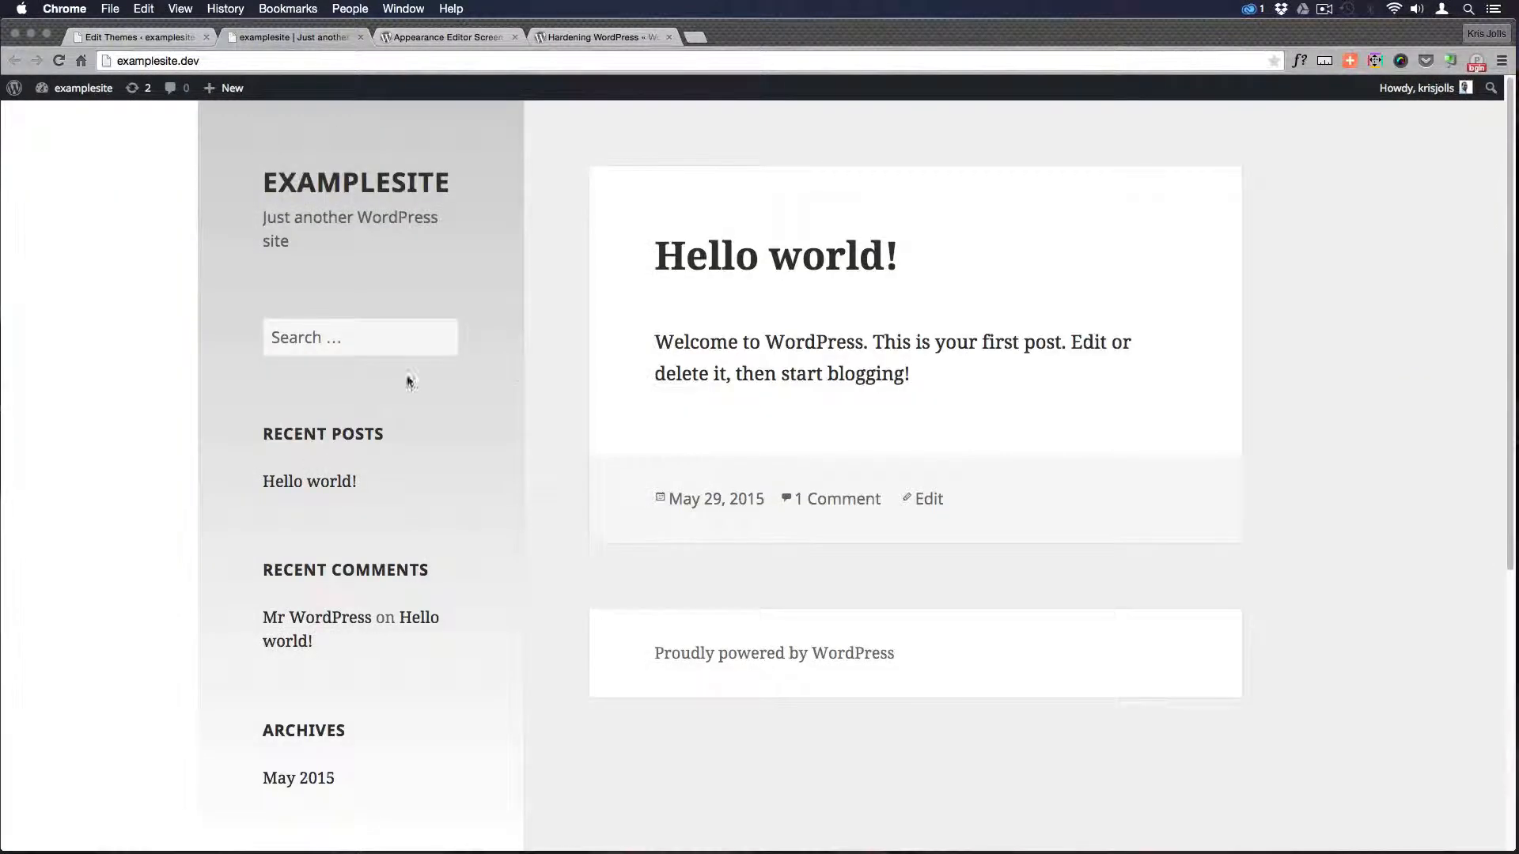
{"action": "left_click", "coordinate": [140, 37]}
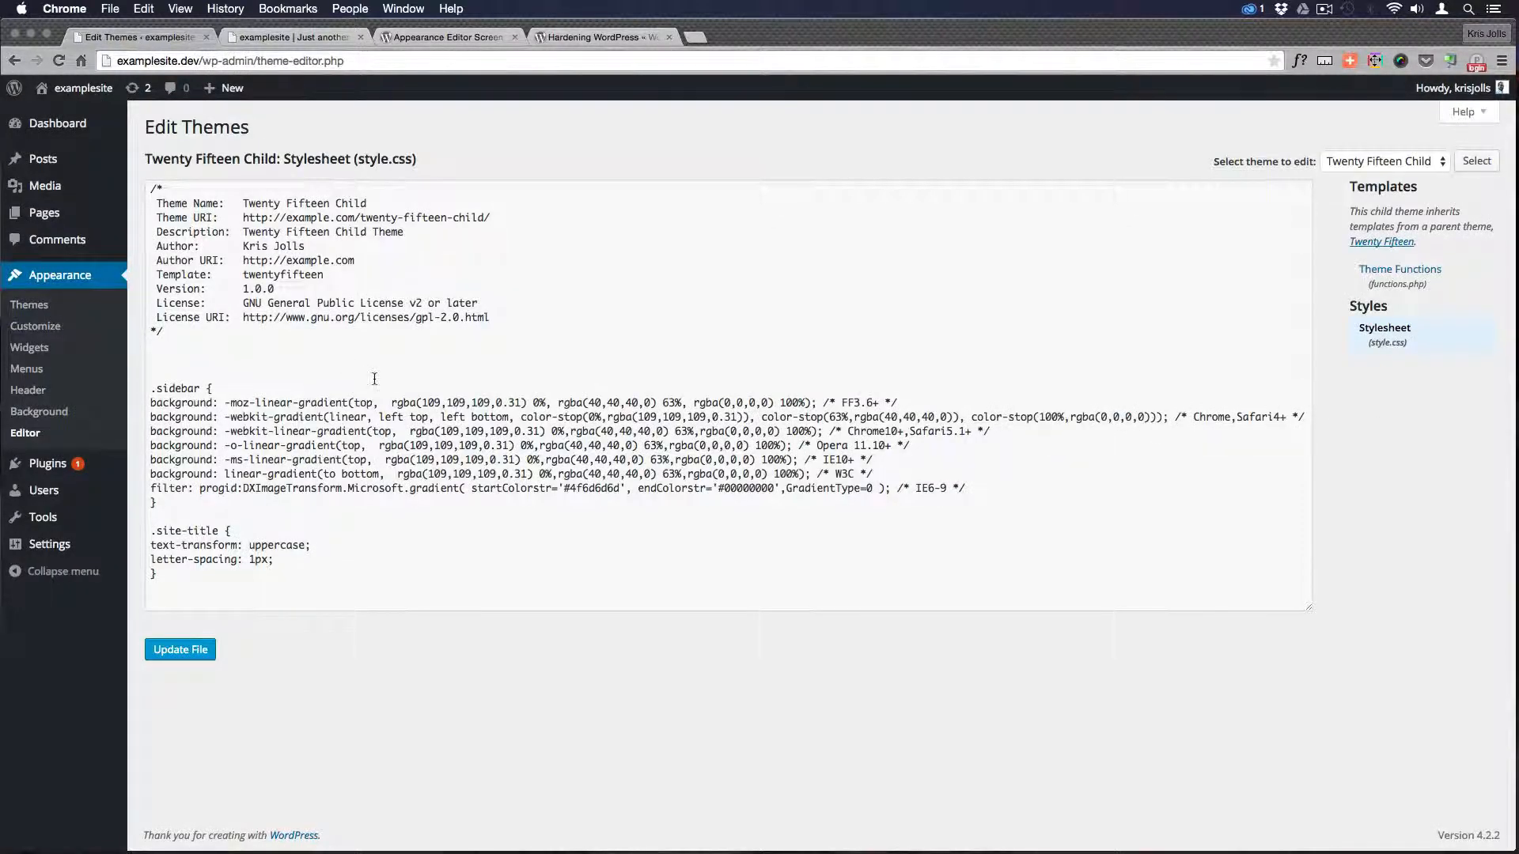
{"action": "mouse_move", "coordinate": [60, 275]}
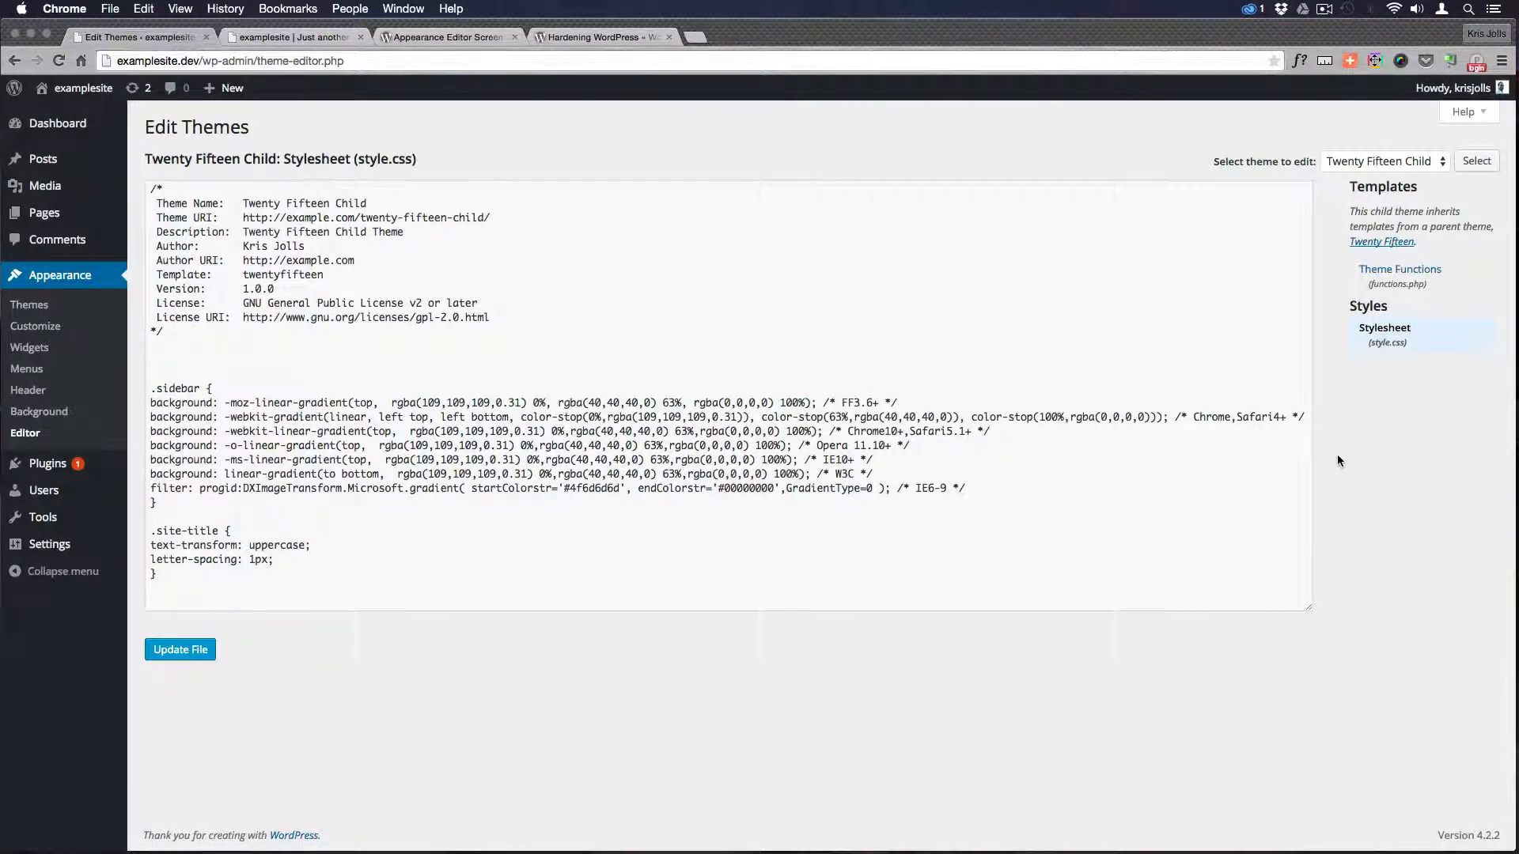
{"action": "mouse_move", "coordinate": [1340, 244]}
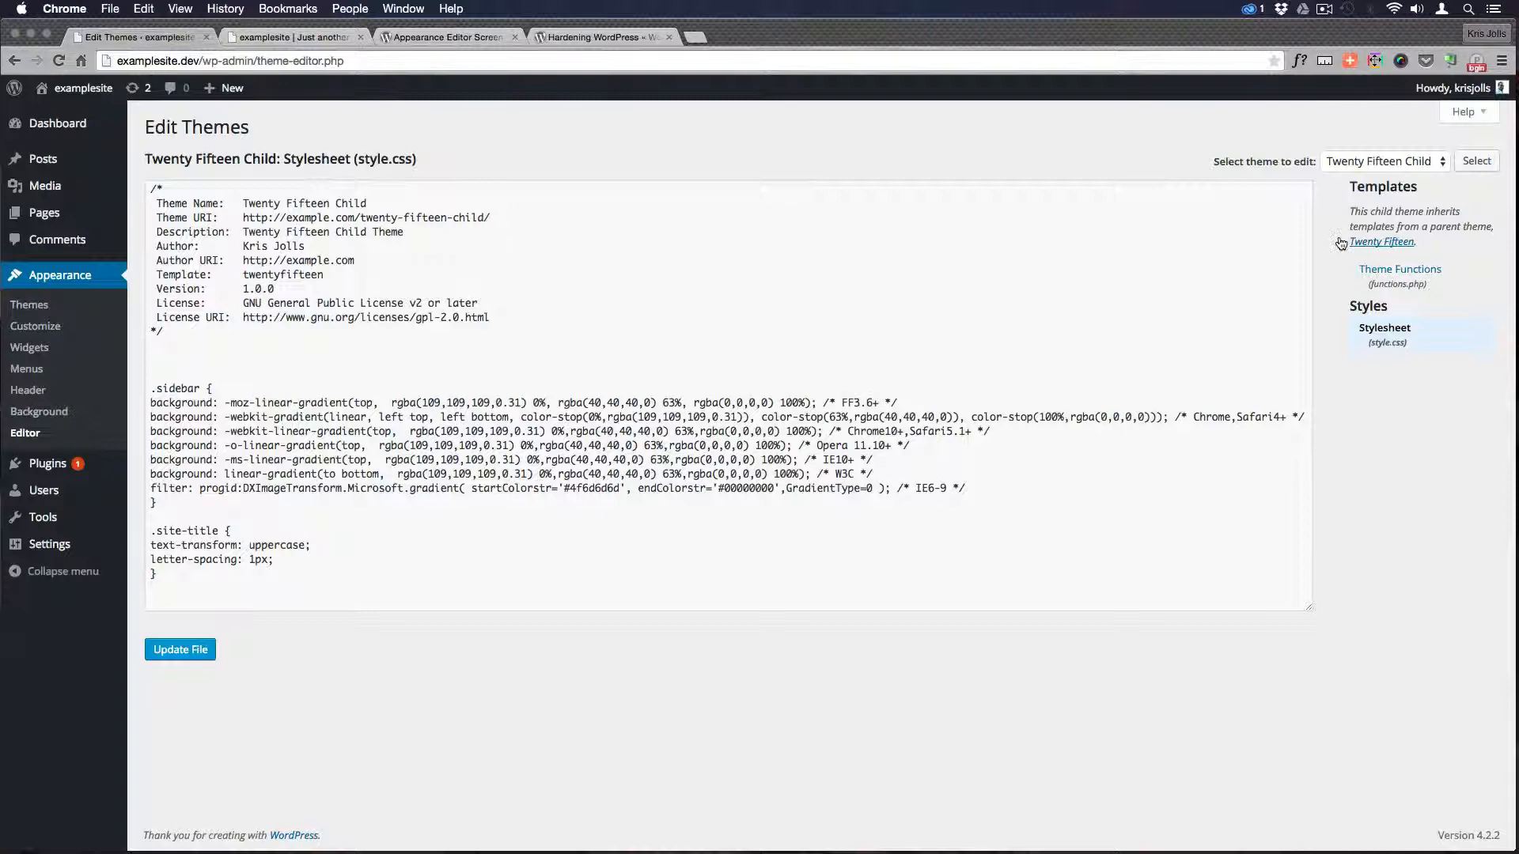
Glance at the Codex page, then load the parent Twenty Fifteen stylesheet under Templates
{"action": "left_click", "coordinate": [445, 36]}
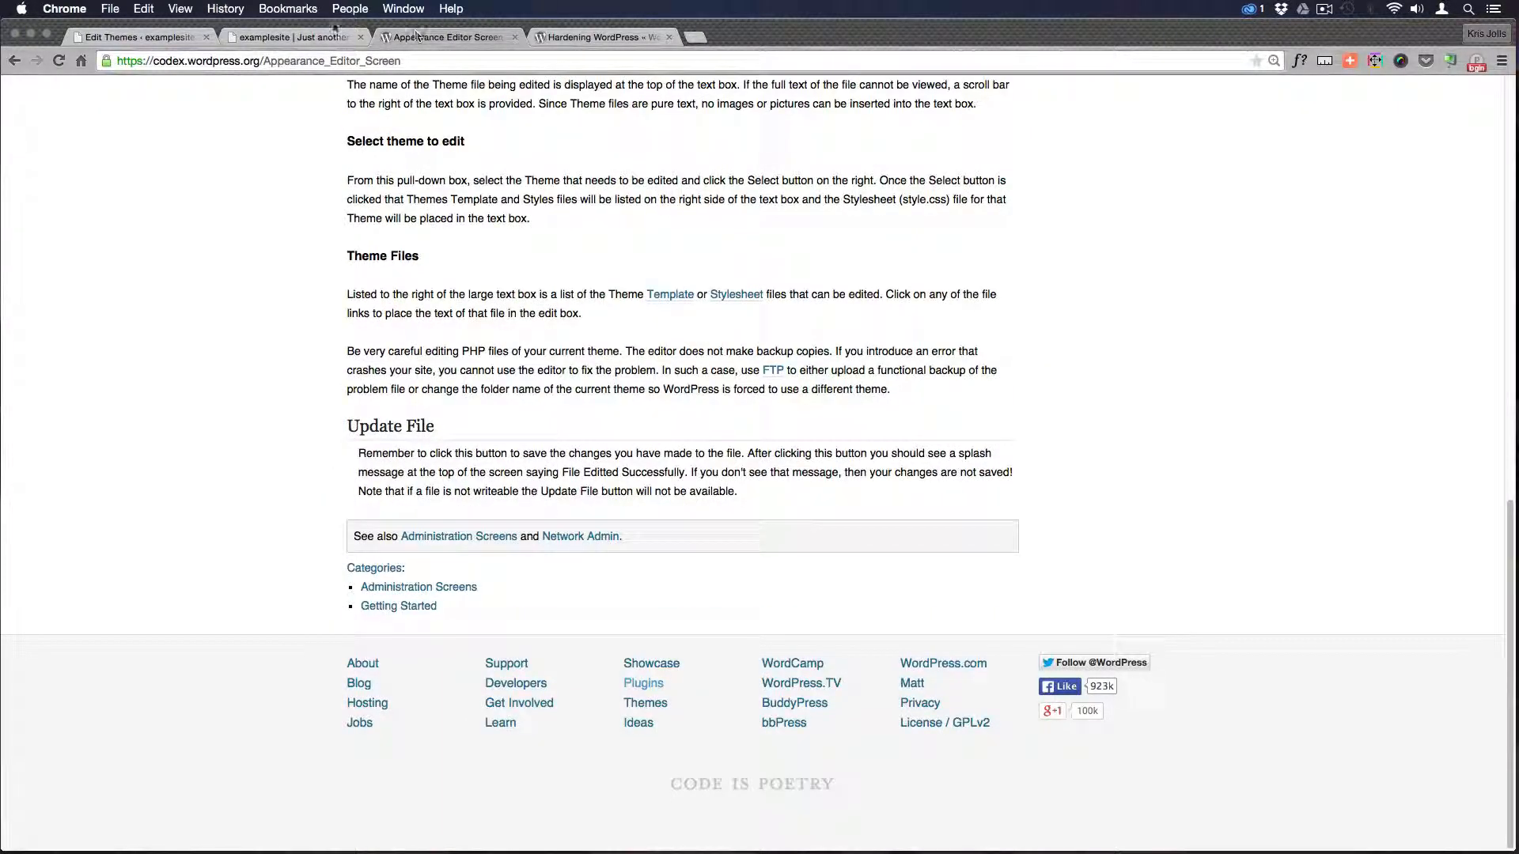
{"action": "left_click", "coordinate": [141, 37]}
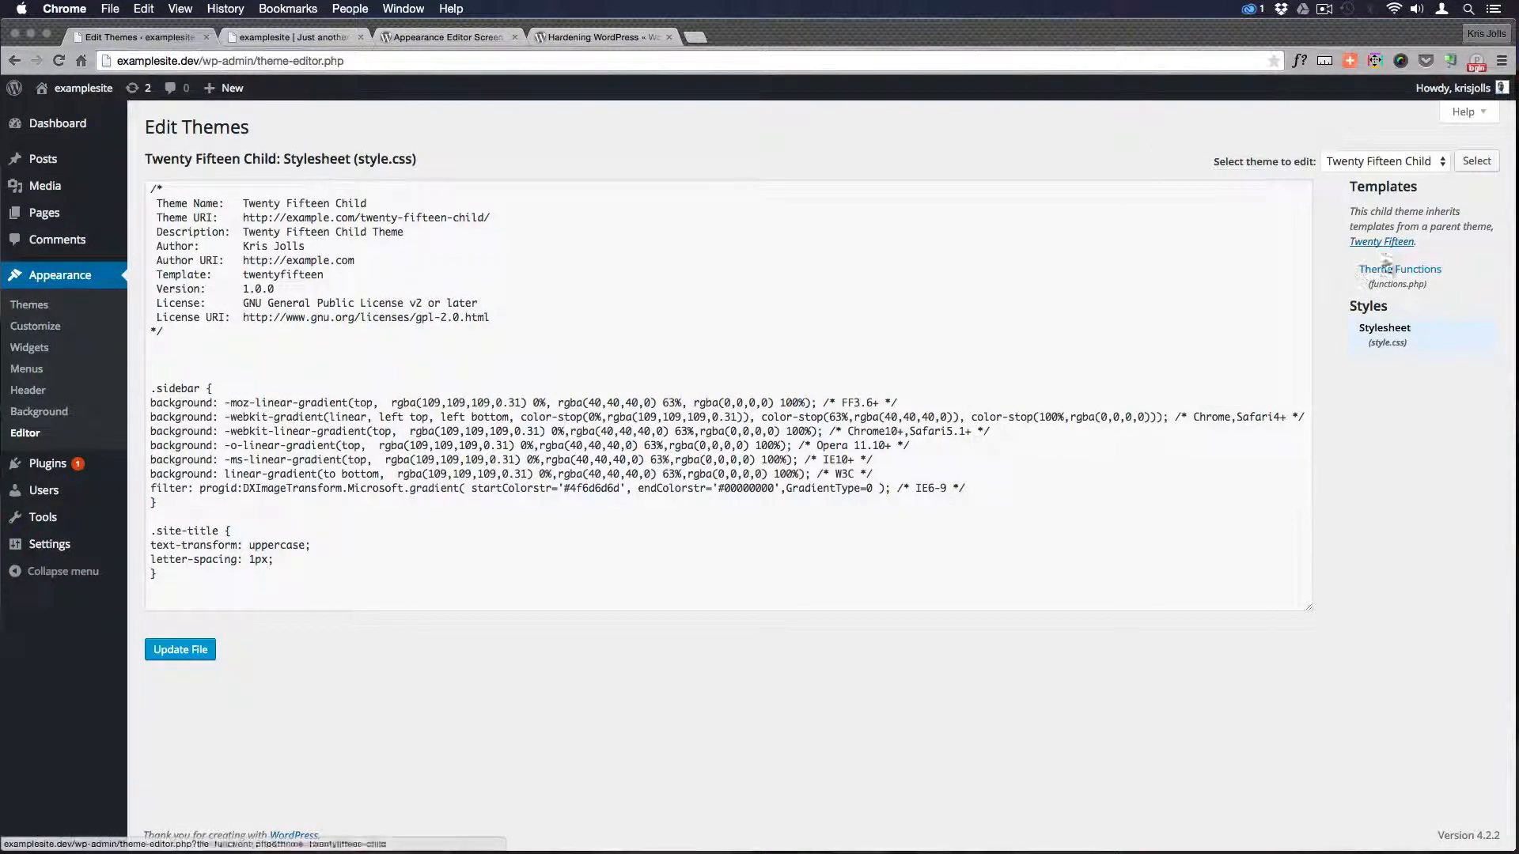
{"action": "left_click", "coordinate": [1383, 240]}
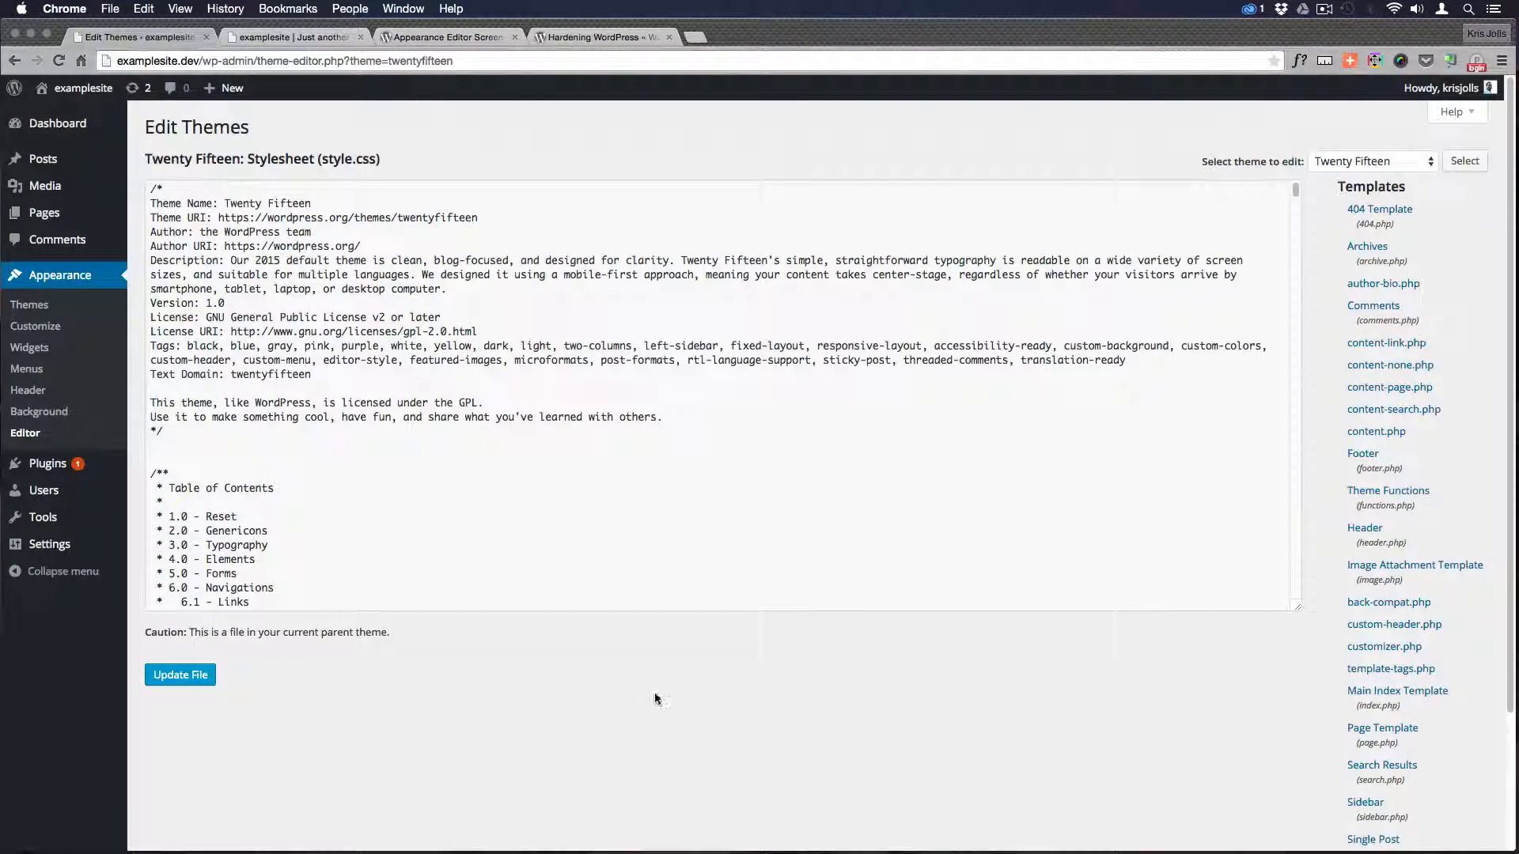
{"action": "mouse_move", "coordinate": [636, 715]}
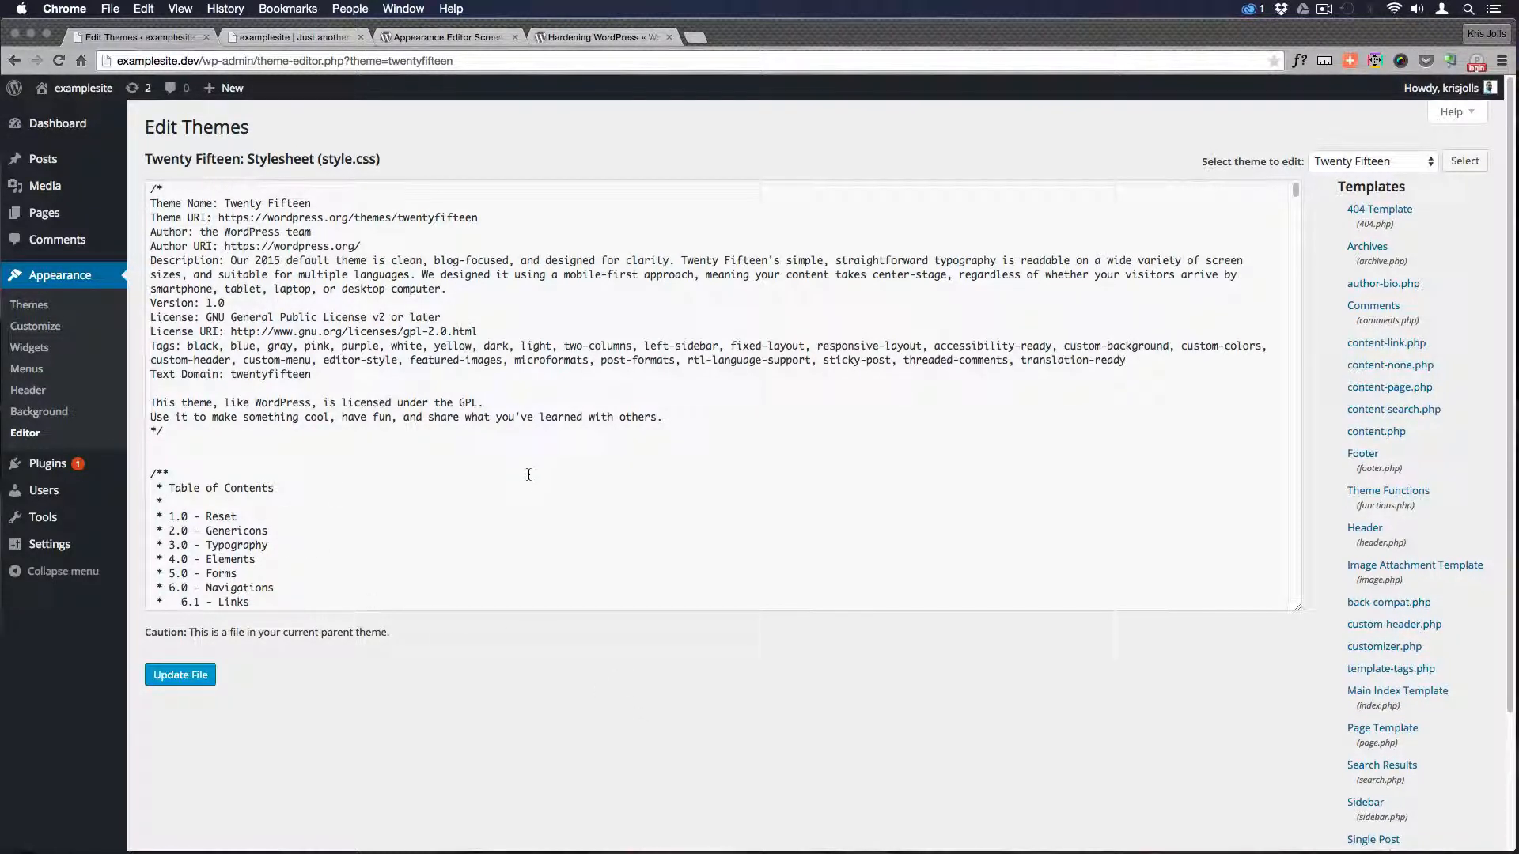
{"action": "mouse_move", "coordinate": [1386, 343]}
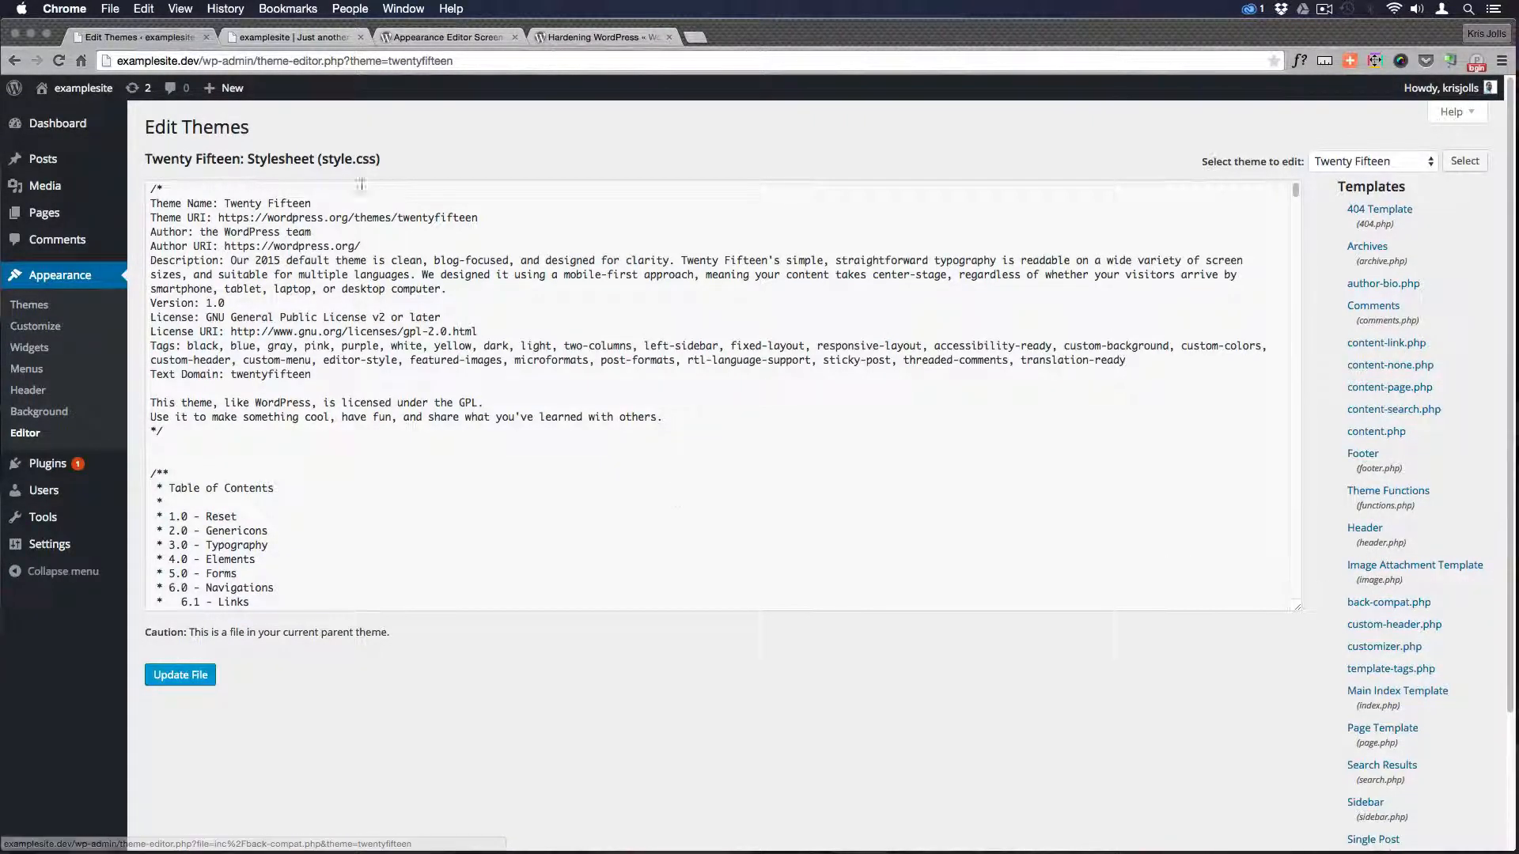
{"action": "mouse_move", "coordinate": [401, 127]}
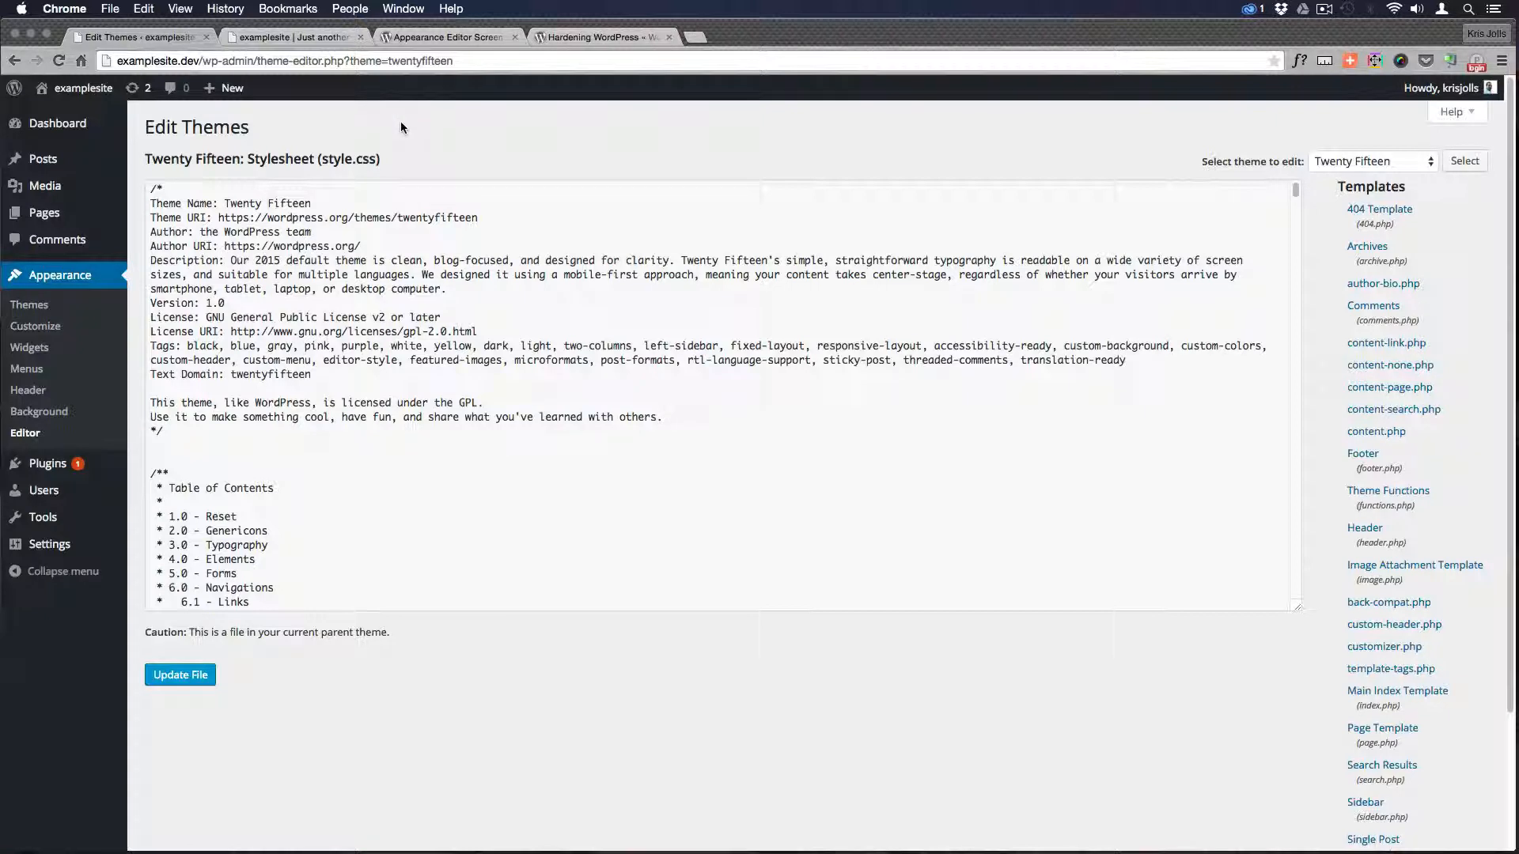
{"action": "mouse_move", "coordinate": [365, 150]}
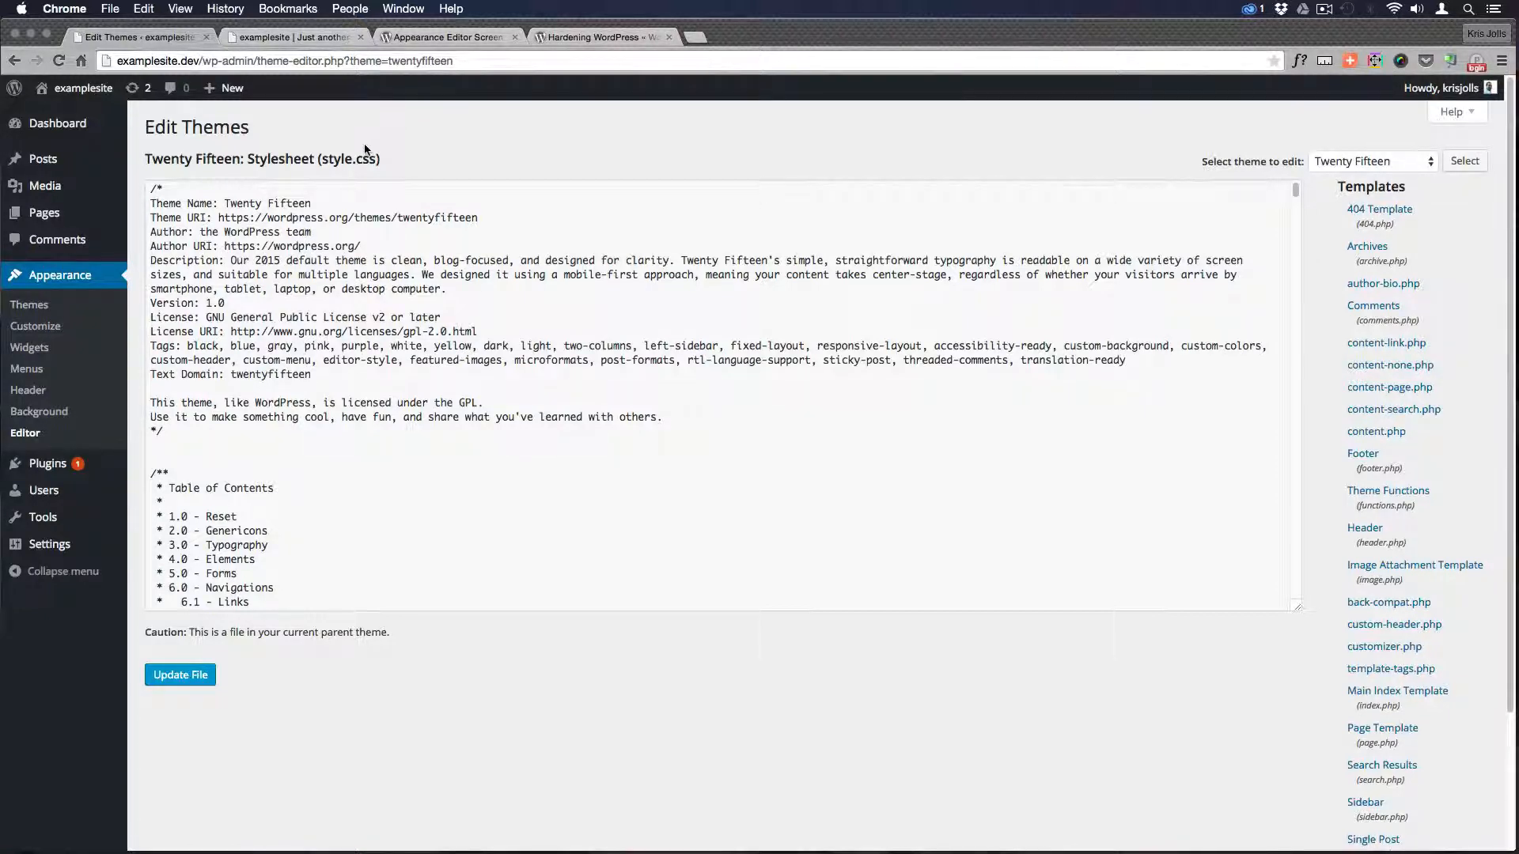
{"action": "mouse_move", "coordinate": [387, 158]}
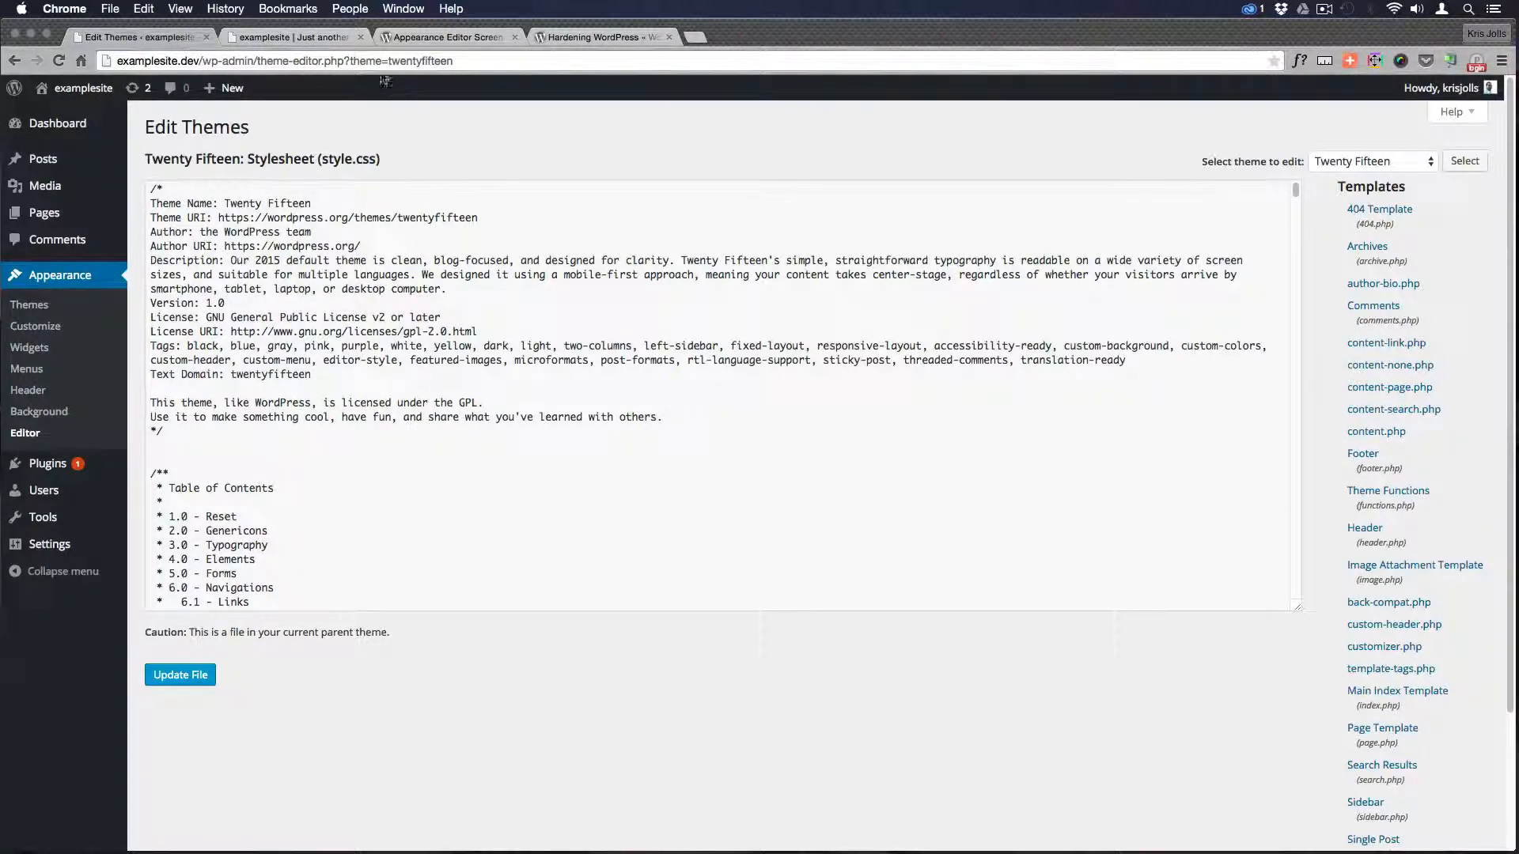
Read the Hardening WordPress guide down to its Disable File Editing section with the DISALLOW_FILE_EDIT define
{"action": "left_click", "coordinate": [291, 36]}
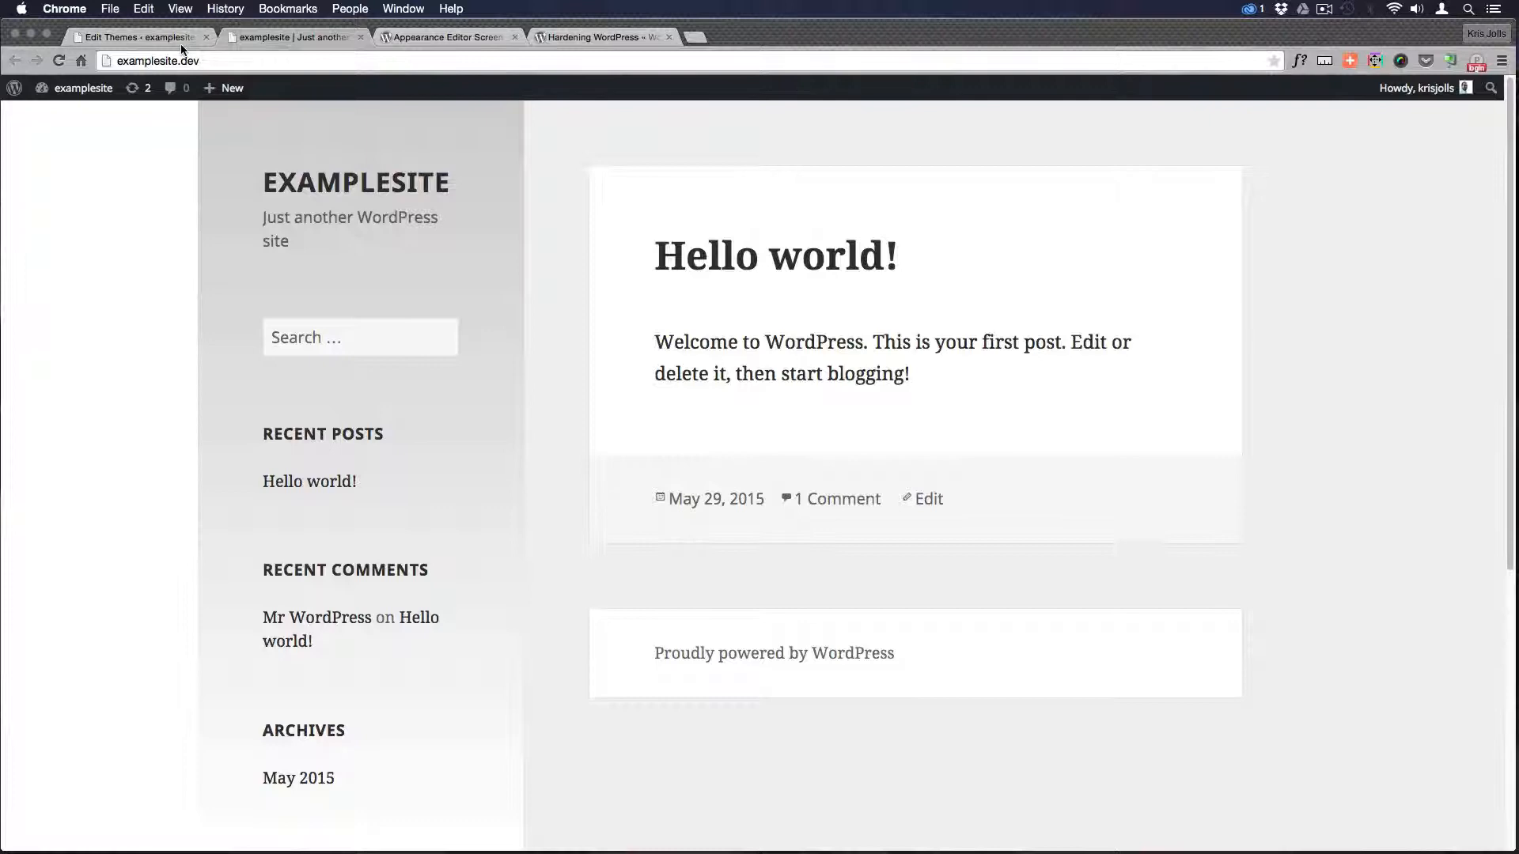
{"action": "left_click", "coordinate": [136, 36]}
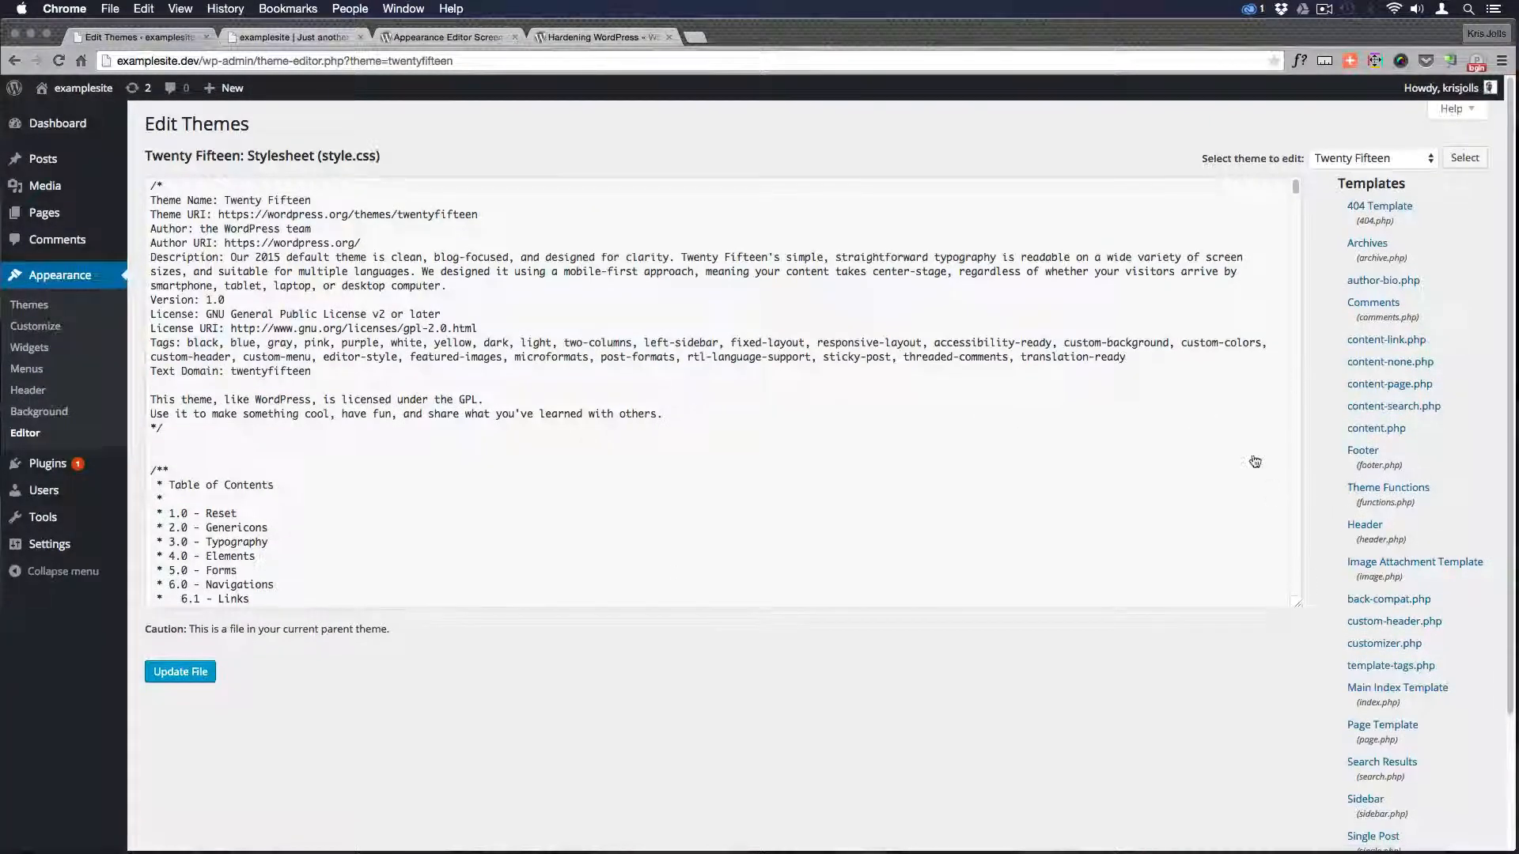
{"action": "left_click", "coordinate": [601, 36]}
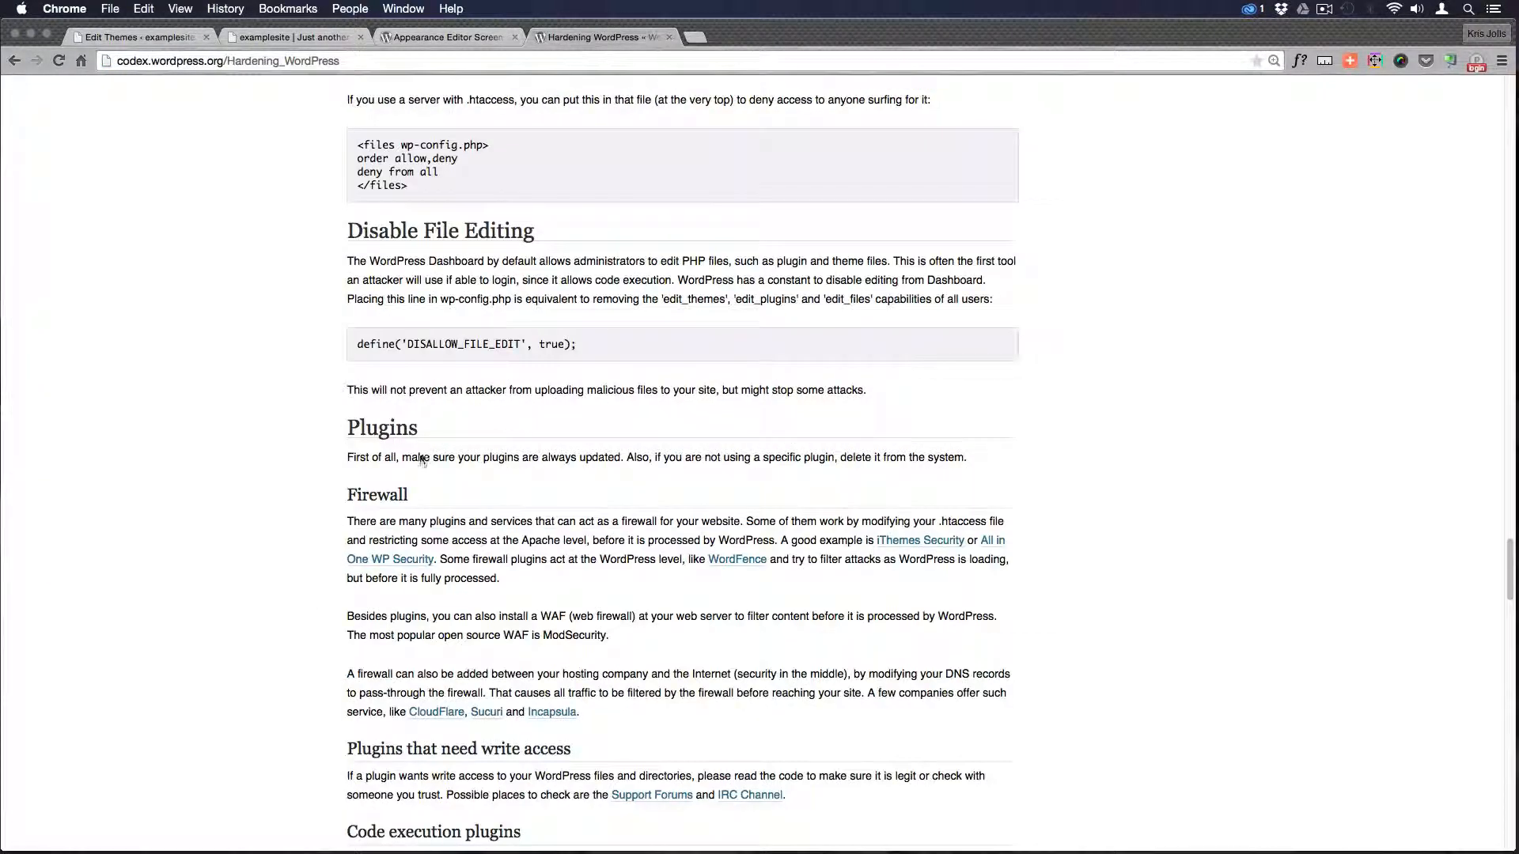
{"action": "scroll", "scroll_direction": "up", "scroll_amount": 3}
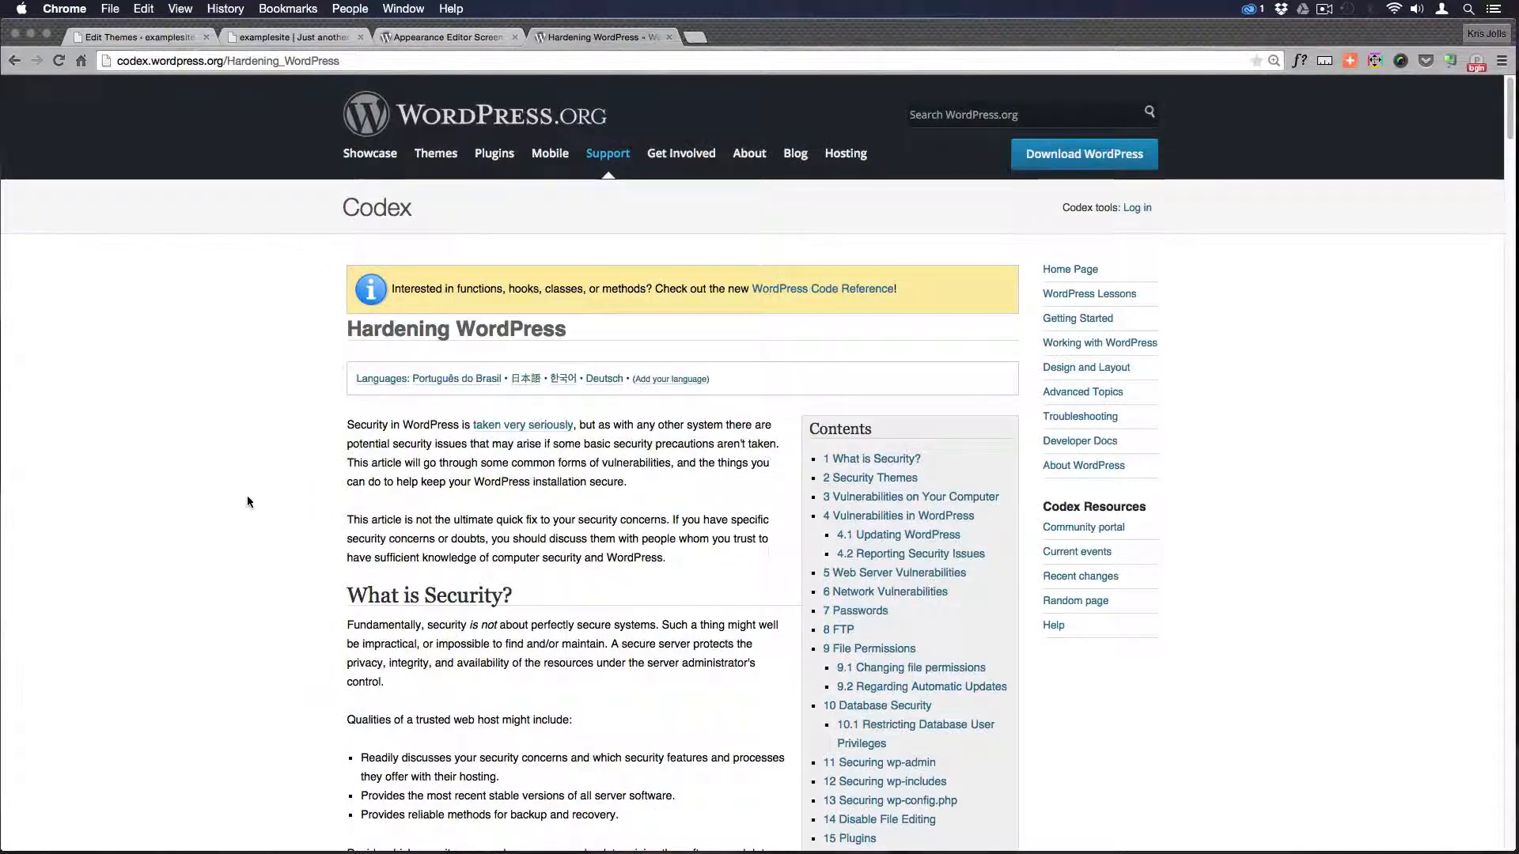
{"action": "mouse_move", "coordinate": [1302, 304]}
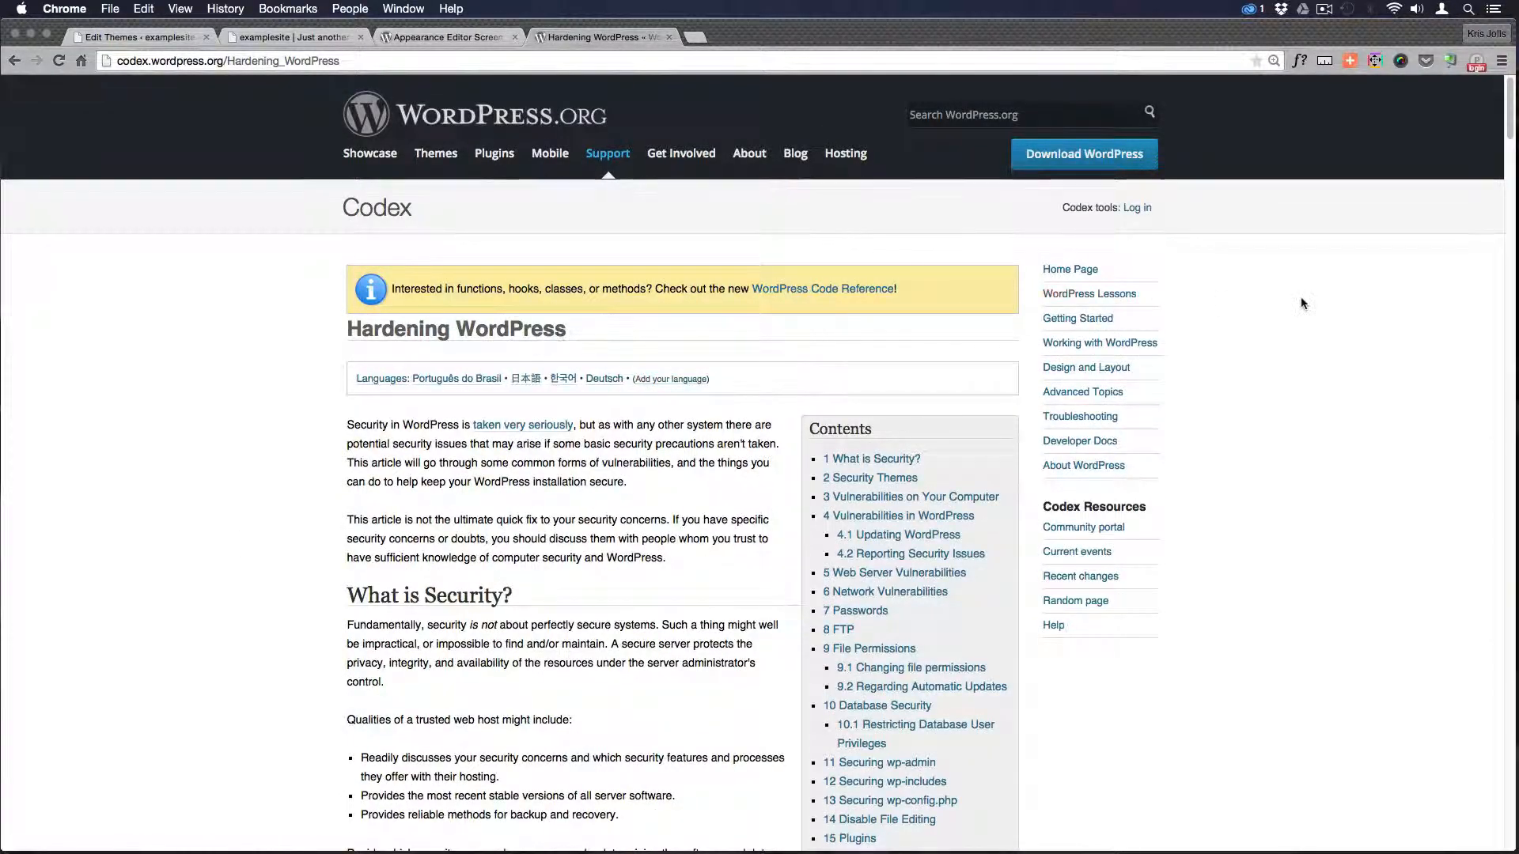
{"action": "scroll", "scroll_direction": "down", "scroll_amount": 3}
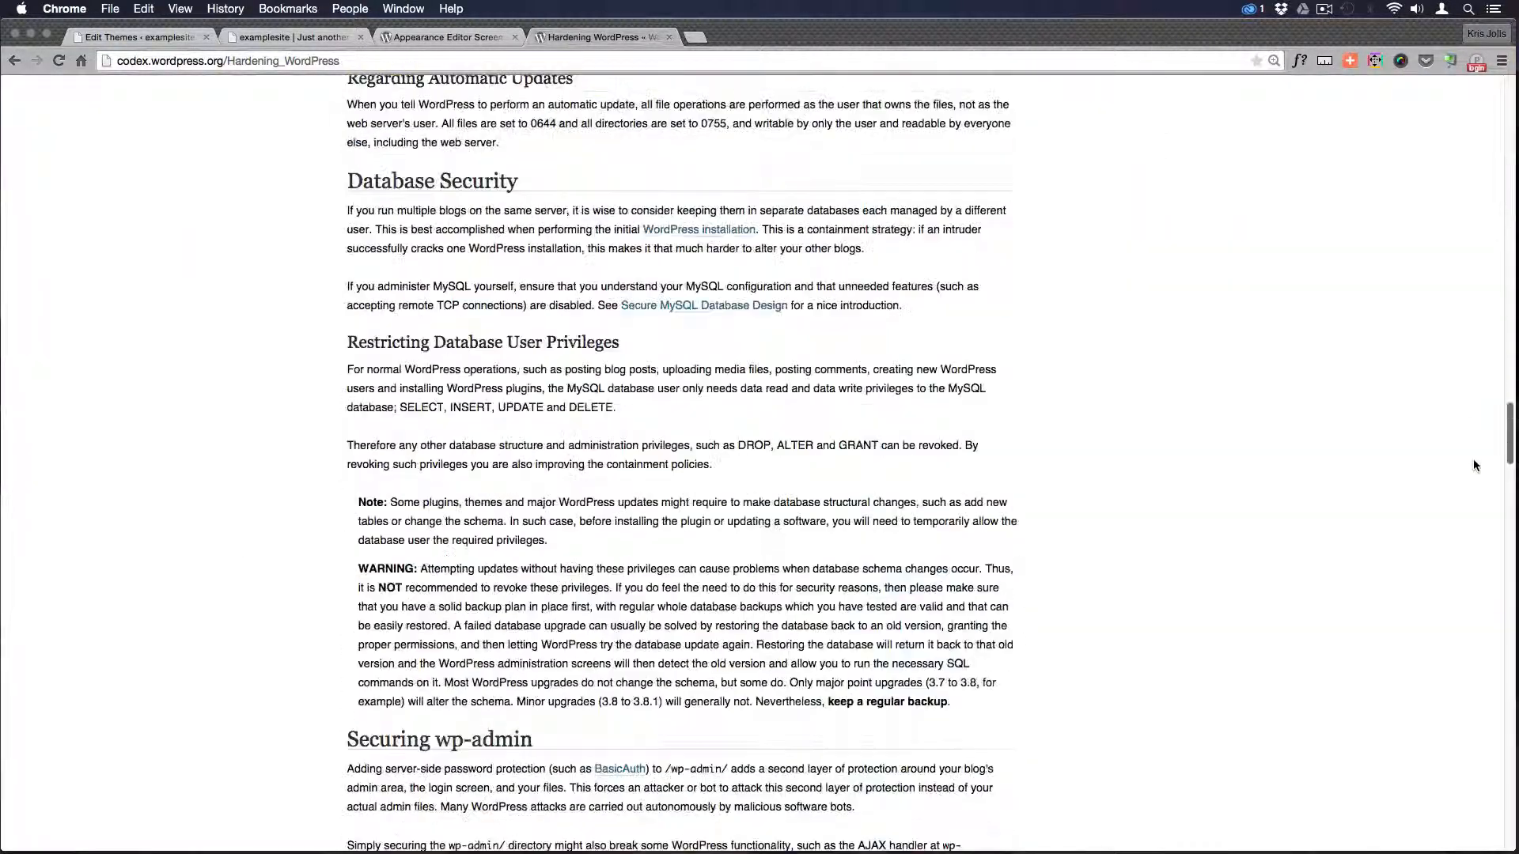
{"action": "scroll", "scroll_direction": "down", "scroll_amount": 3}
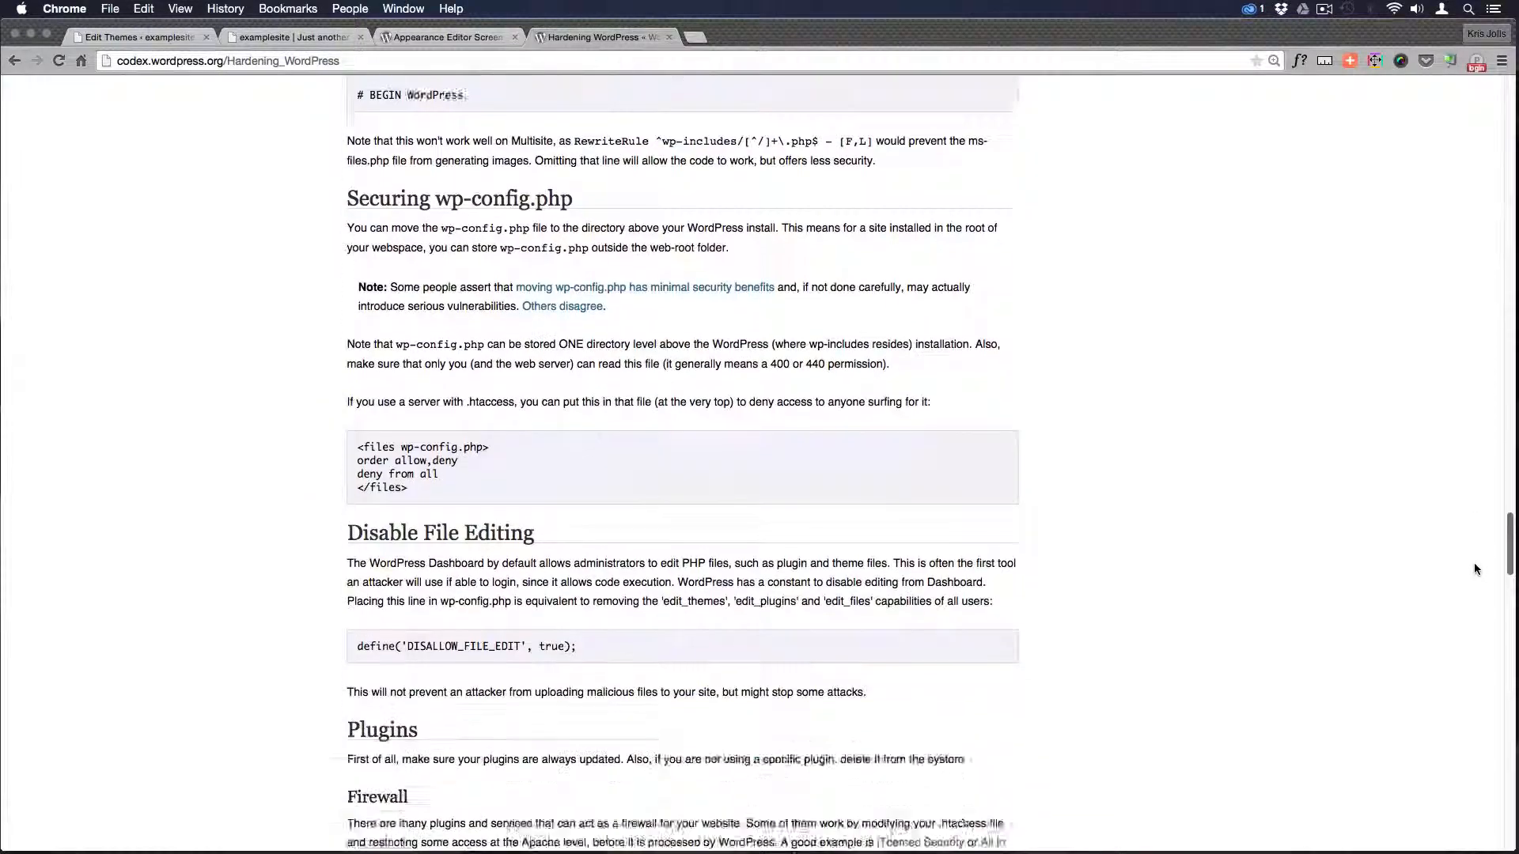
{"action": "scroll", "scroll_direction": "down", "scroll_amount": 3}
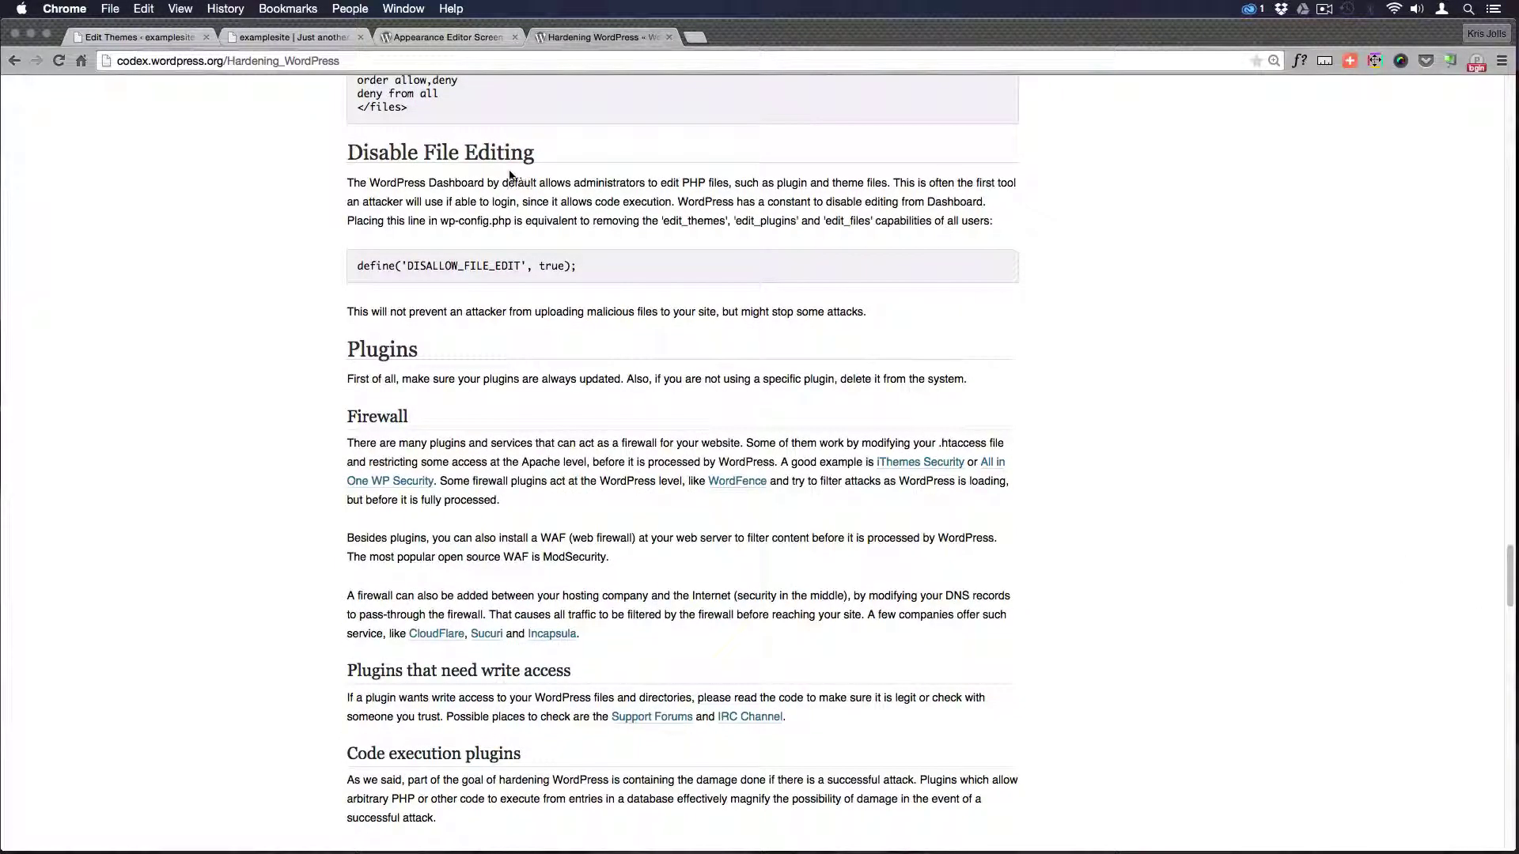
{"action": "mouse_move", "coordinate": [321, 217]}
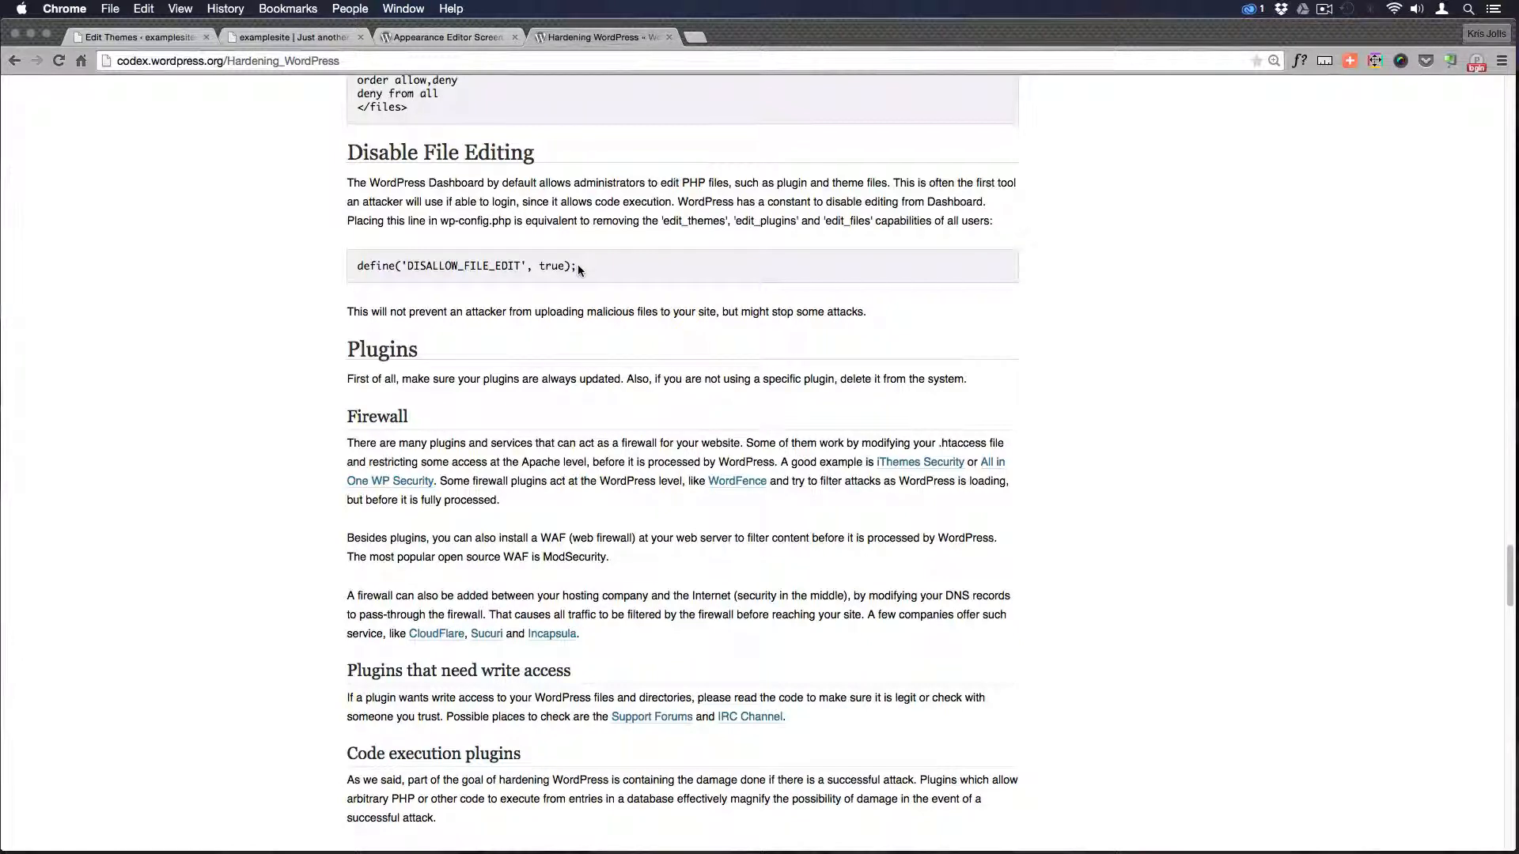
{"action": "mouse_move", "coordinate": [584, 286]}
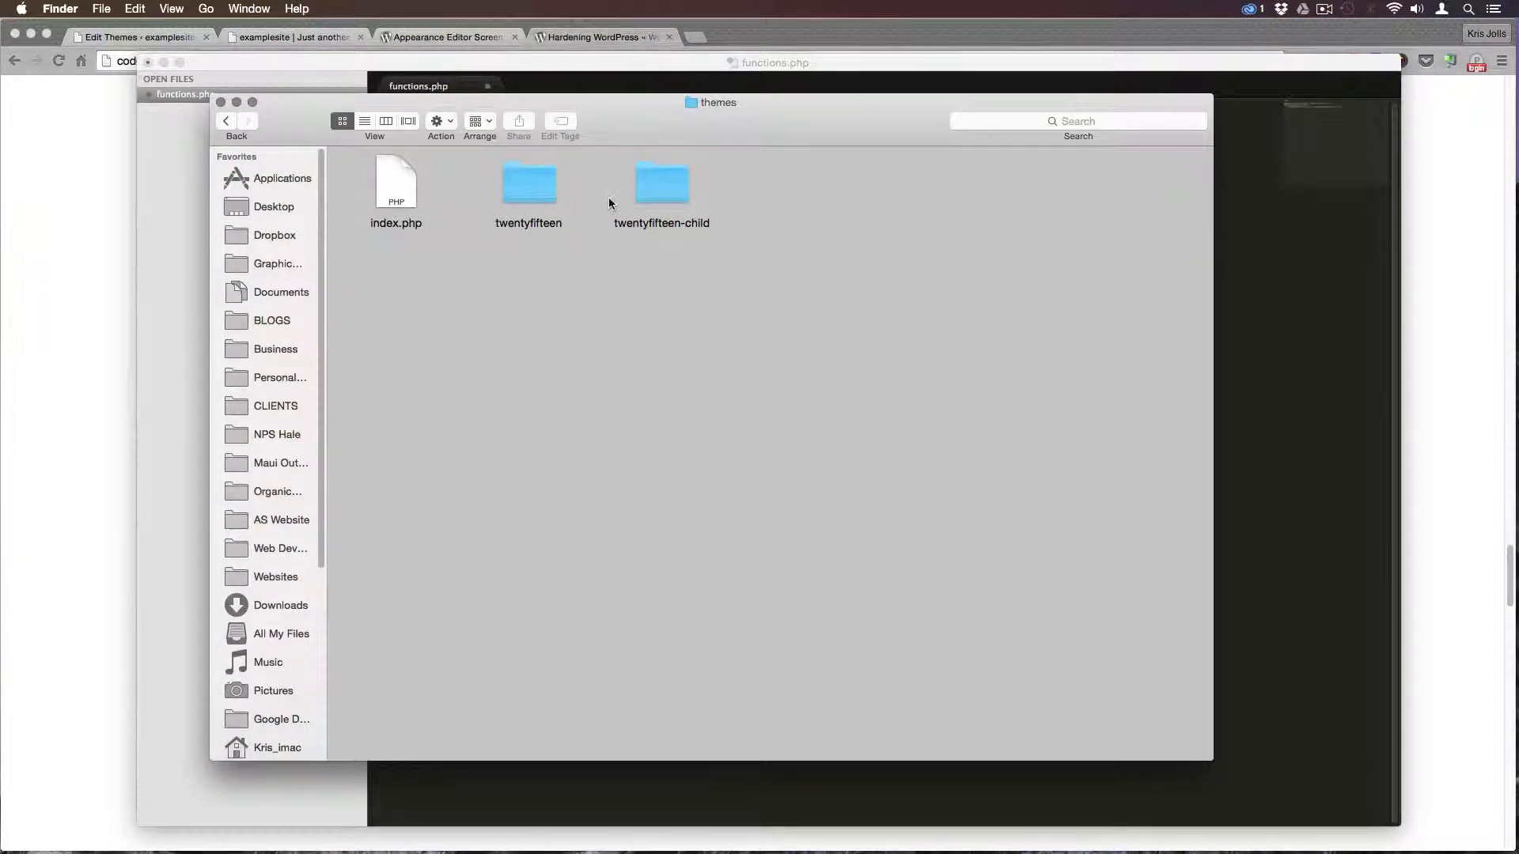
Navigate up to the examplesite.dev root folder and open its wp-config.php in Sublime Text
{"action": "double_click", "coordinate": [661, 184]}
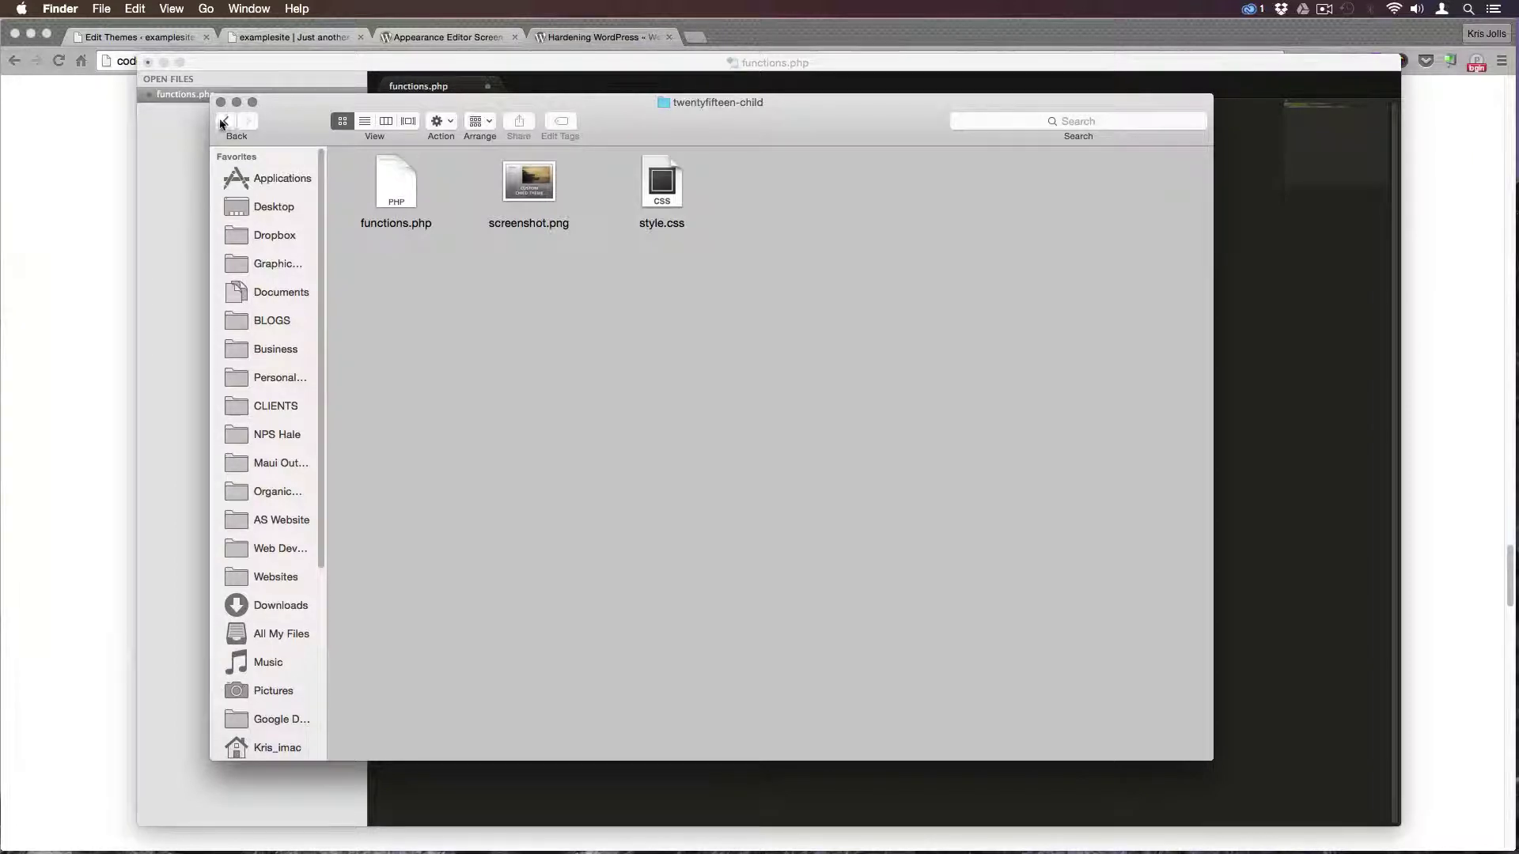
{"action": "left_click", "coordinate": [224, 120]}
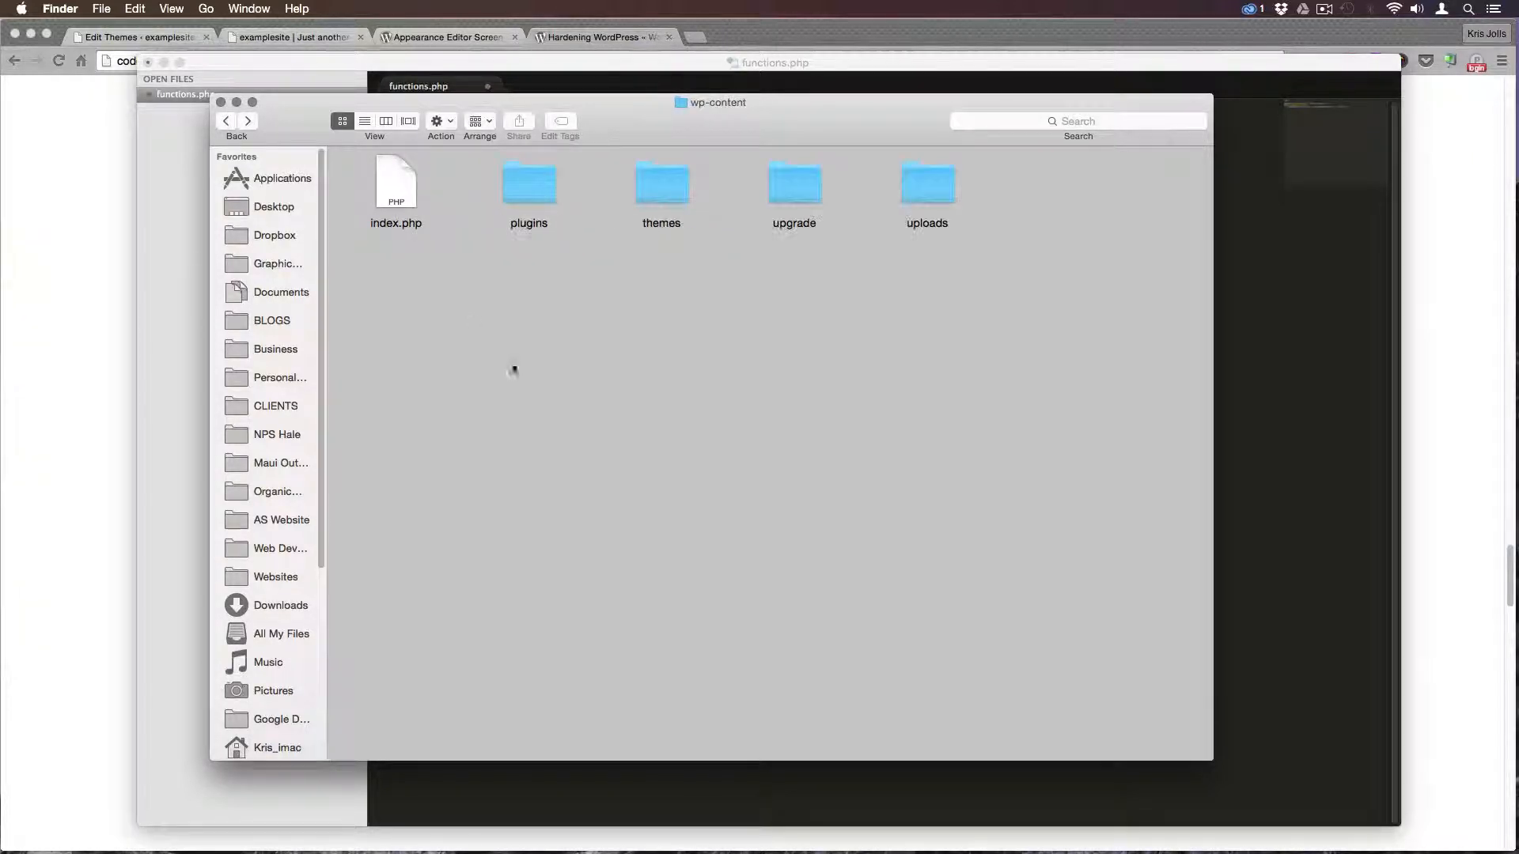
{"action": "left_click", "coordinate": [226, 120]}
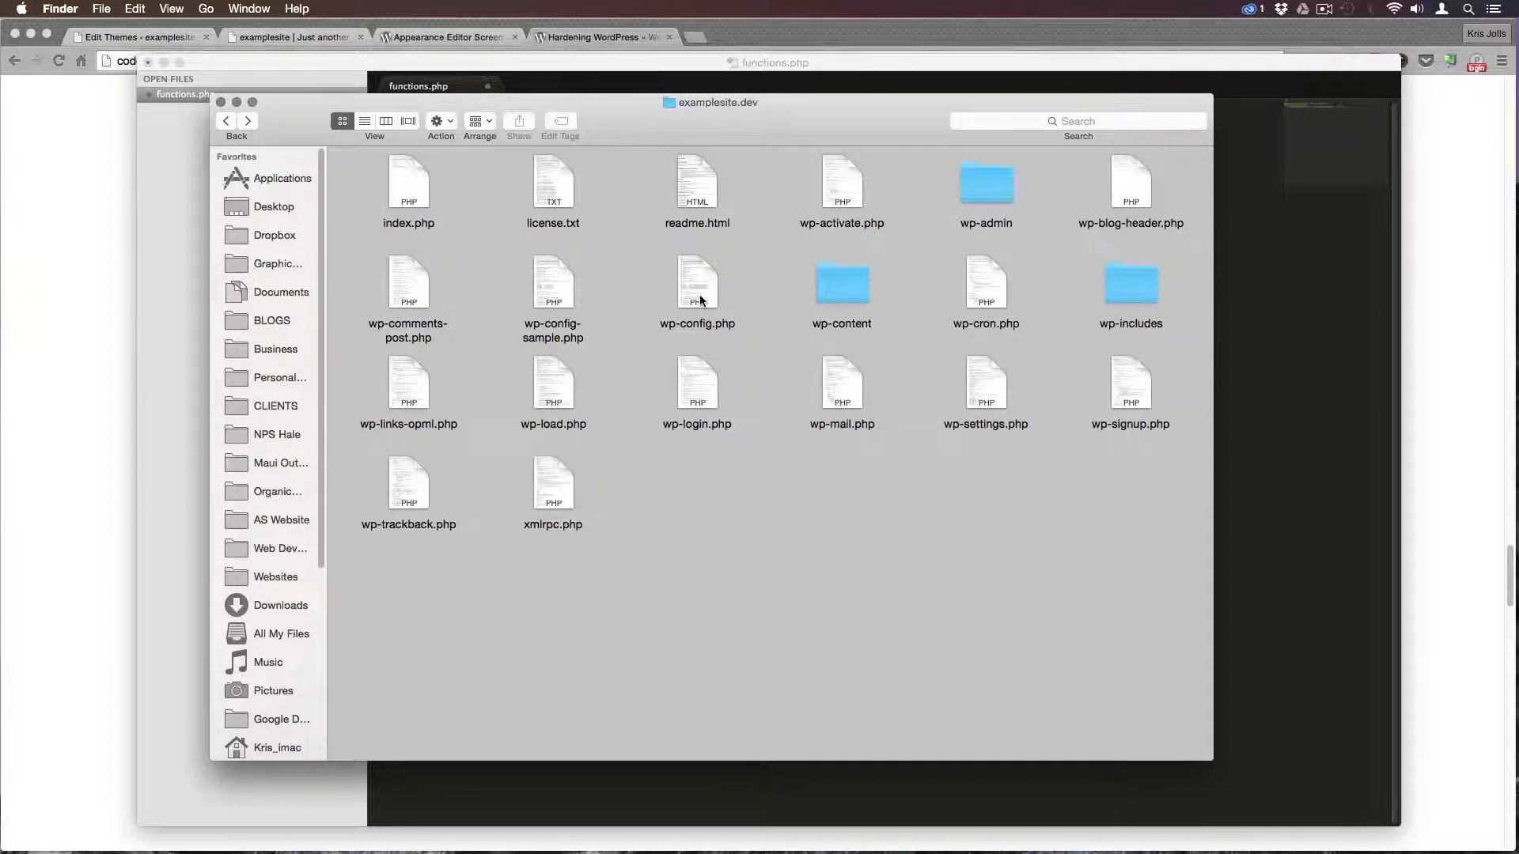
{"action": "left_click", "coordinate": [697, 285]}
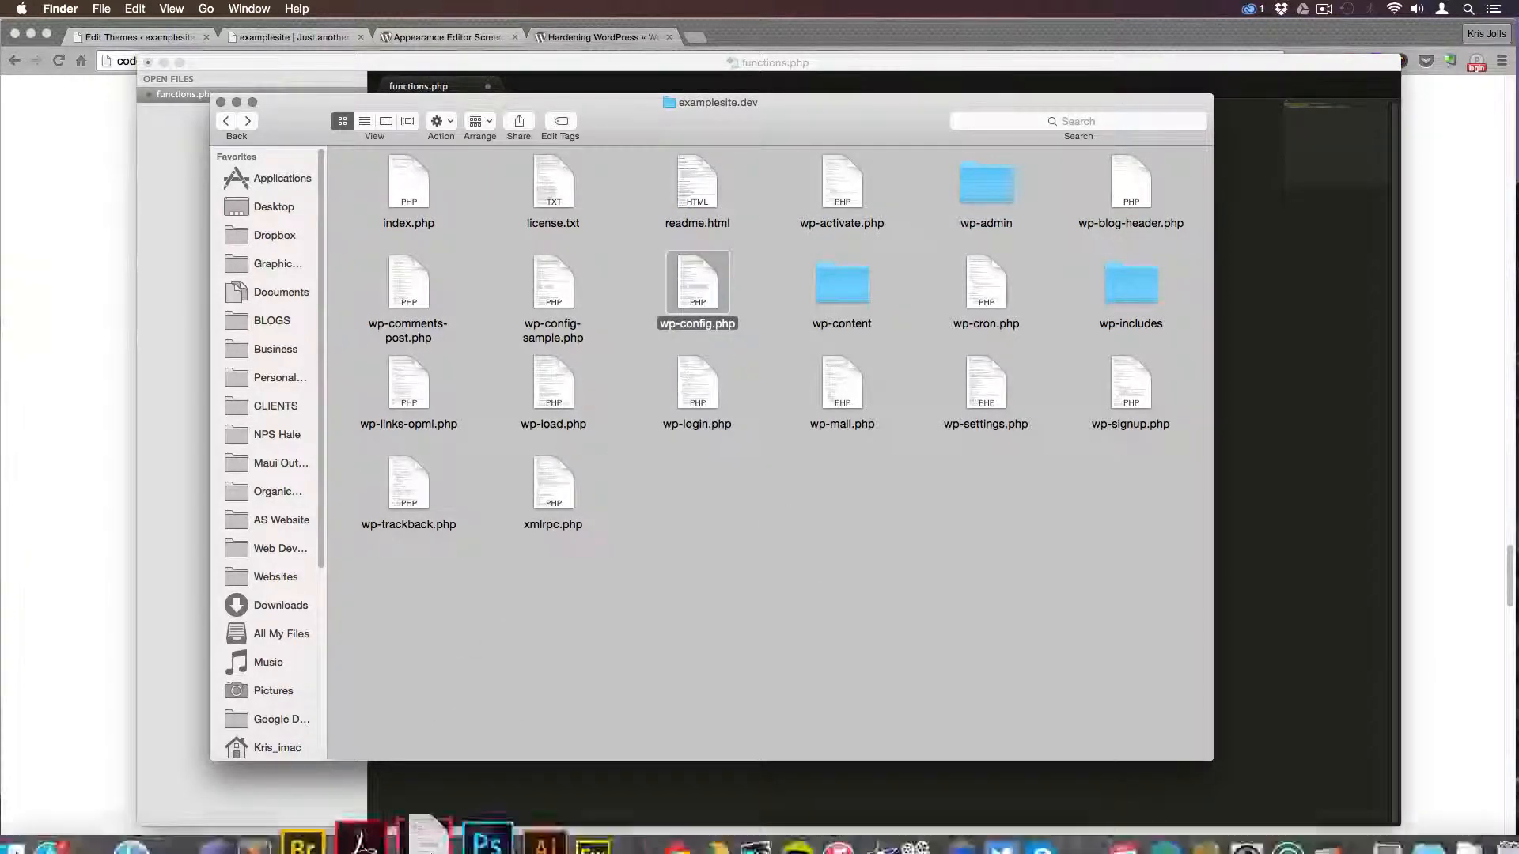
{"action": "double_click", "coordinate": [696, 283]}
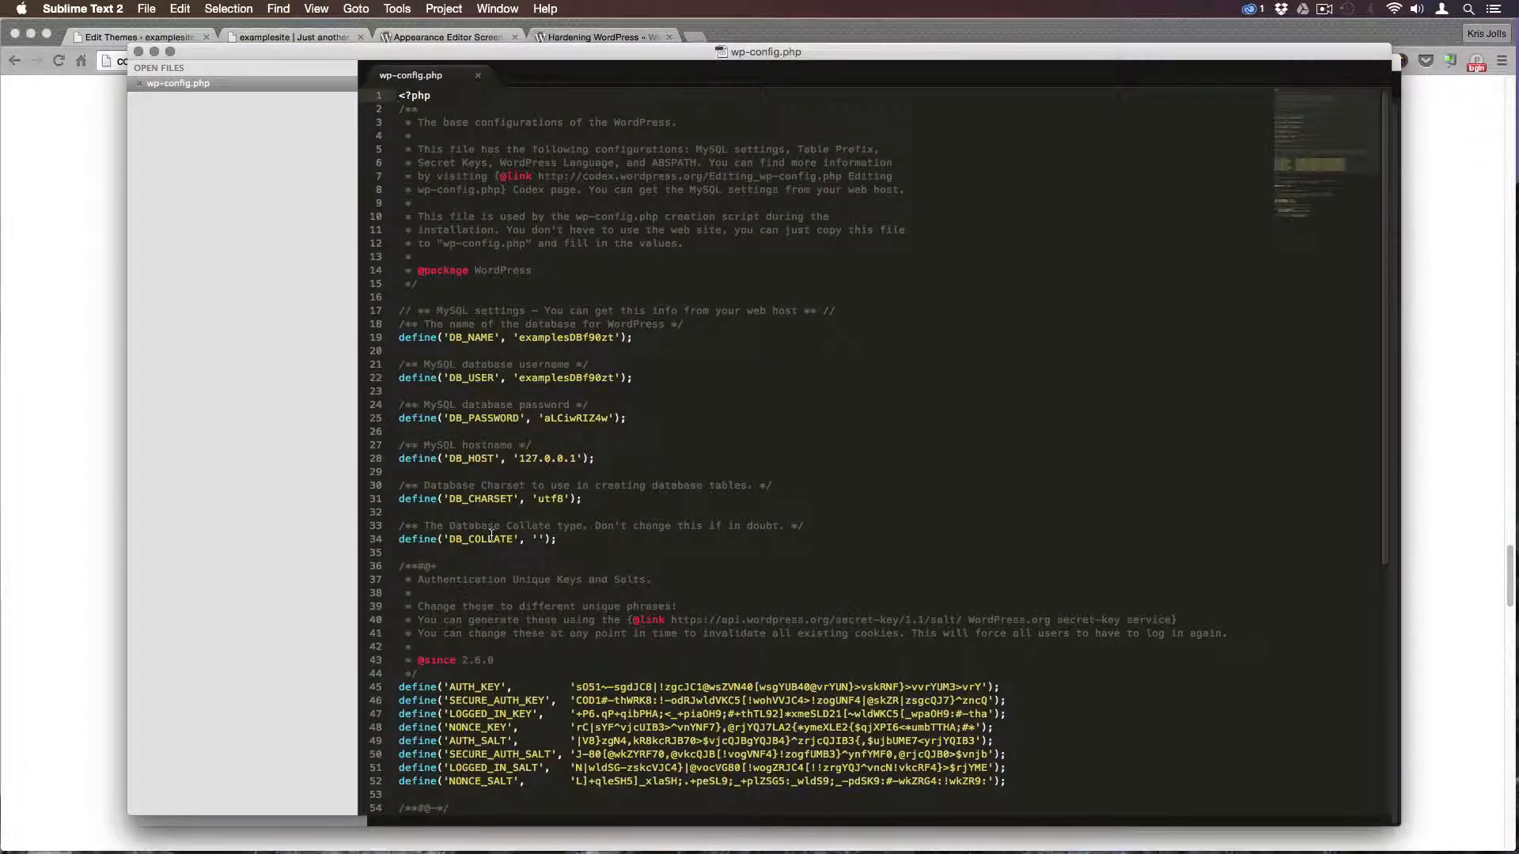
Add define('DISALLOW_FILE_EDIT', true); at the end of wp-config.php and return to Chrome
{"action": "scroll", "scroll_direction": "down", "scroll_amount": 3}
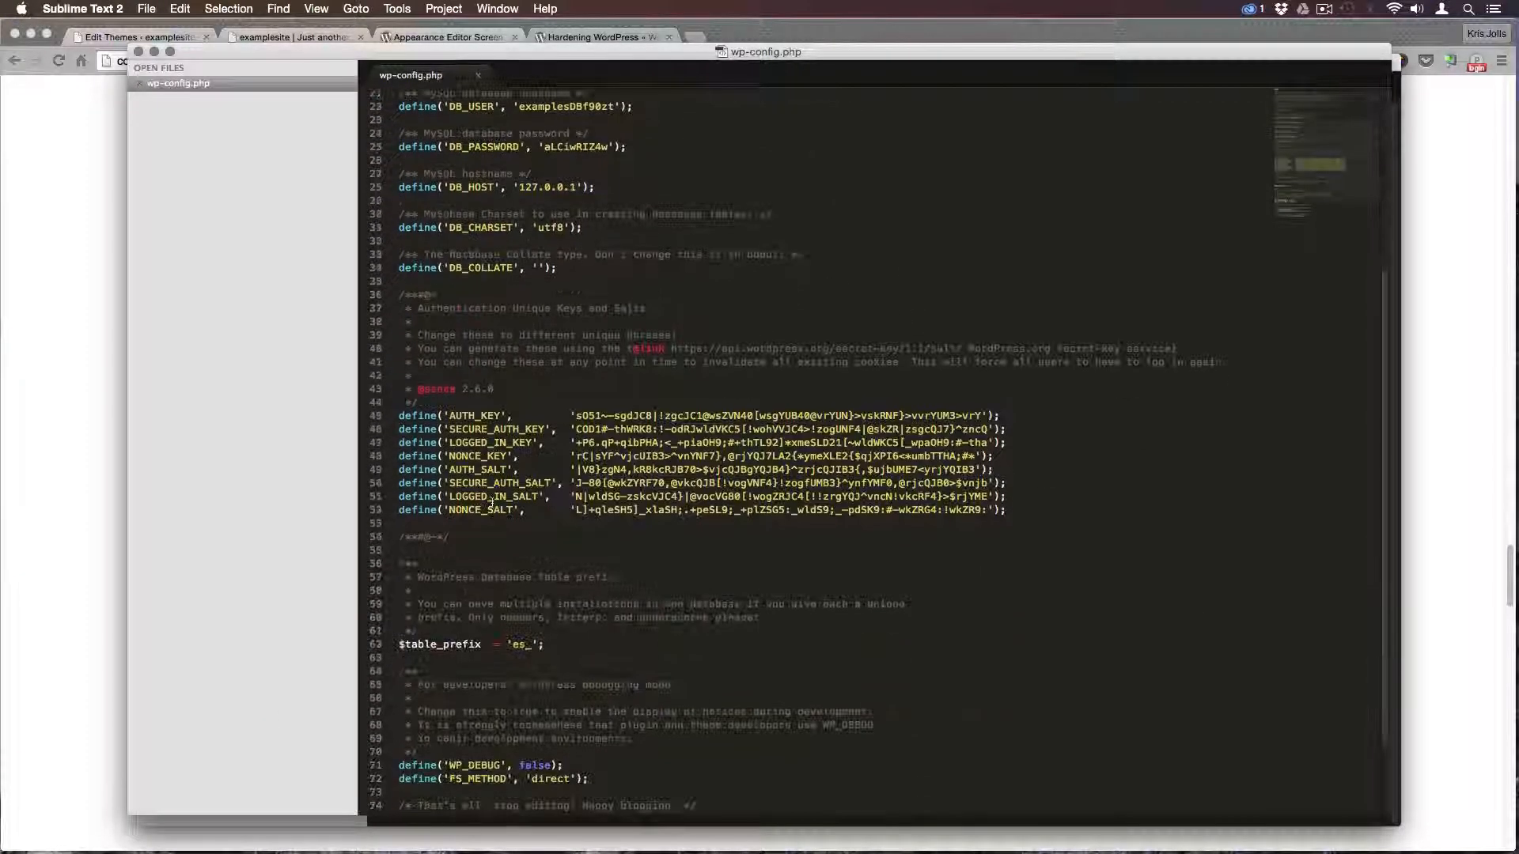
{"action": "scroll", "scroll_direction": "down", "scroll_amount": 3}
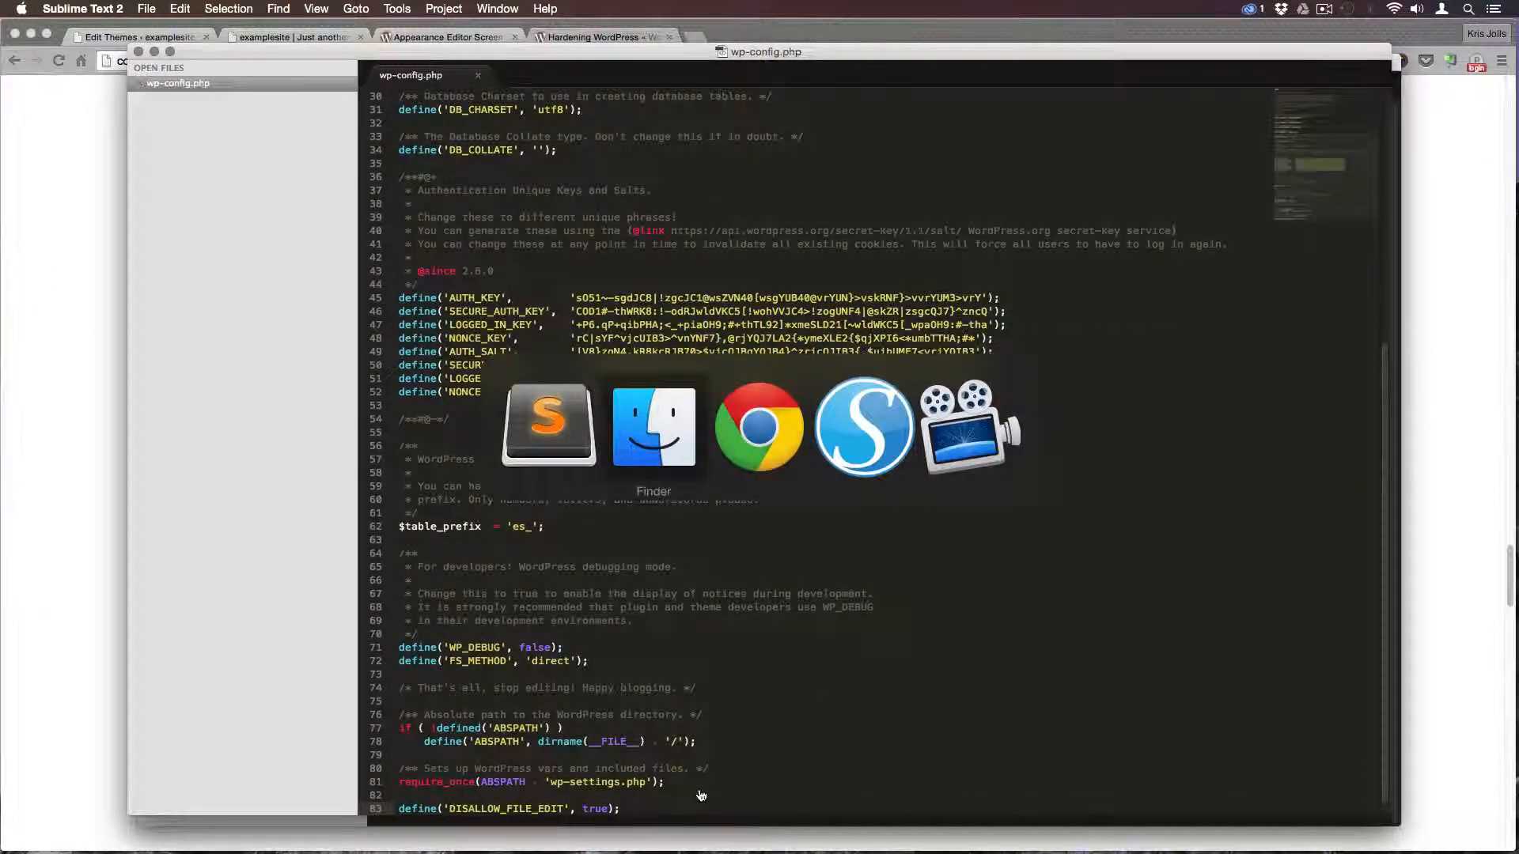
{"action": "left_click", "coordinate": [759, 426]}
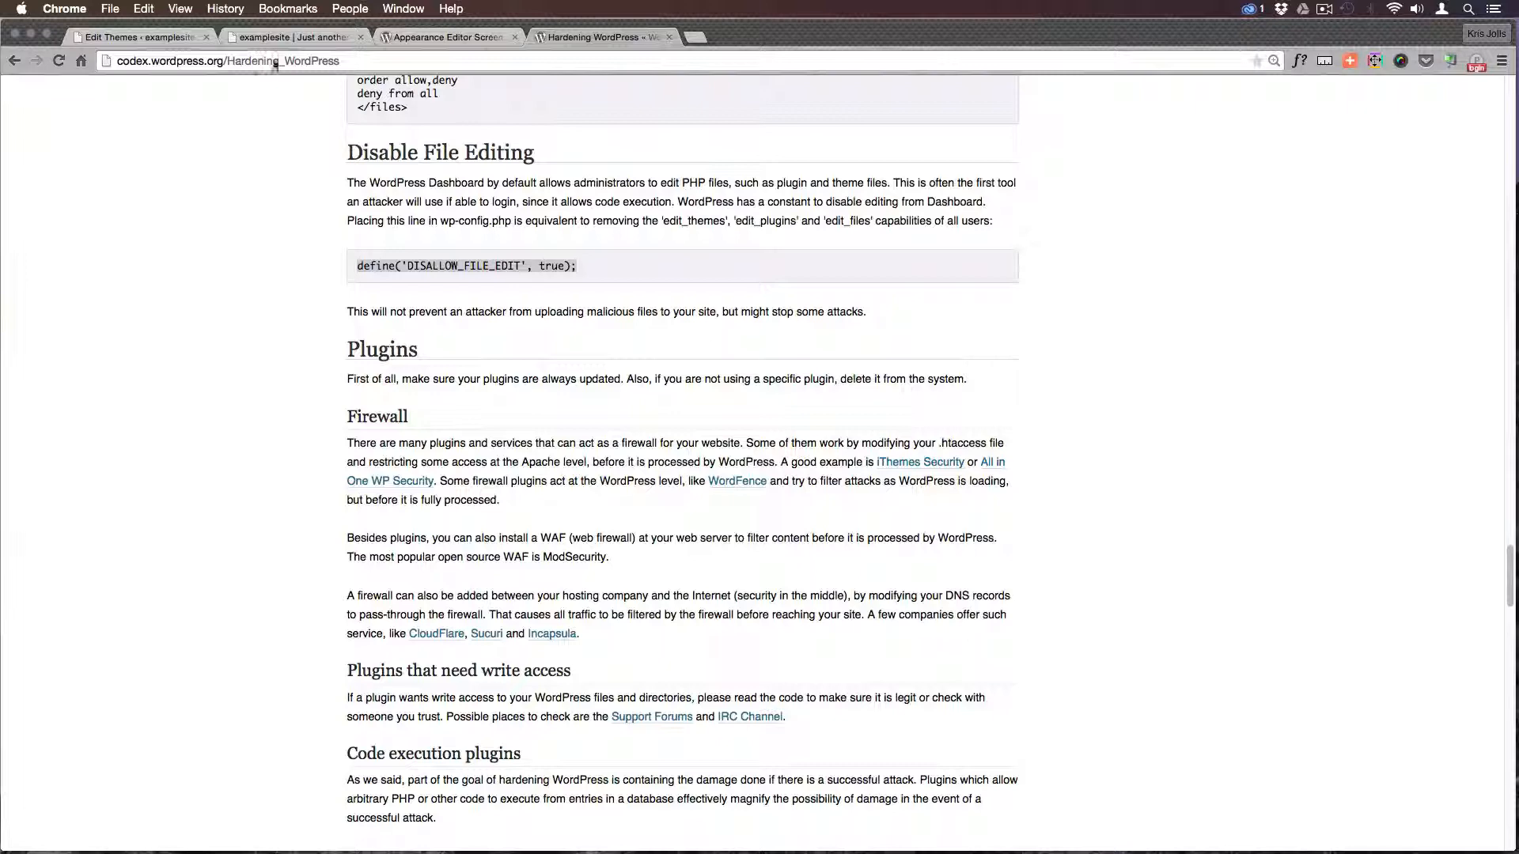
Reload the Edit Themes admin page so Appearance no longer lists Editor, then return to the Codex guide
{"action": "left_click", "coordinate": [136, 37]}
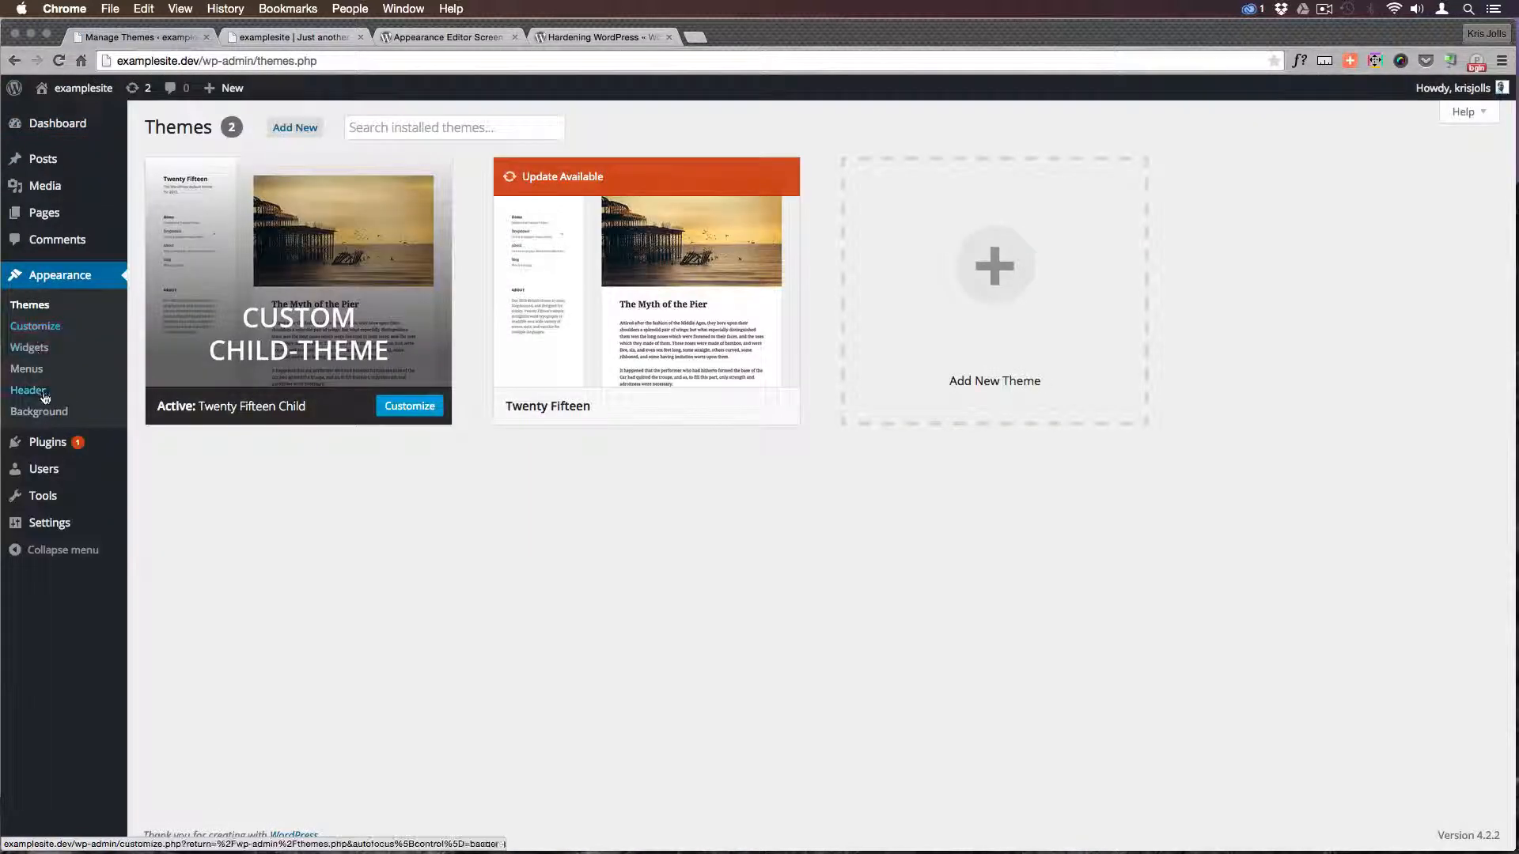
{"action": "mouse_move", "coordinate": [41, 429]}
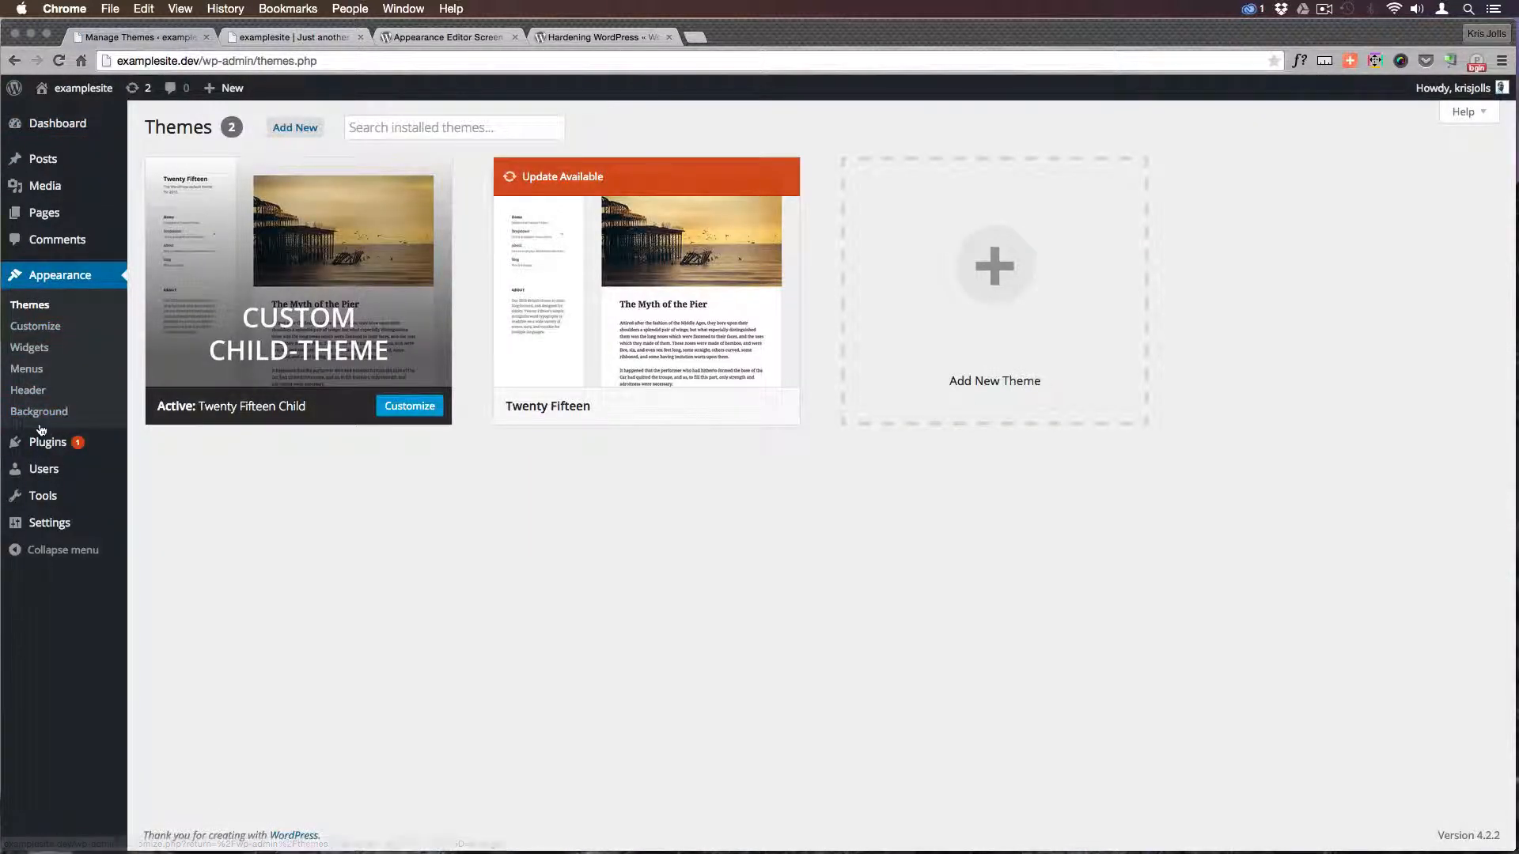
{"action": "mouse_move", "coordinate": [225, 614]}
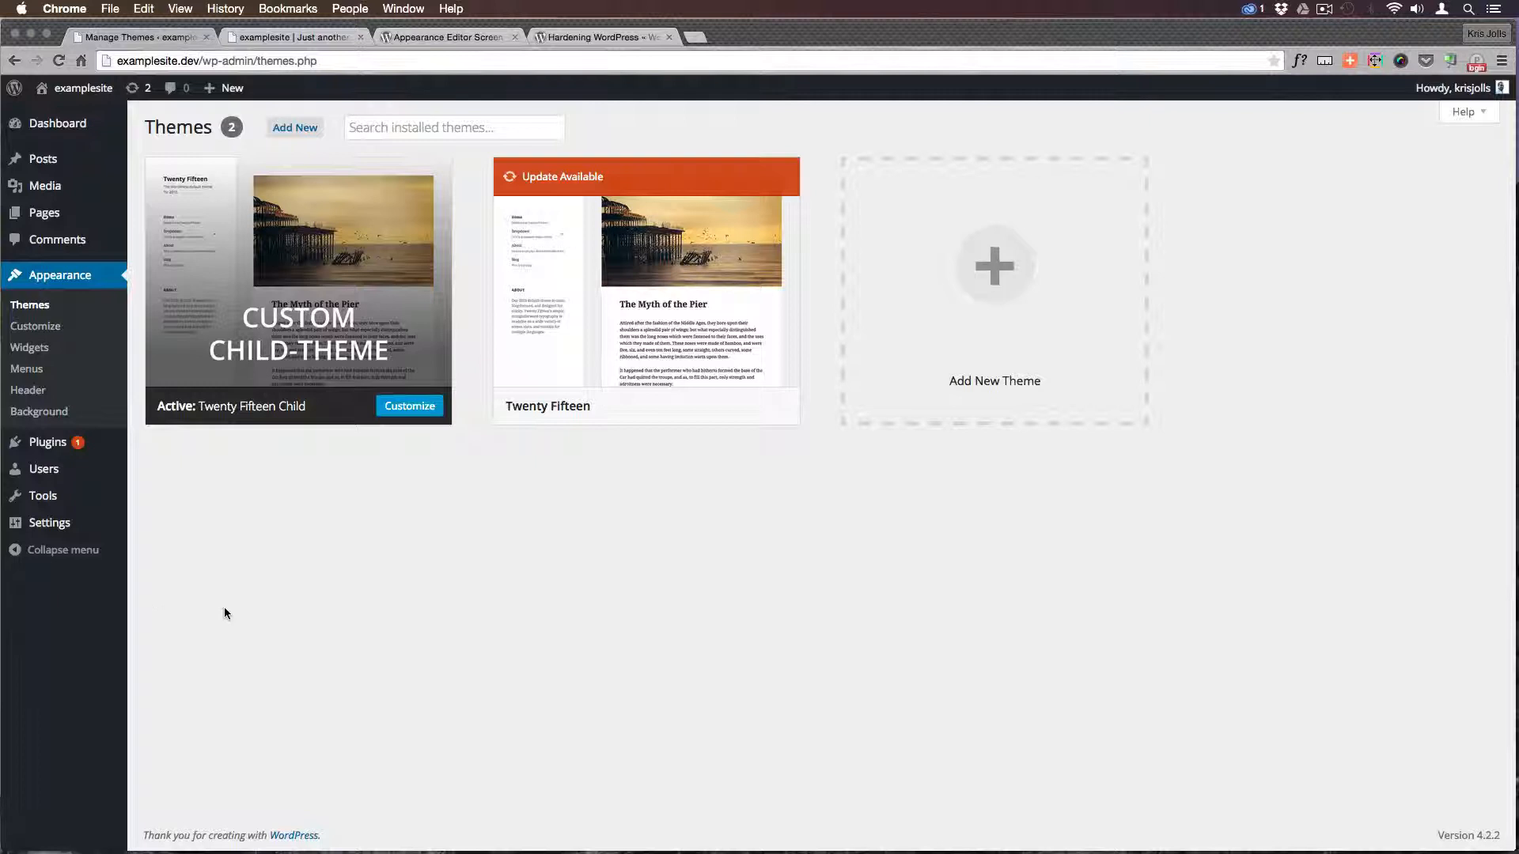
{"action": "mouse_move", "coordinate": [46, 442]}
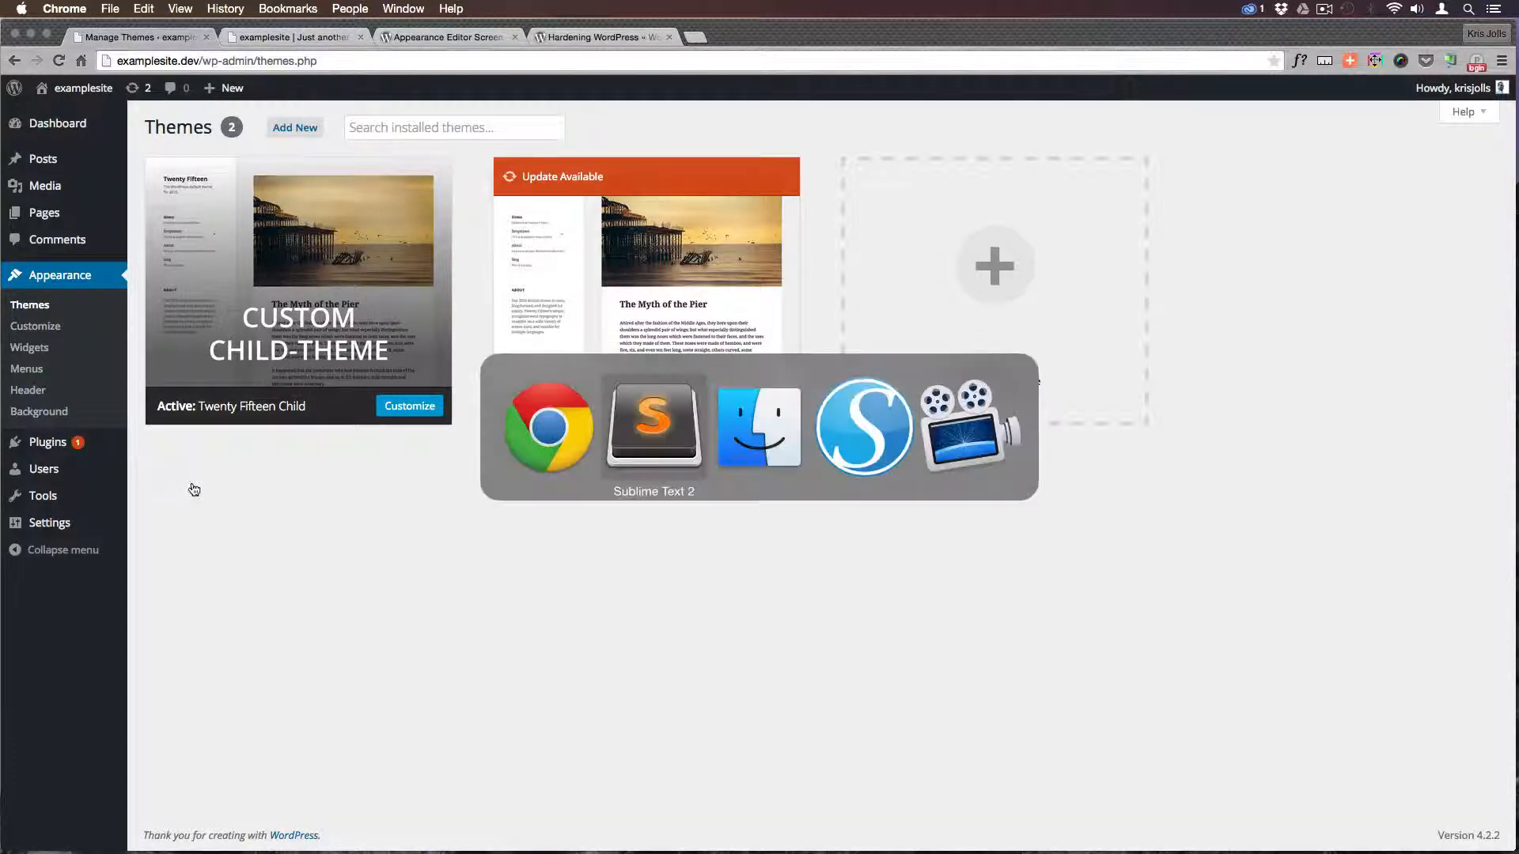
{"action": "left_click", "coordinate": [654, 426]}
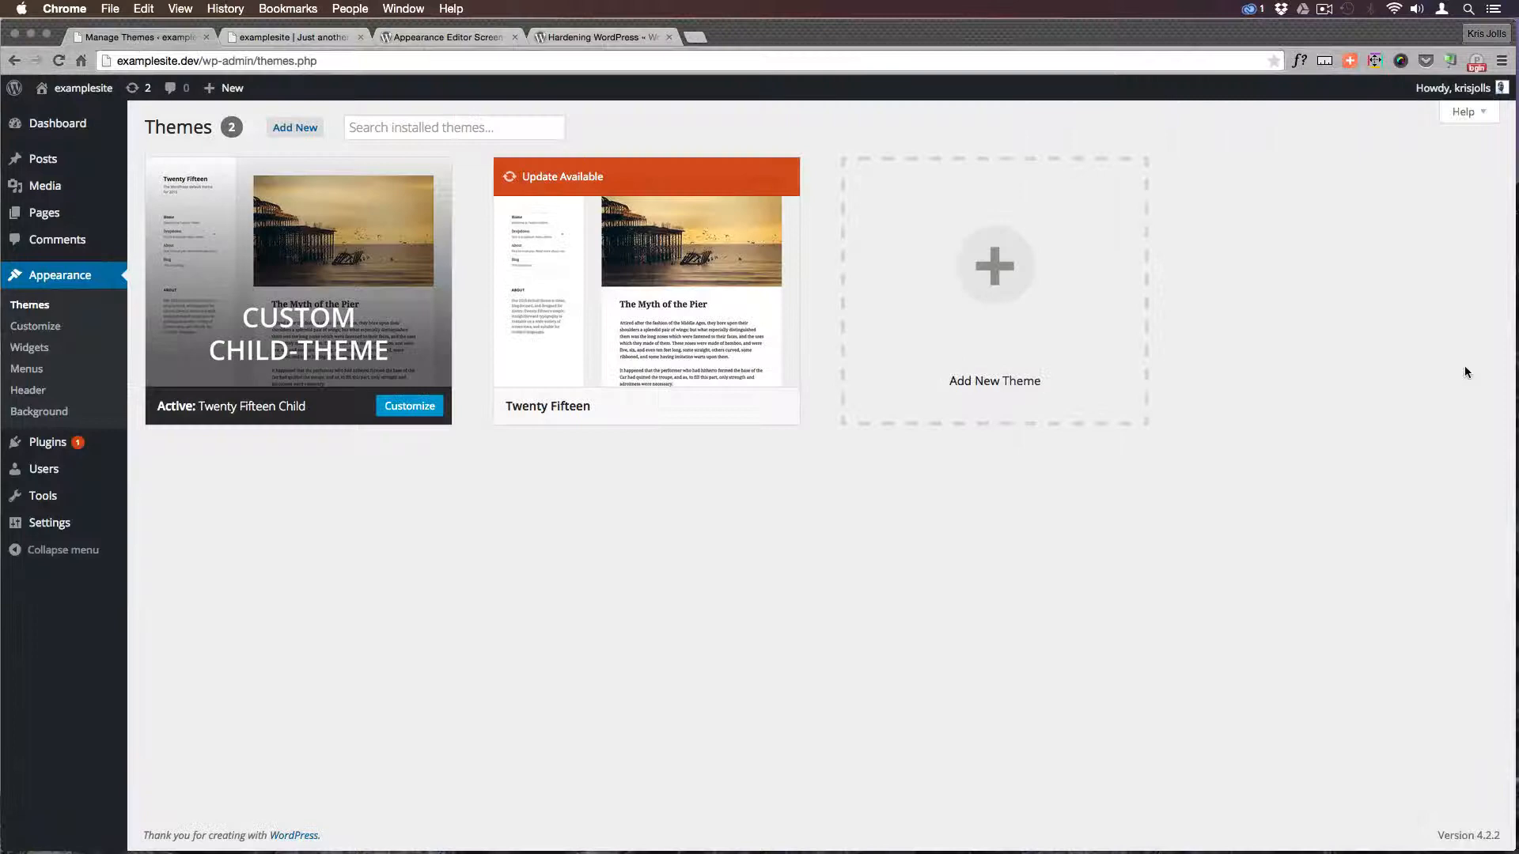
{"action": "left_click", "coordinate": [601, 36]}
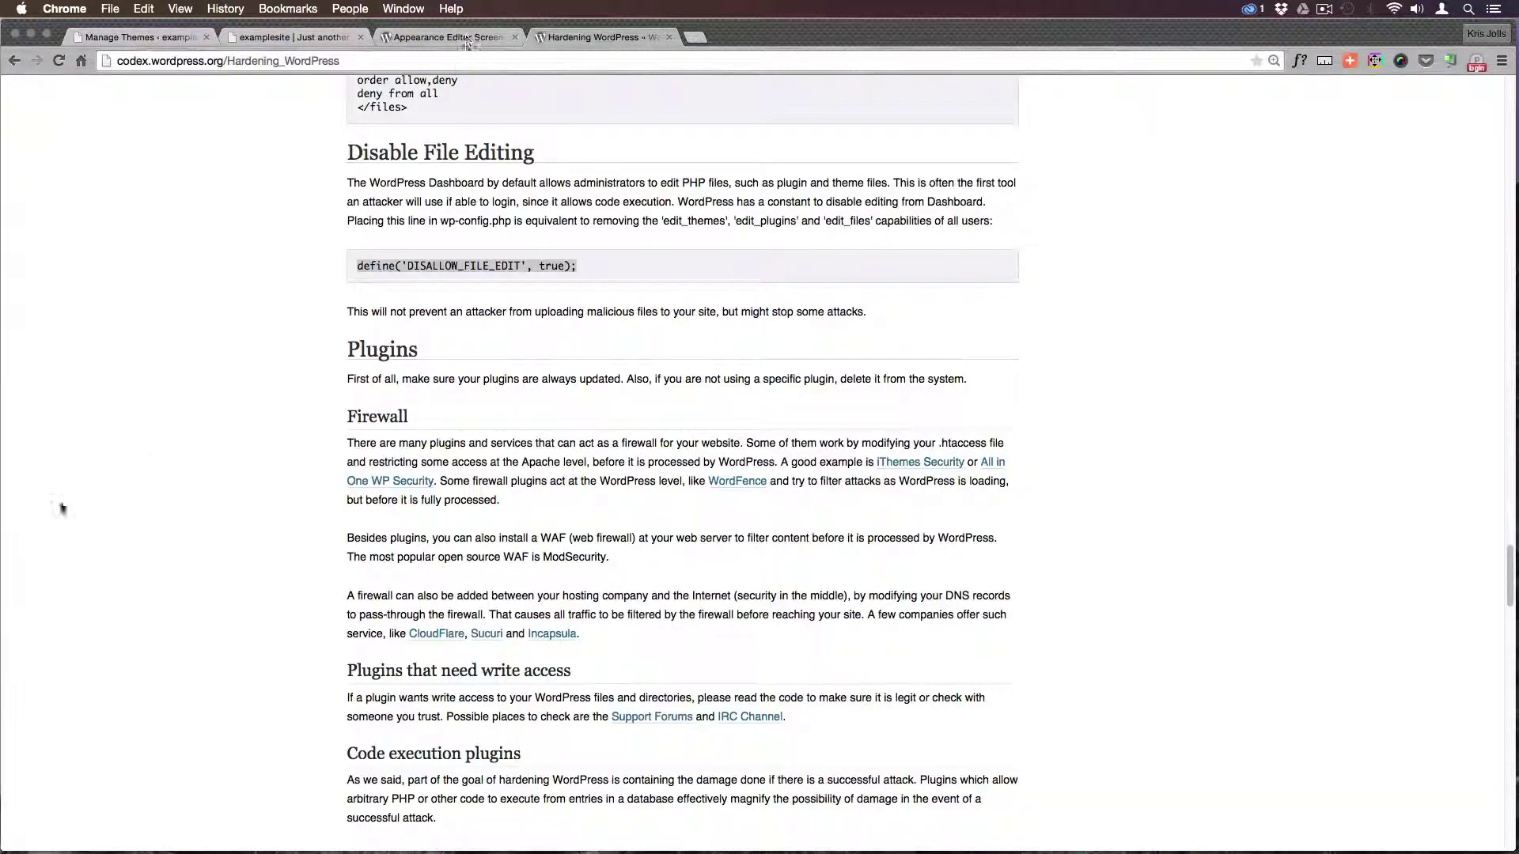
Load the admin Dashboard and Appearance > Themes page, confirming no theme Editor appears in the menu
{"action": "scroll", "scroll_direction": "down", "scroll_amount": 3}
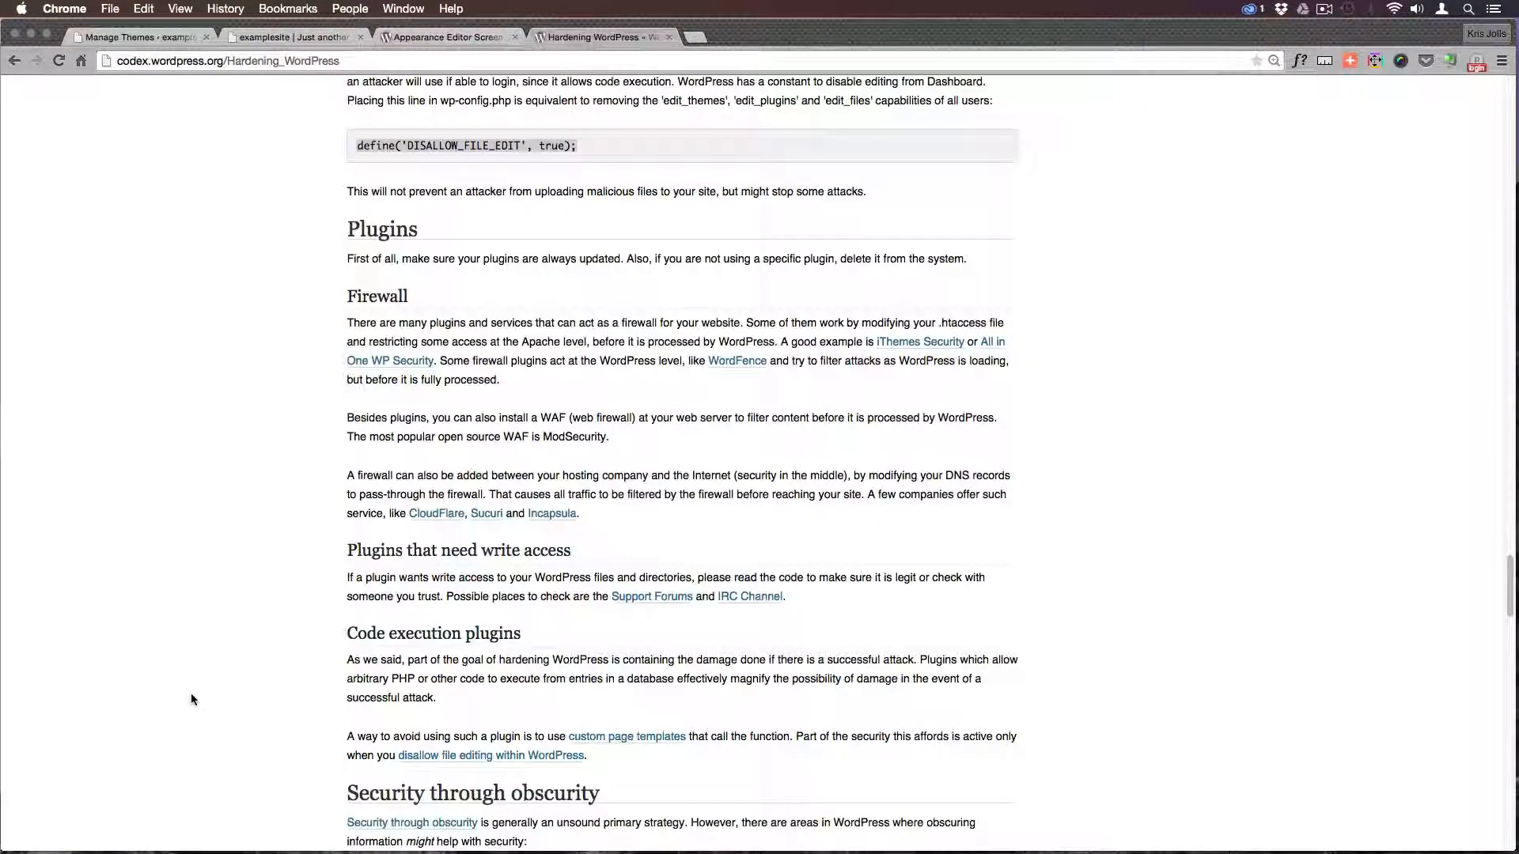
{"action": "left_click", "coordinate": [291, 36]}
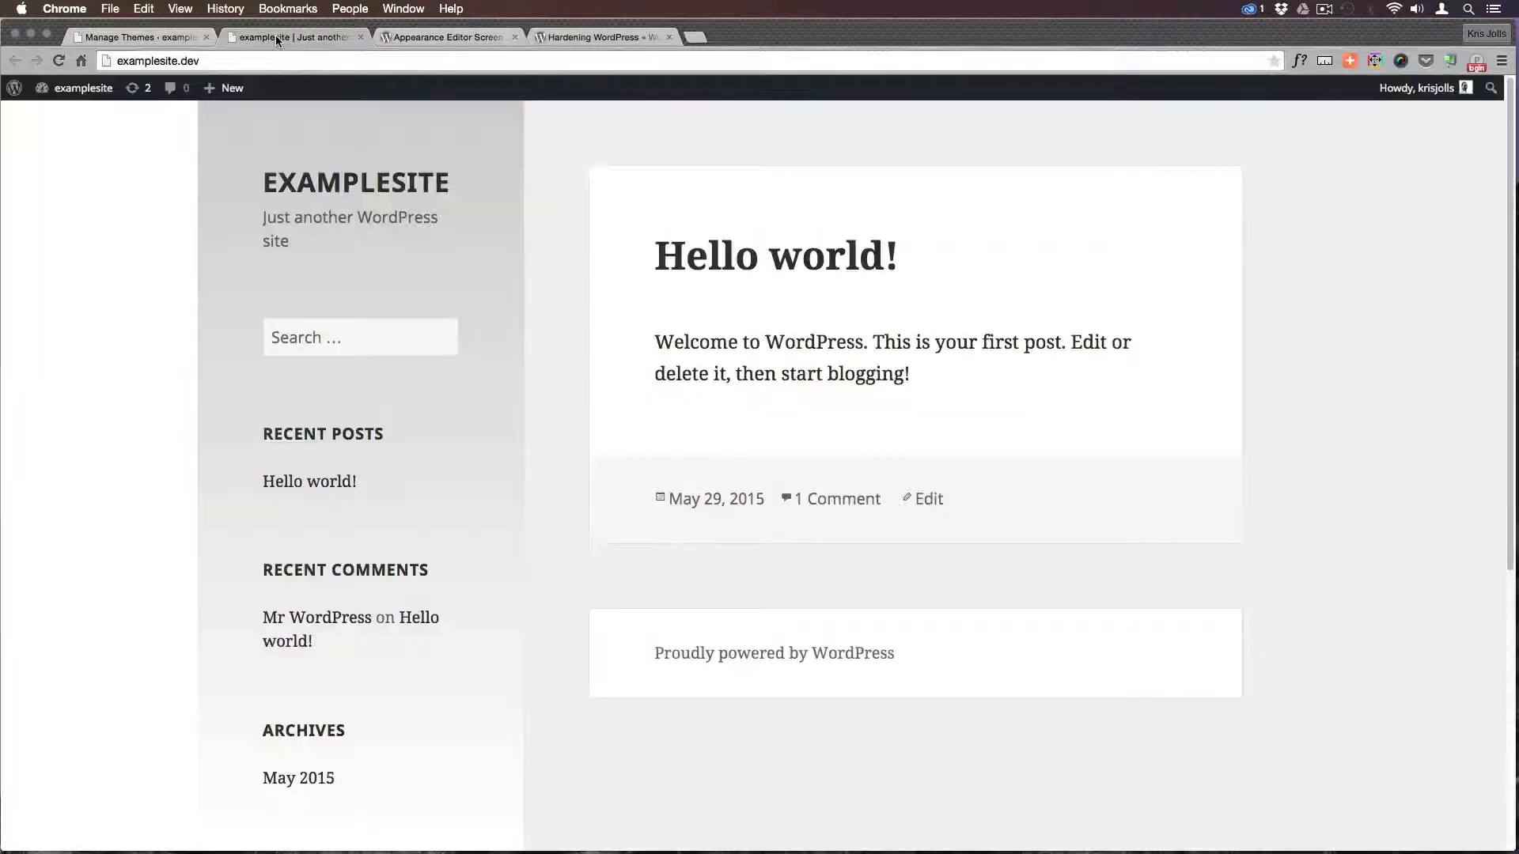
{"action": "left_click", "coordinate": [136, 36]}
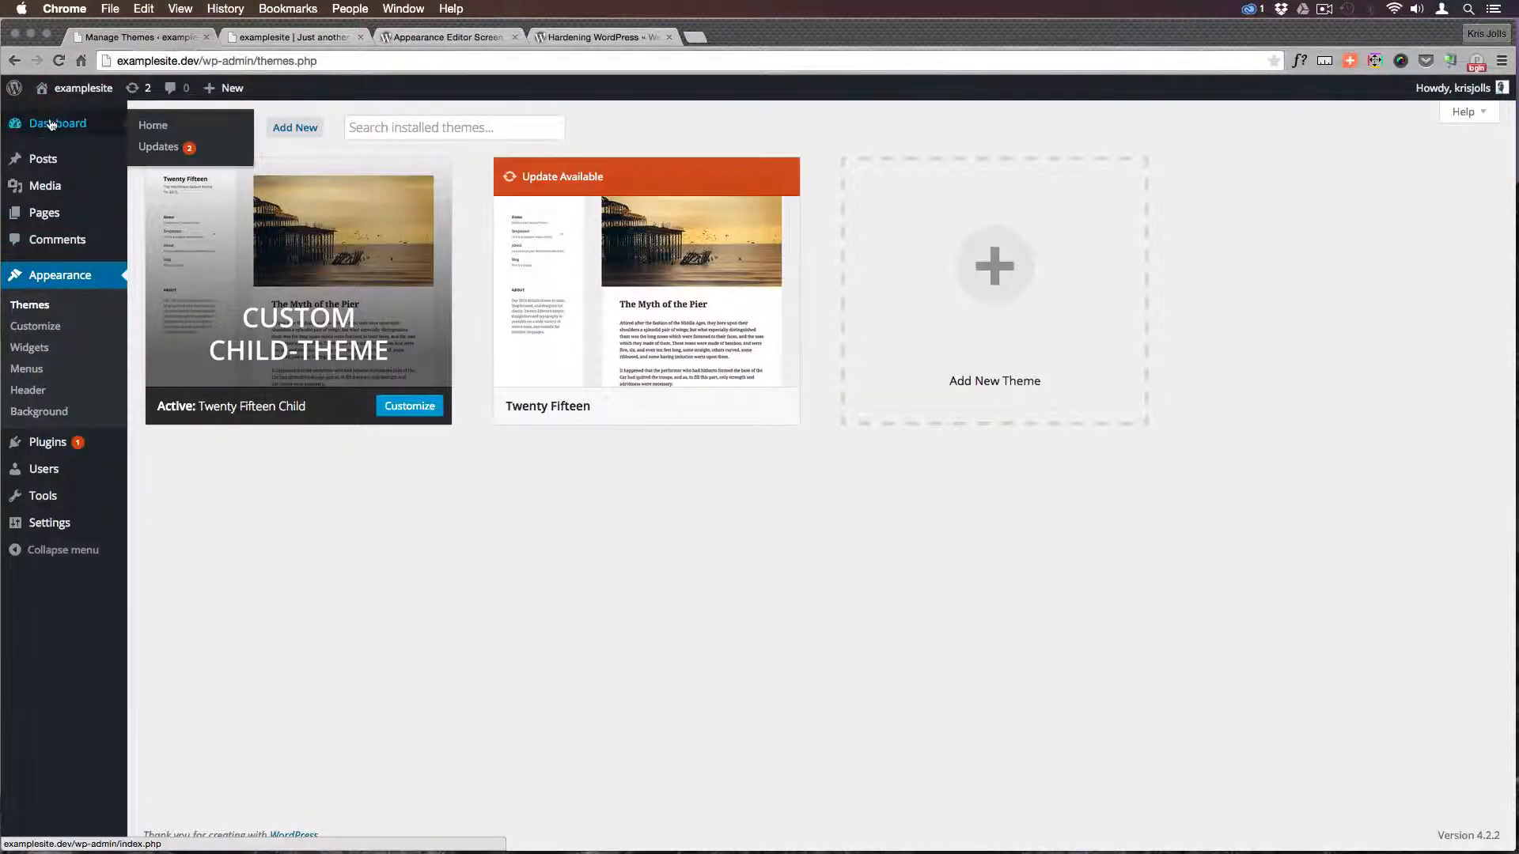
{"action": "left_click", "coordinate": [57, 123]}
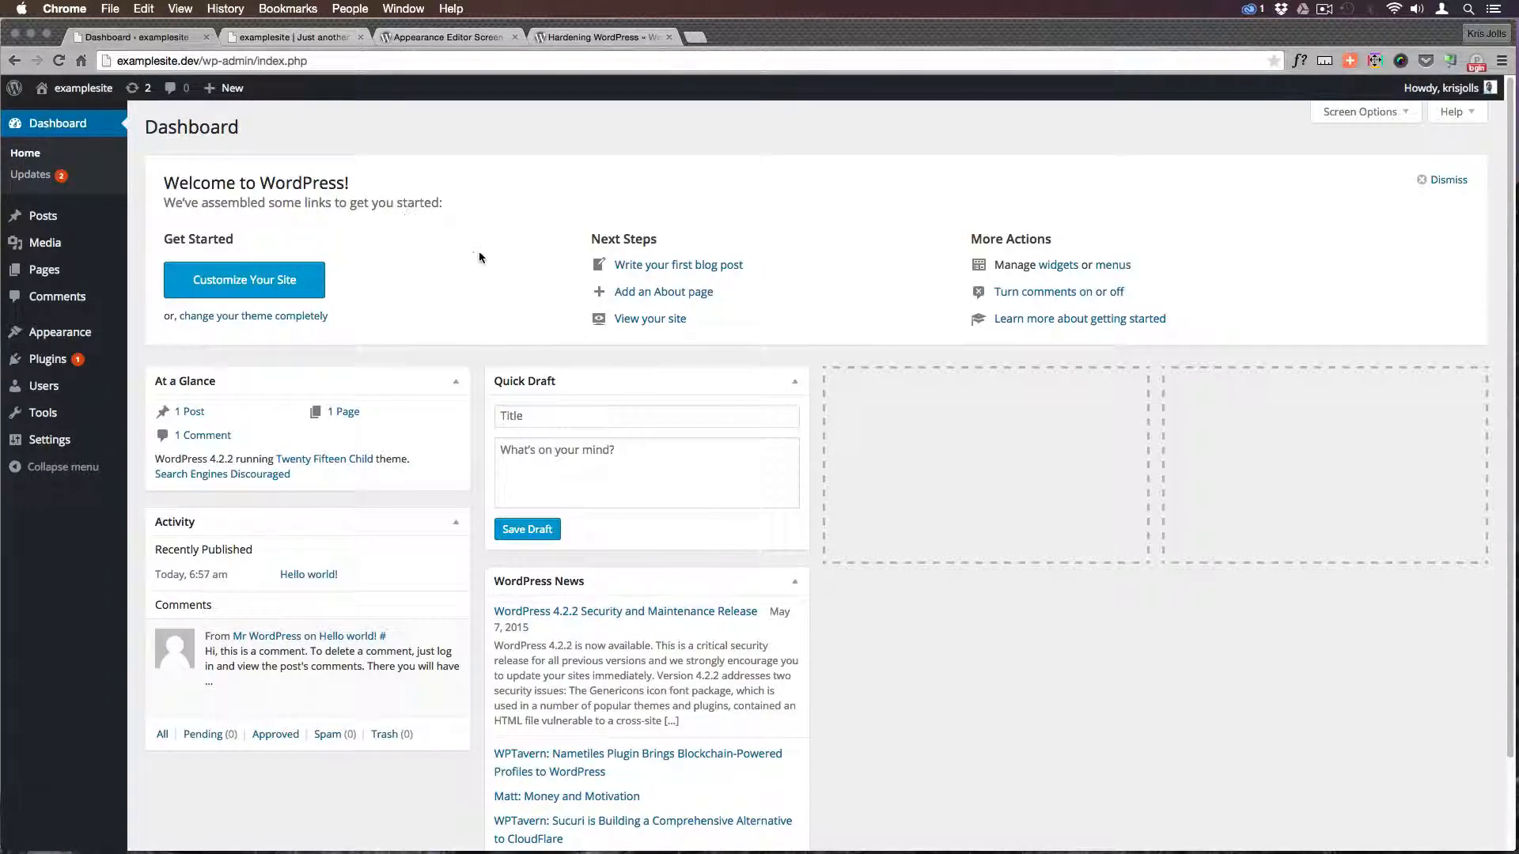
{"action": "mouse_move", "coordinate": [490, 329]}
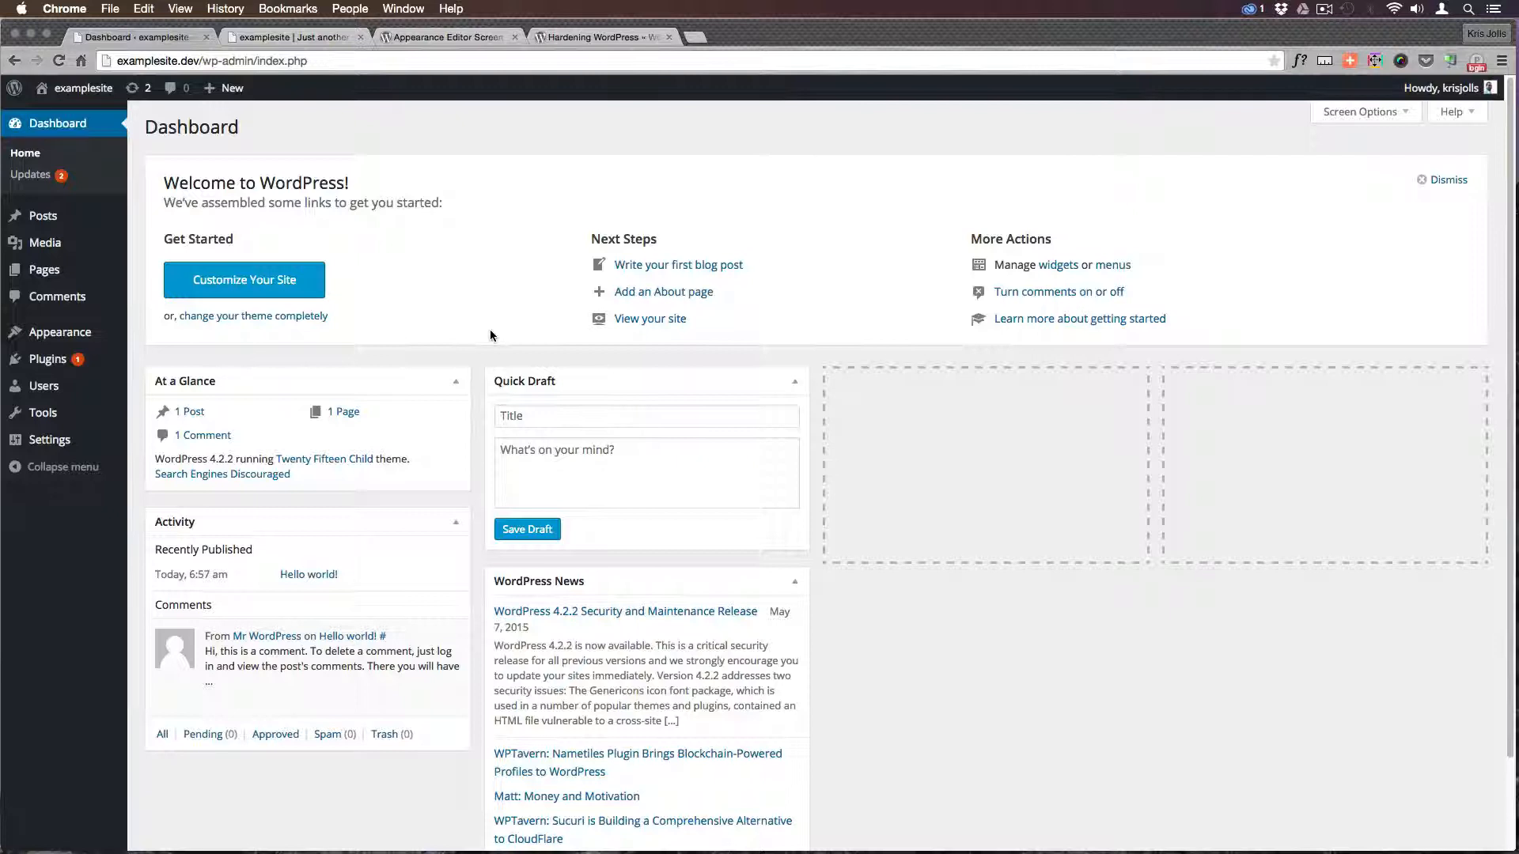
{"action": "mouse_move", "coordinate": [426, 261]}
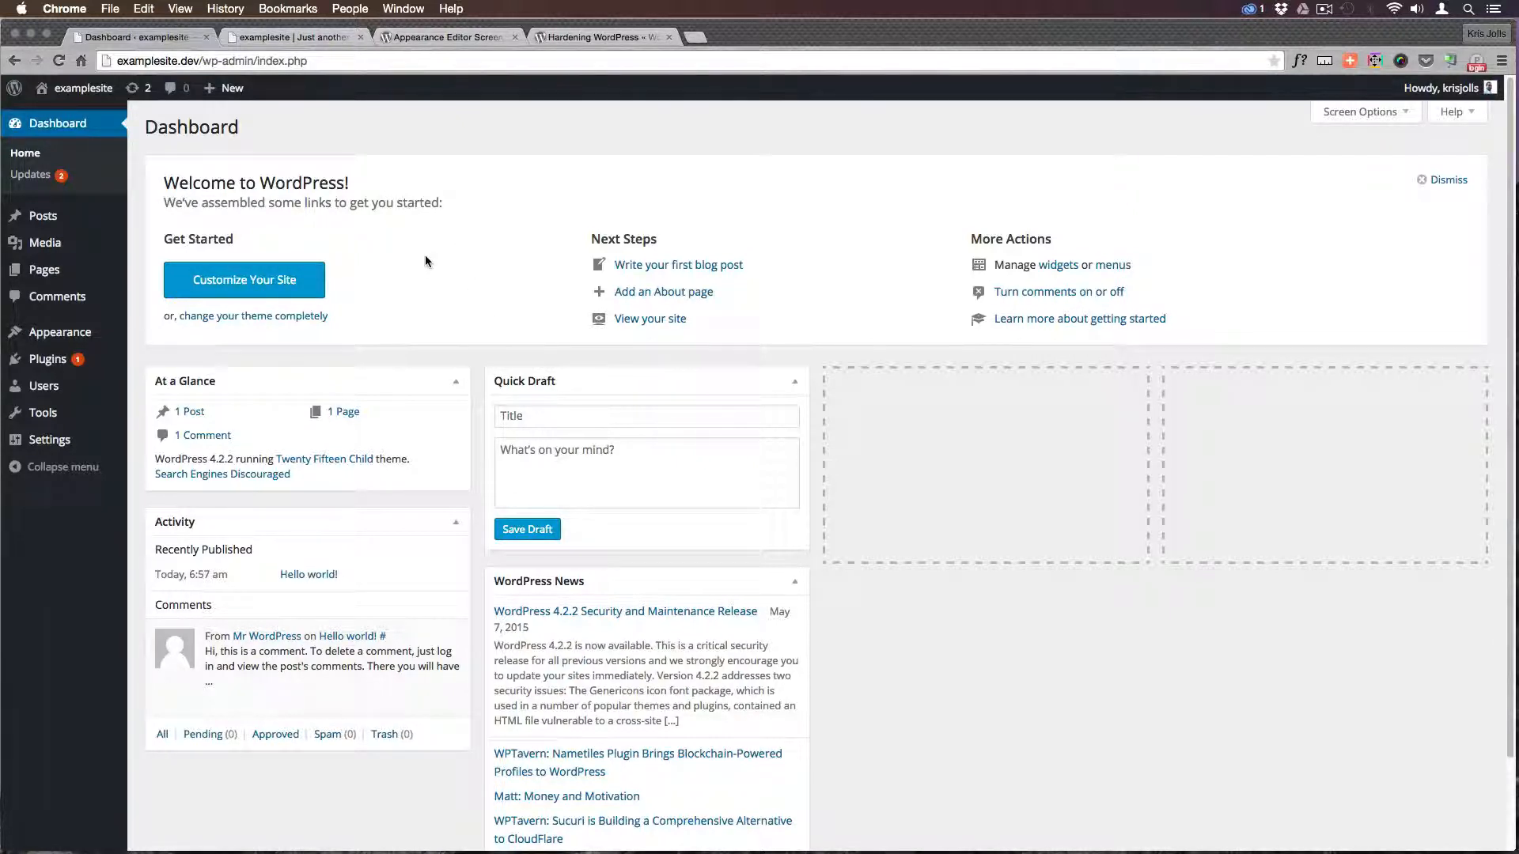
{"action": "left_click", "coordinate": [60, 331]}
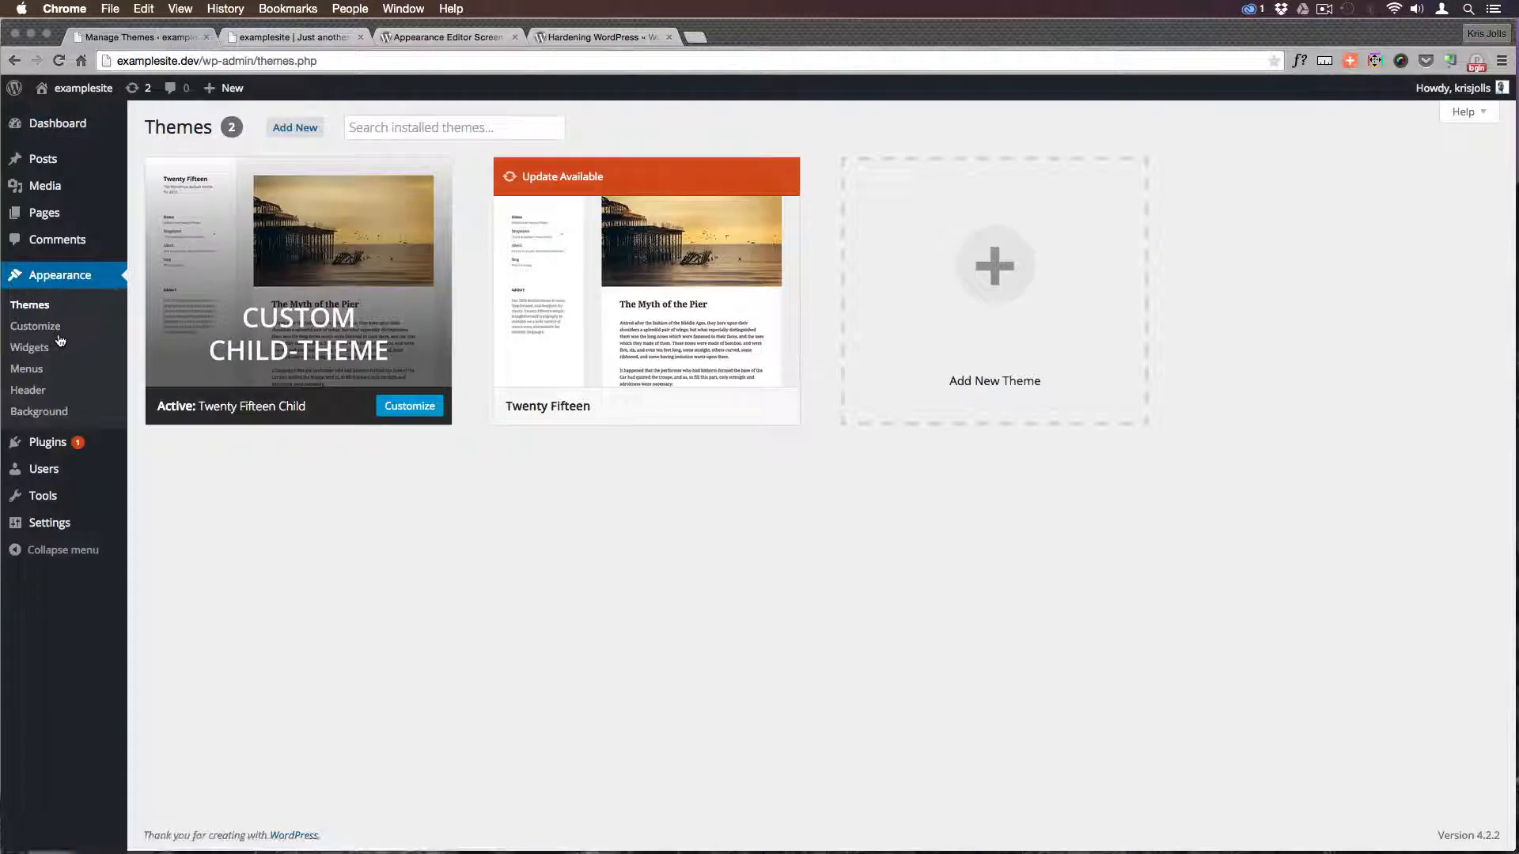